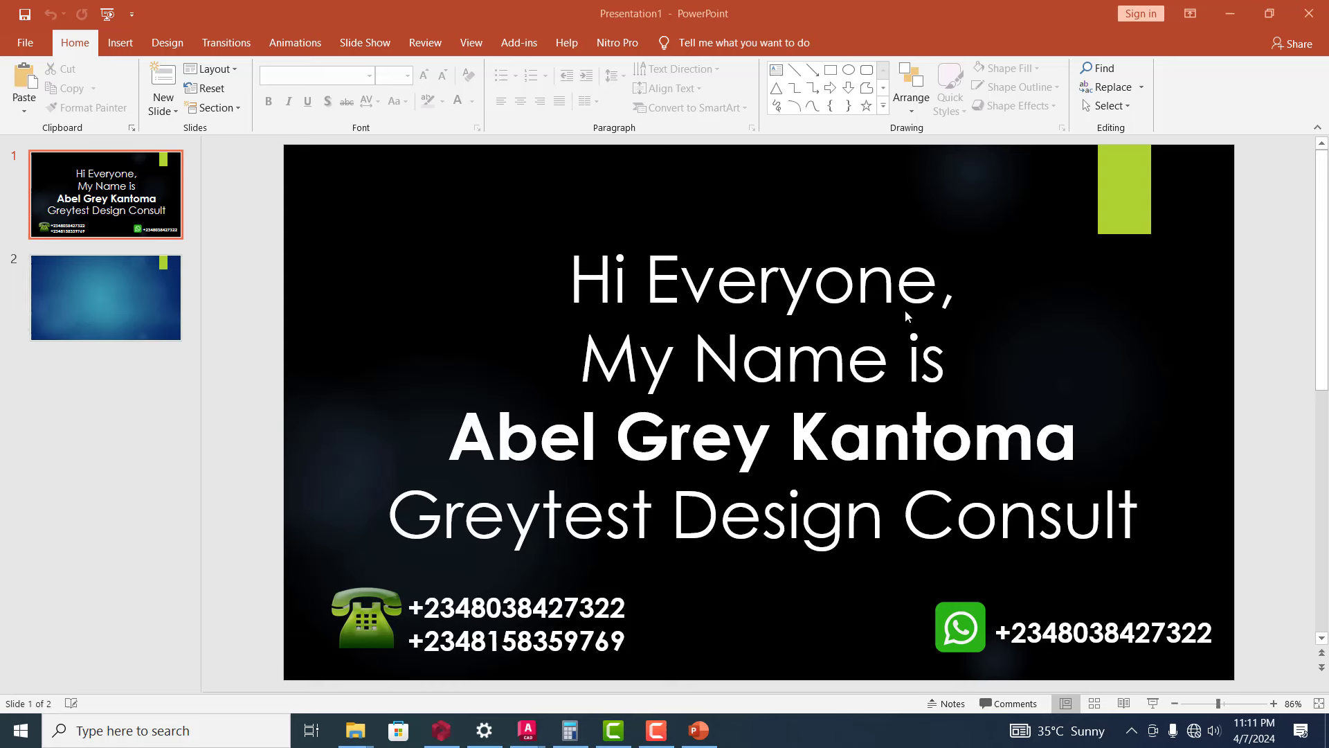
mouse_move(634, 406)
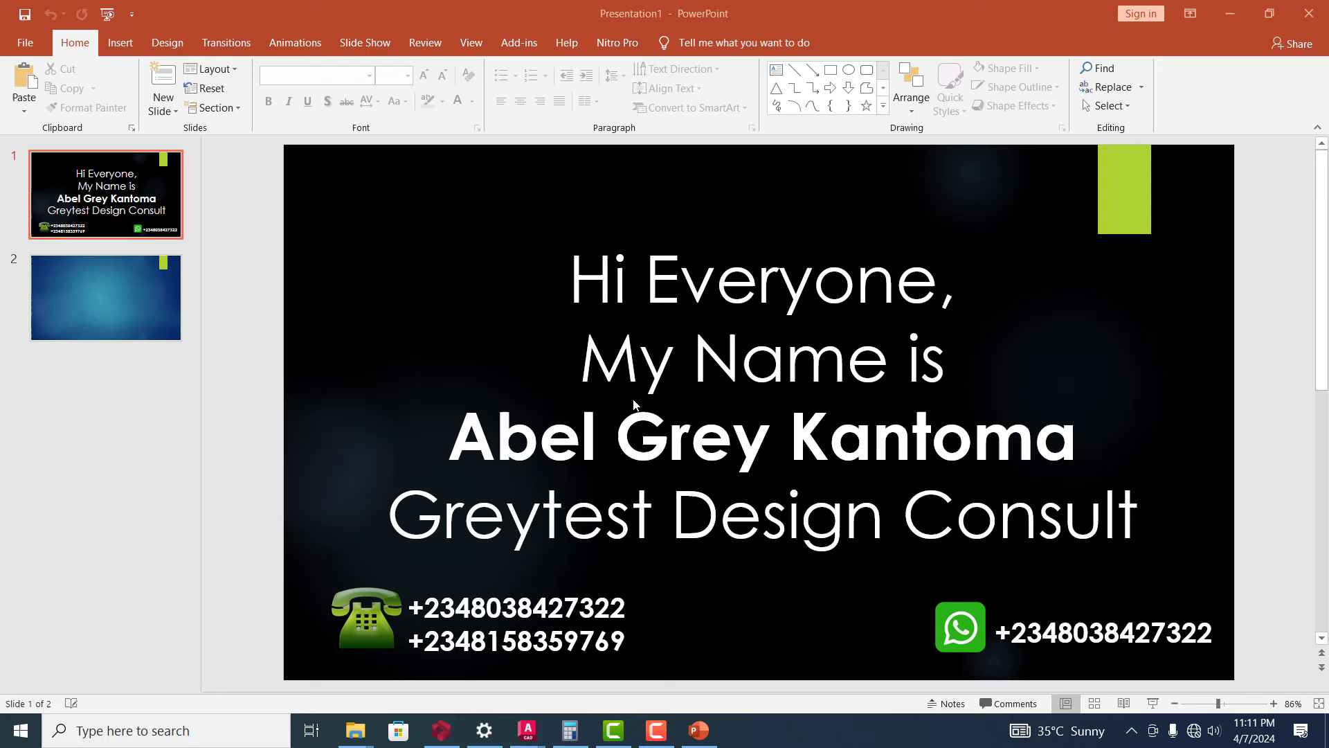
mouse_move(1270, 602)
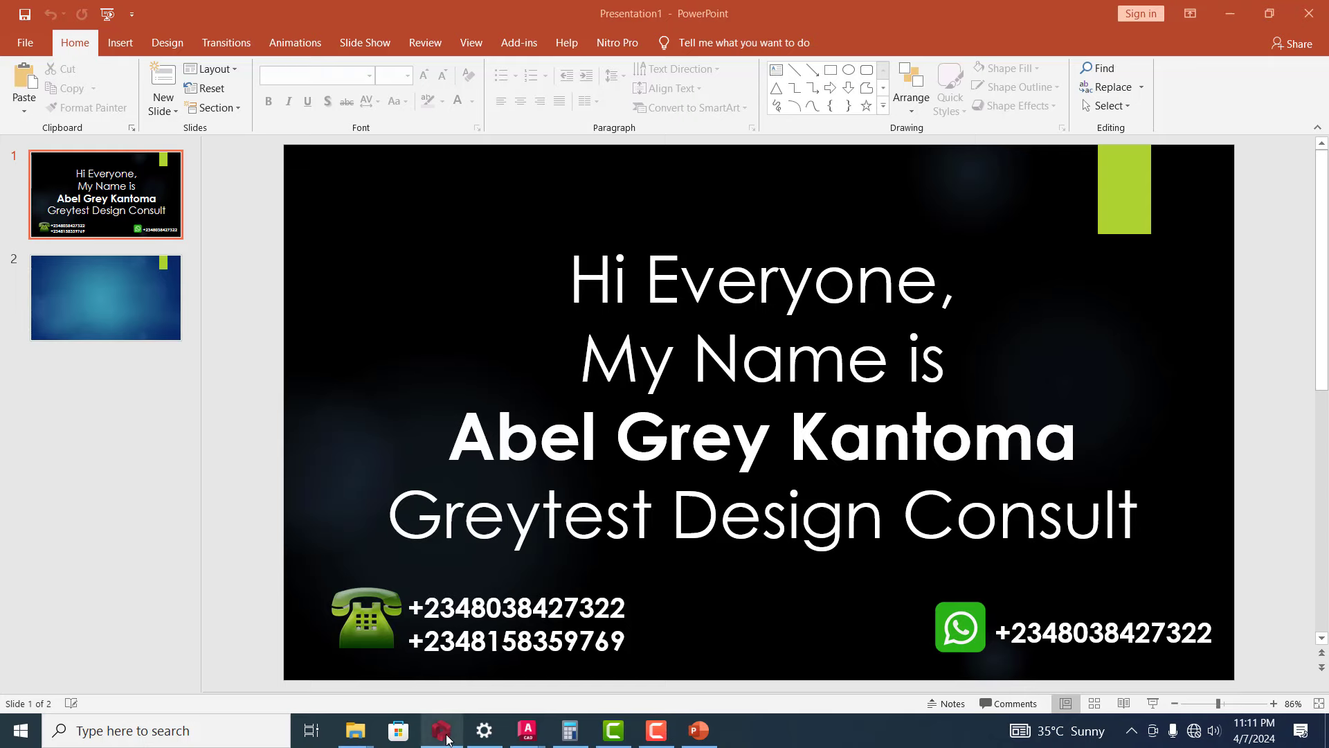
- Bring the duplex structural model to the front showing design status and slab live loads
left_click(441, 730)
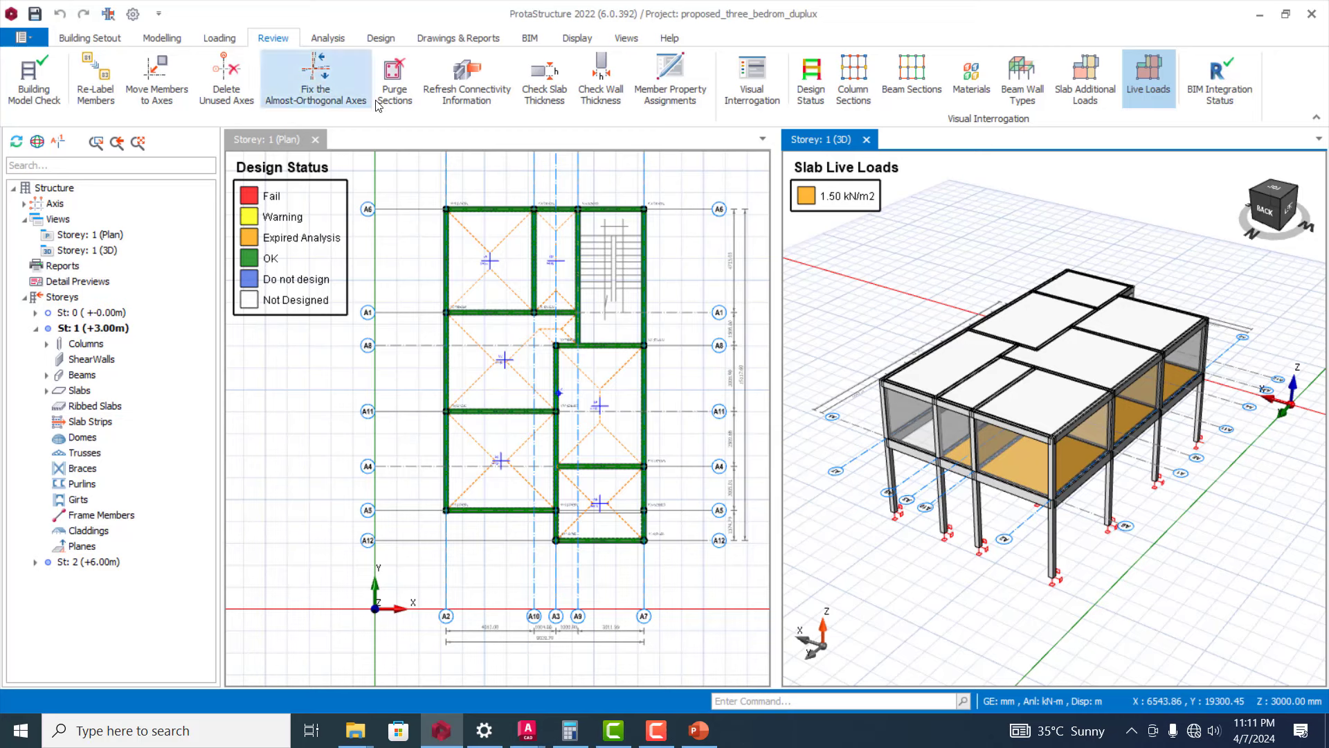
mouse_move(465, 77)
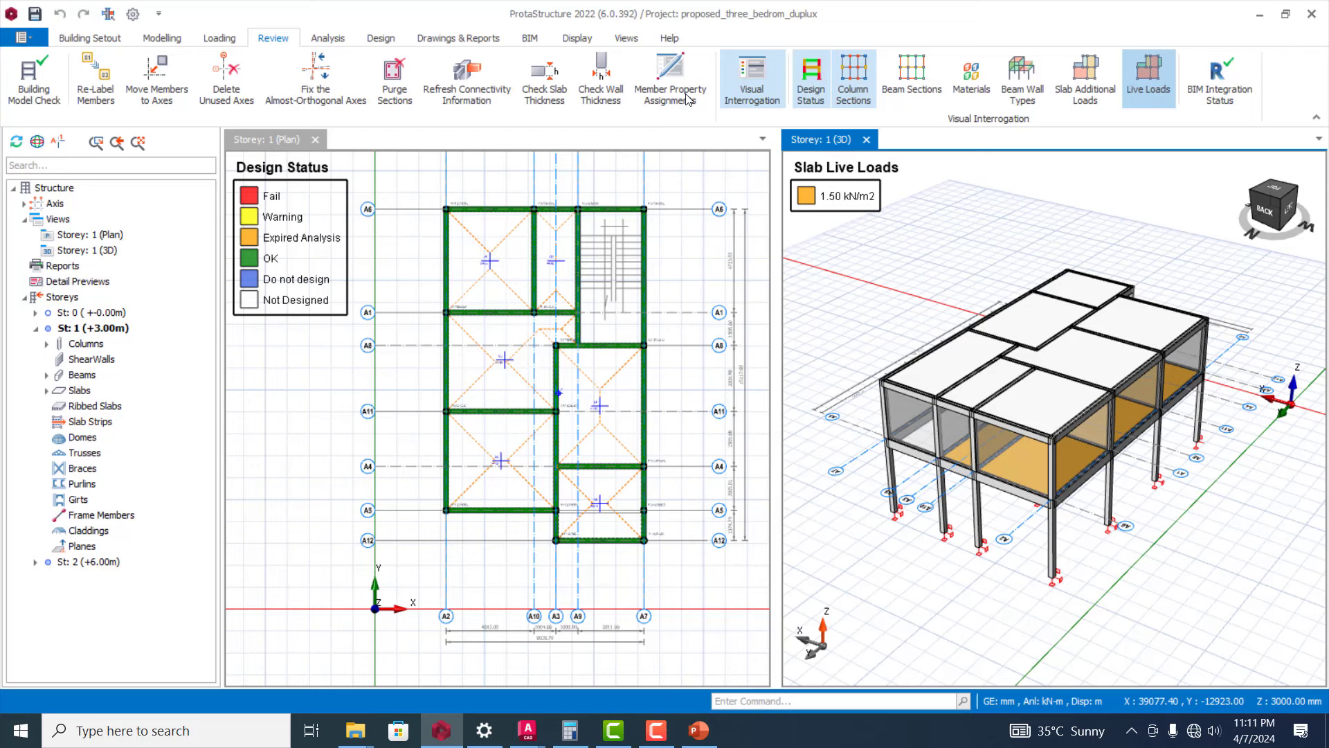
mouse_move(416, 123)
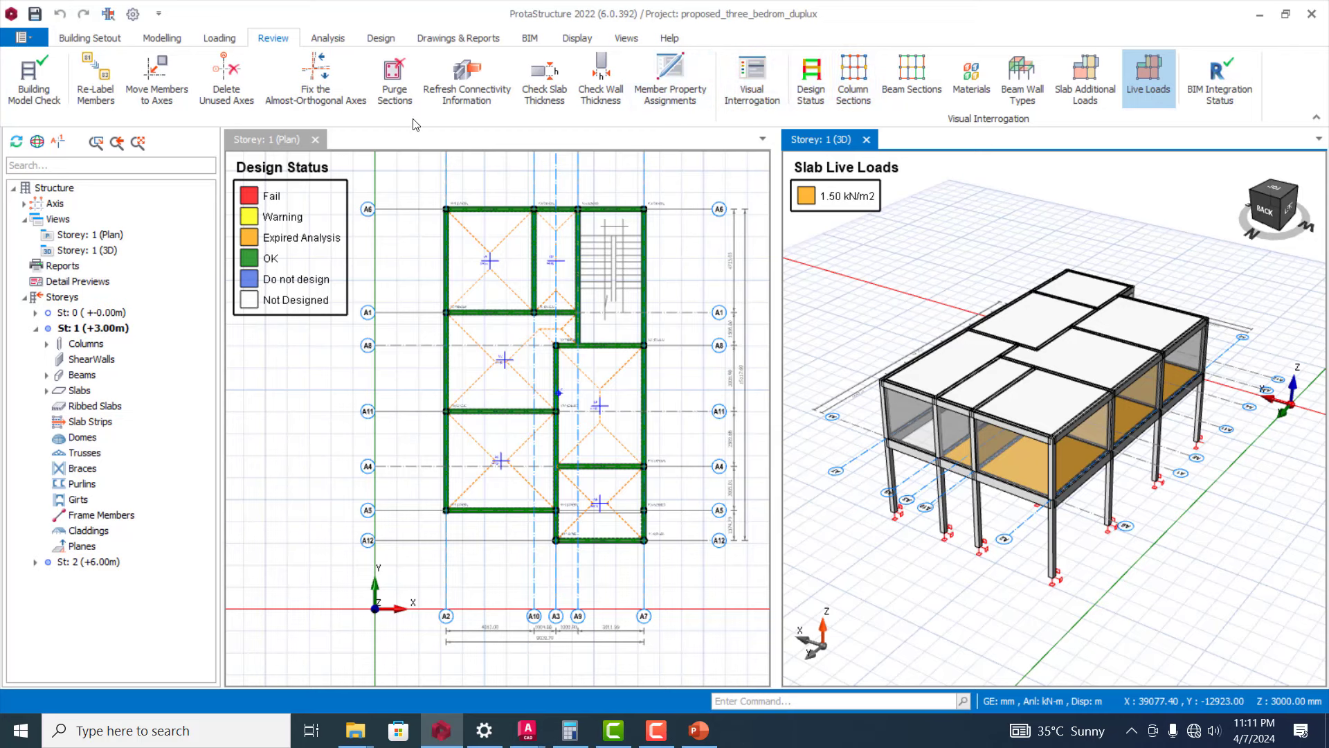
mouse_move(846, 122)
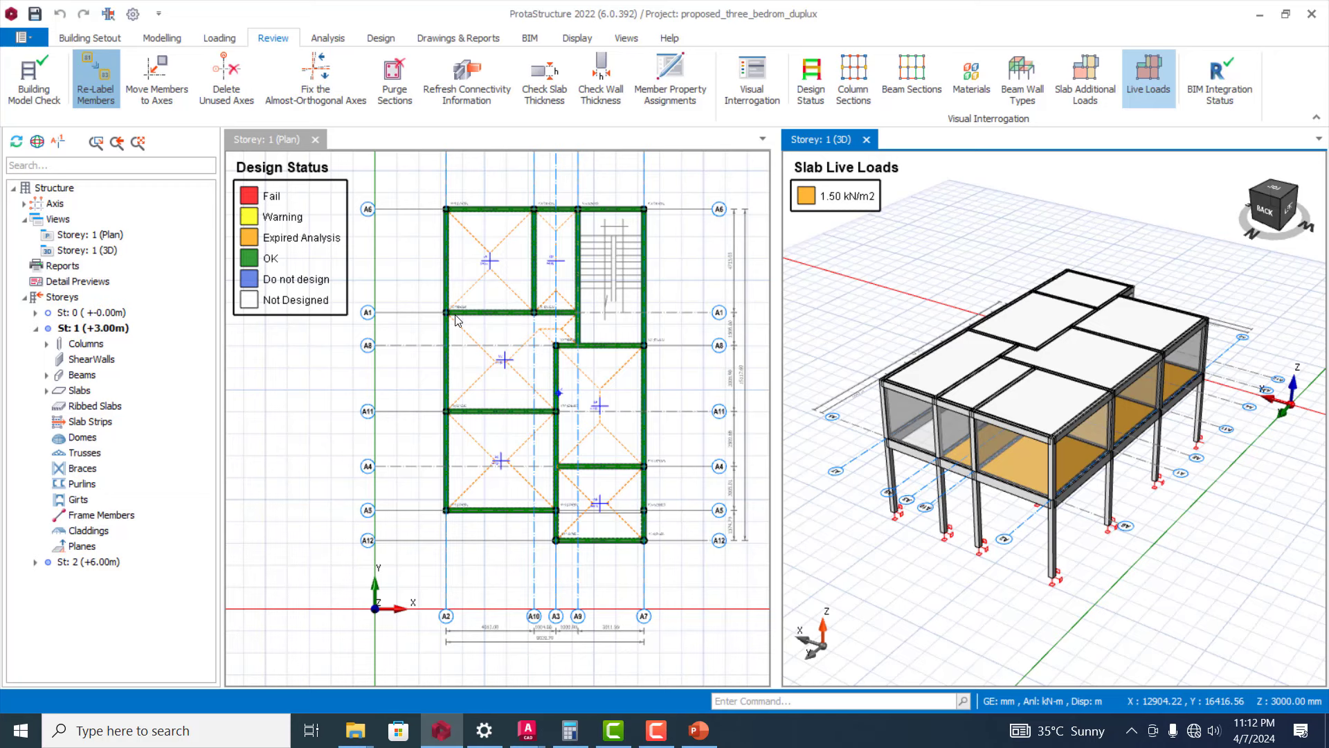
- Set member re-labelling for columns, beams and slabs across all storeys and apply it
left_click(95, 80)
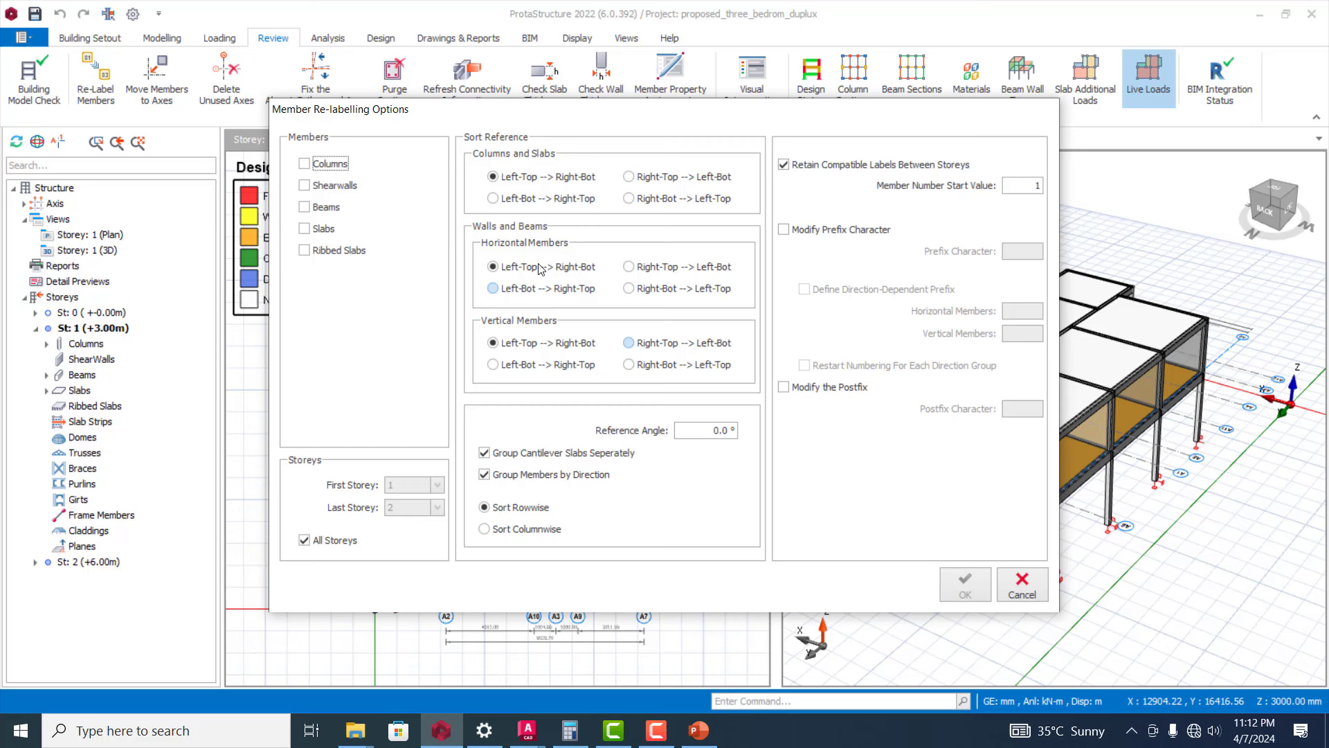
left_click(493, 176)
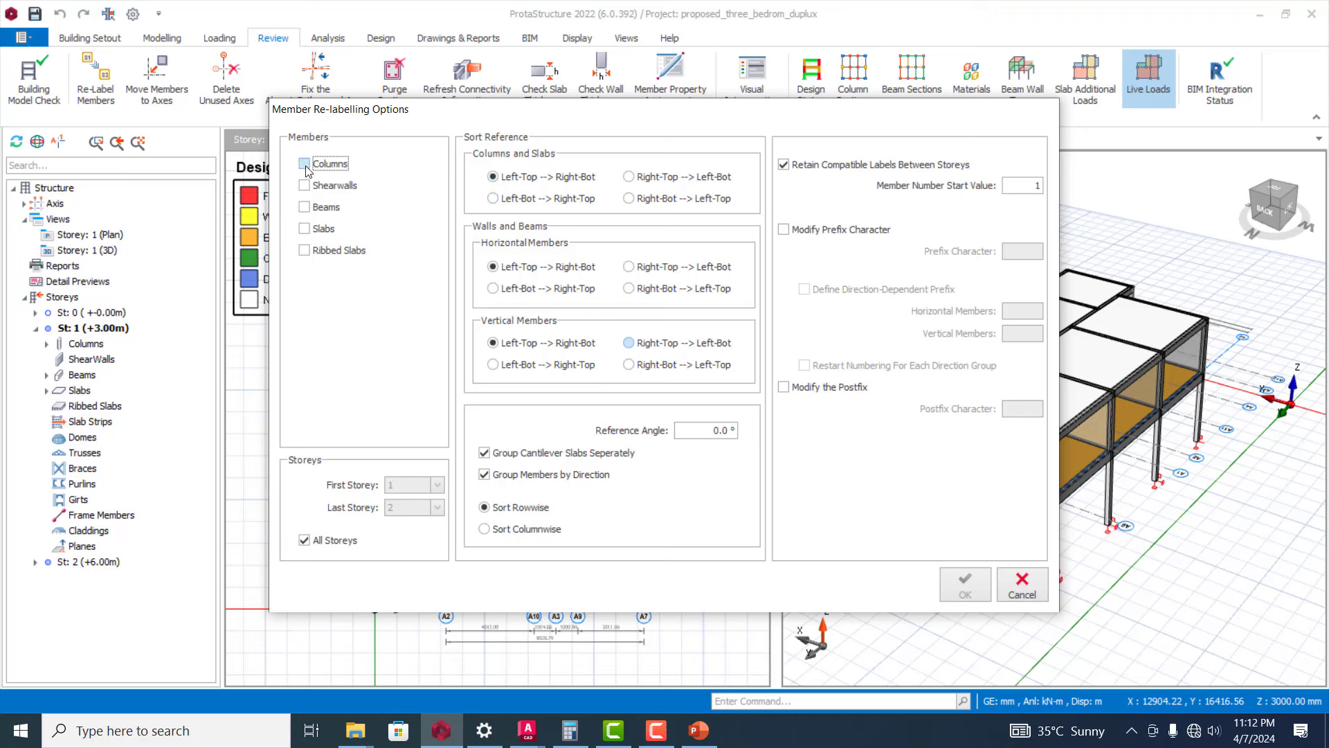
left_click(305, 163)
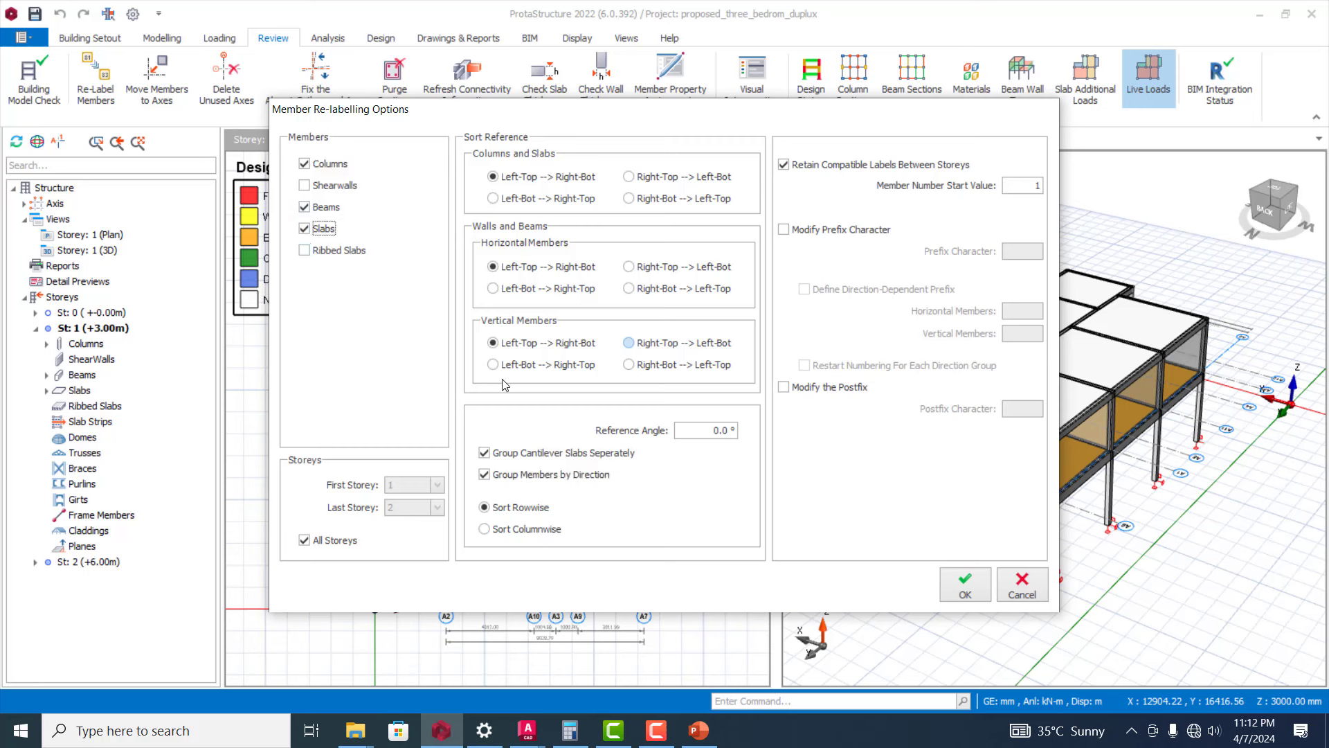
left_click(493, 364)
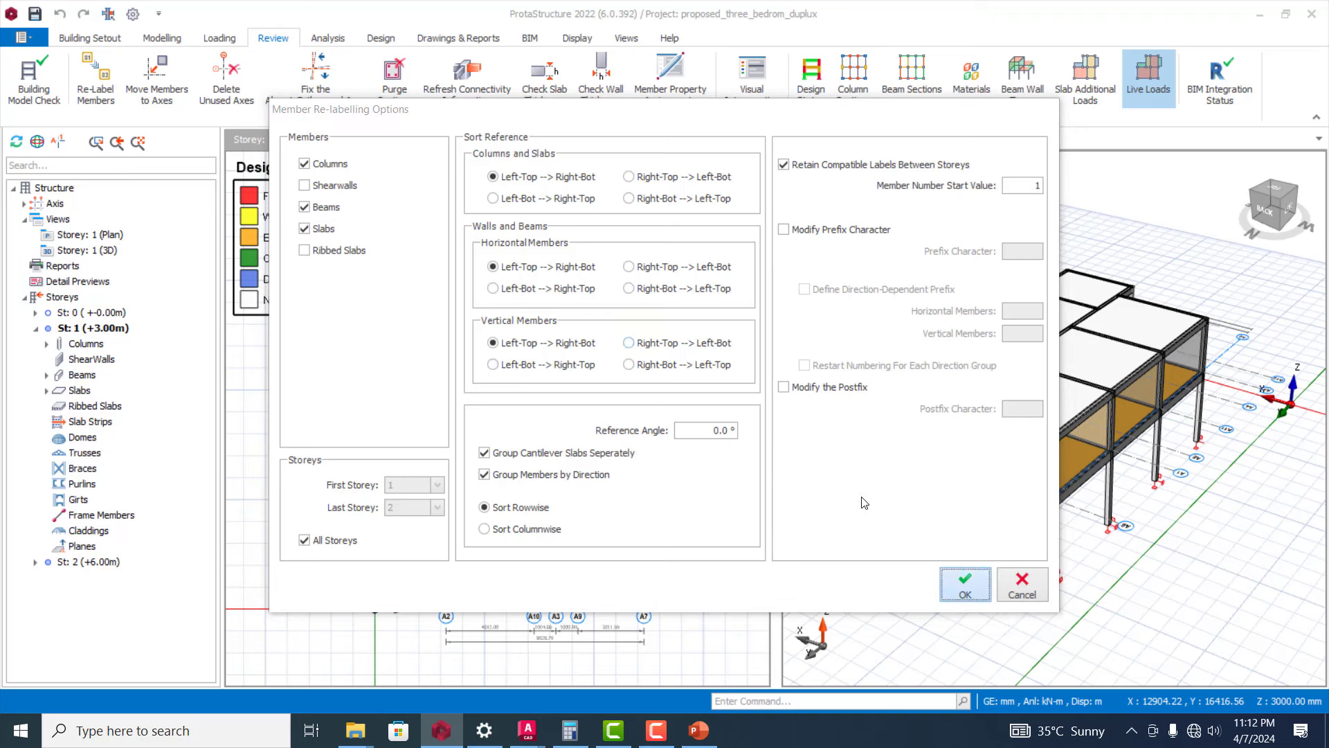
left_click(964, 583)
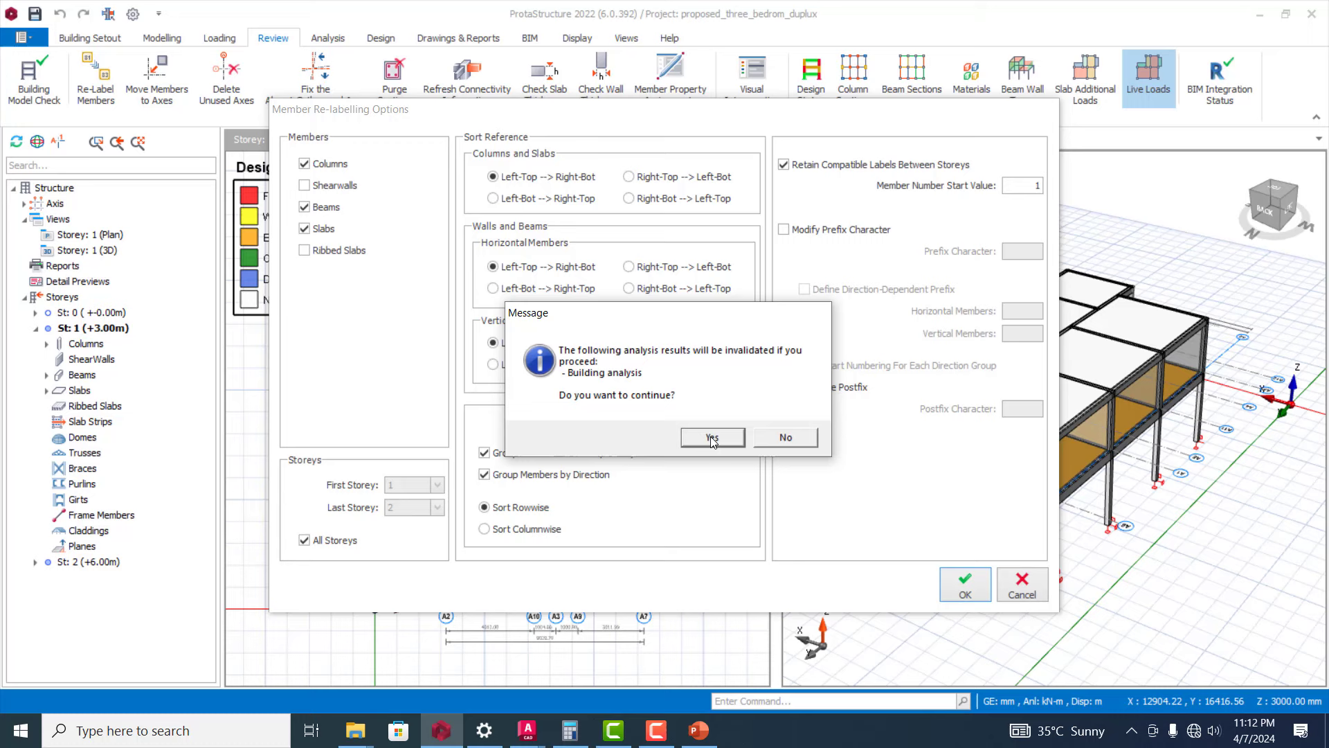
- Confirm invalidating the analysis so members are relabelled, then move to the modelling tools
left_click(710, 437)
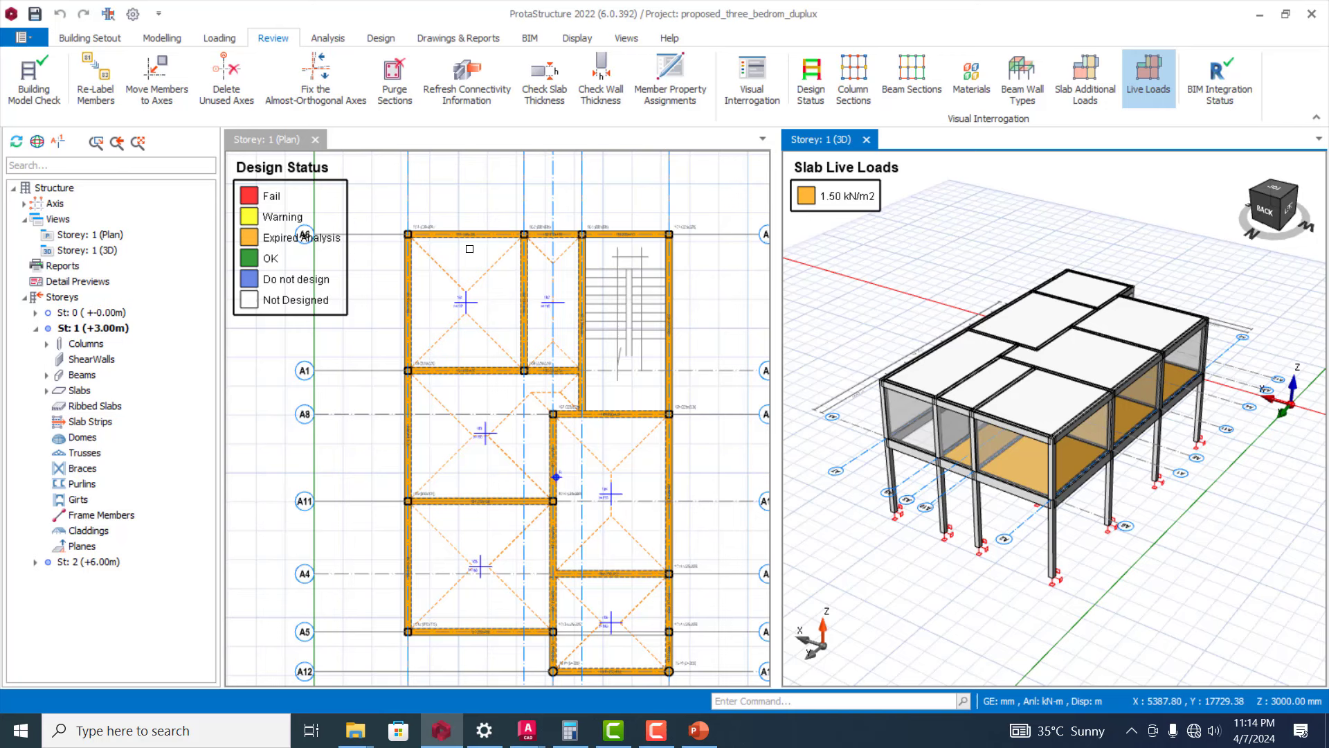
mouse_move(376, 132)
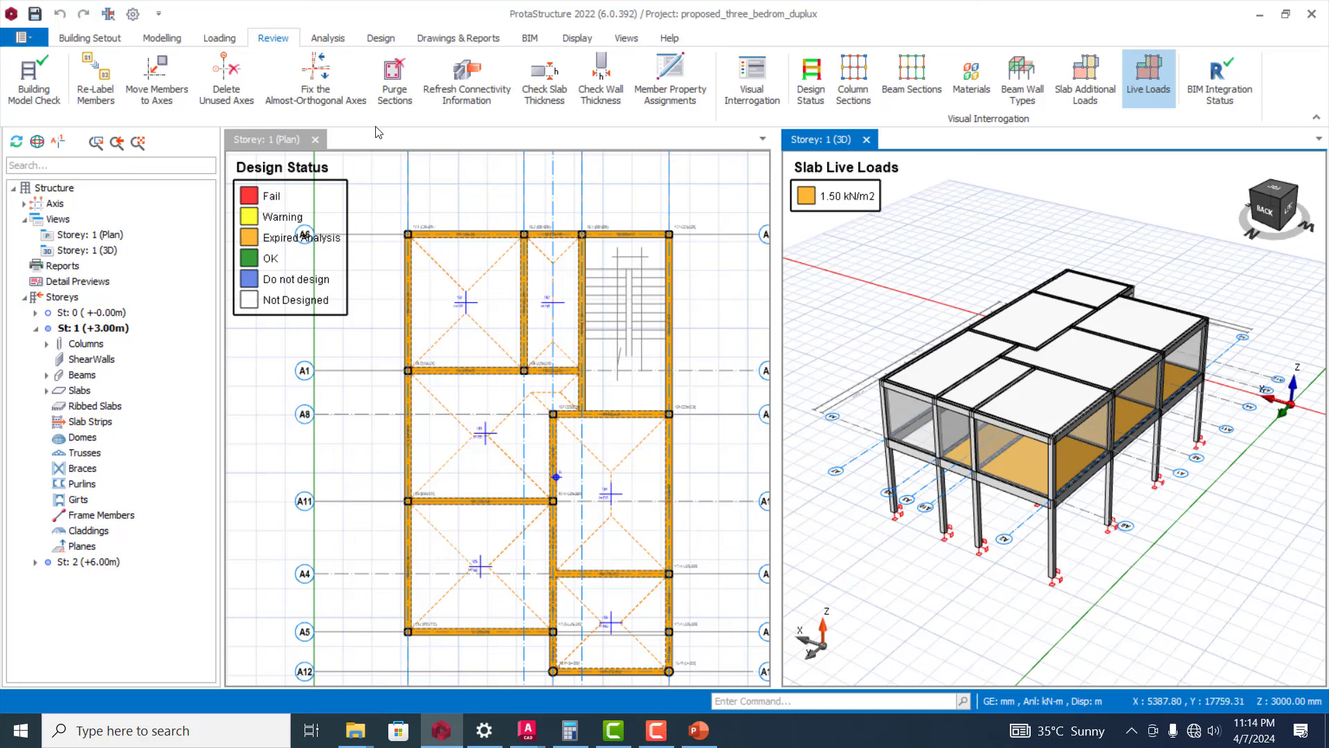
mouse_move(225, 76)
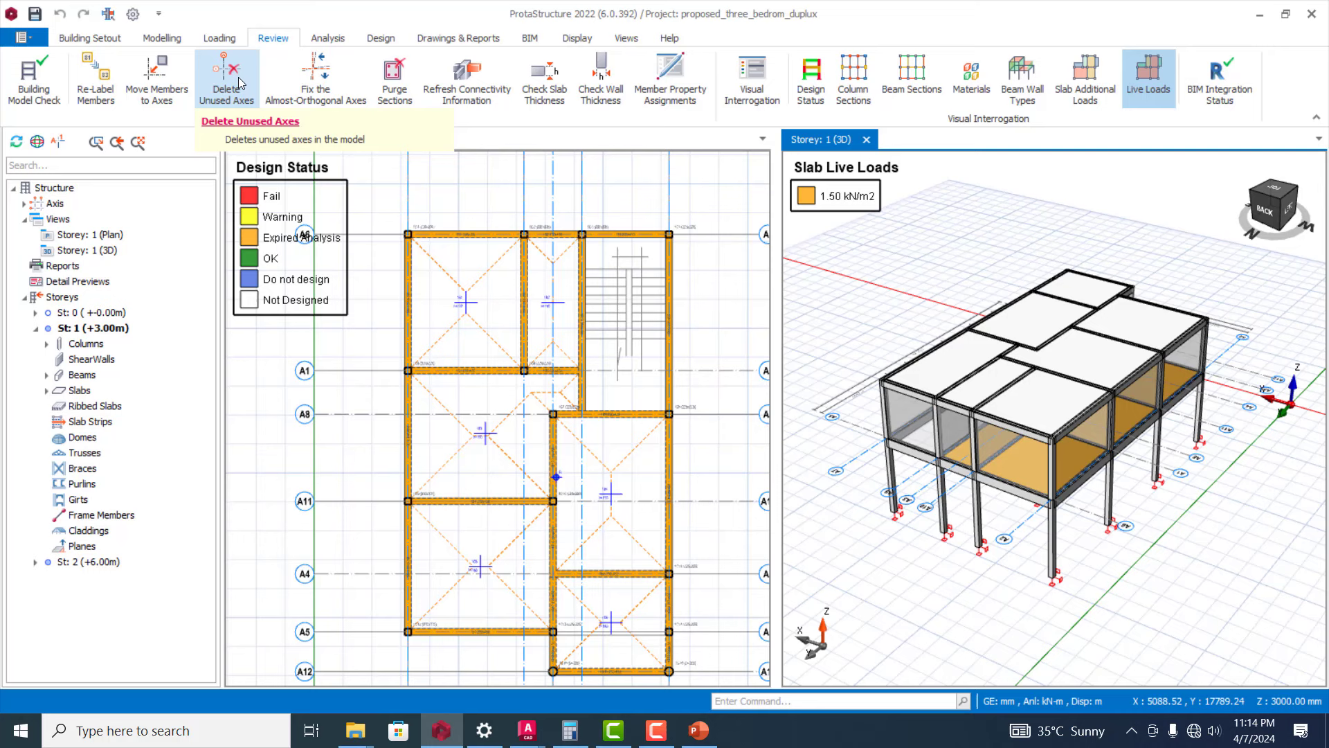
mouse_move(225, 77)
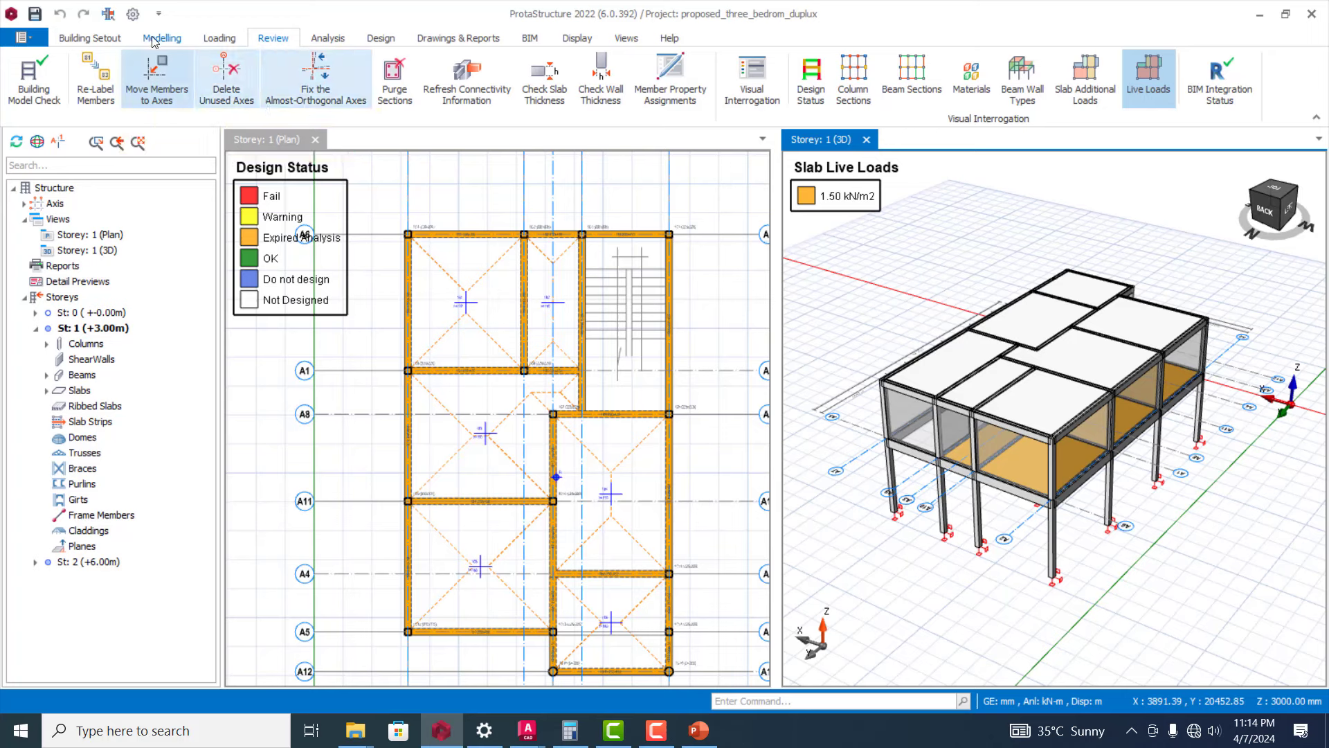
left_click(160, 38)
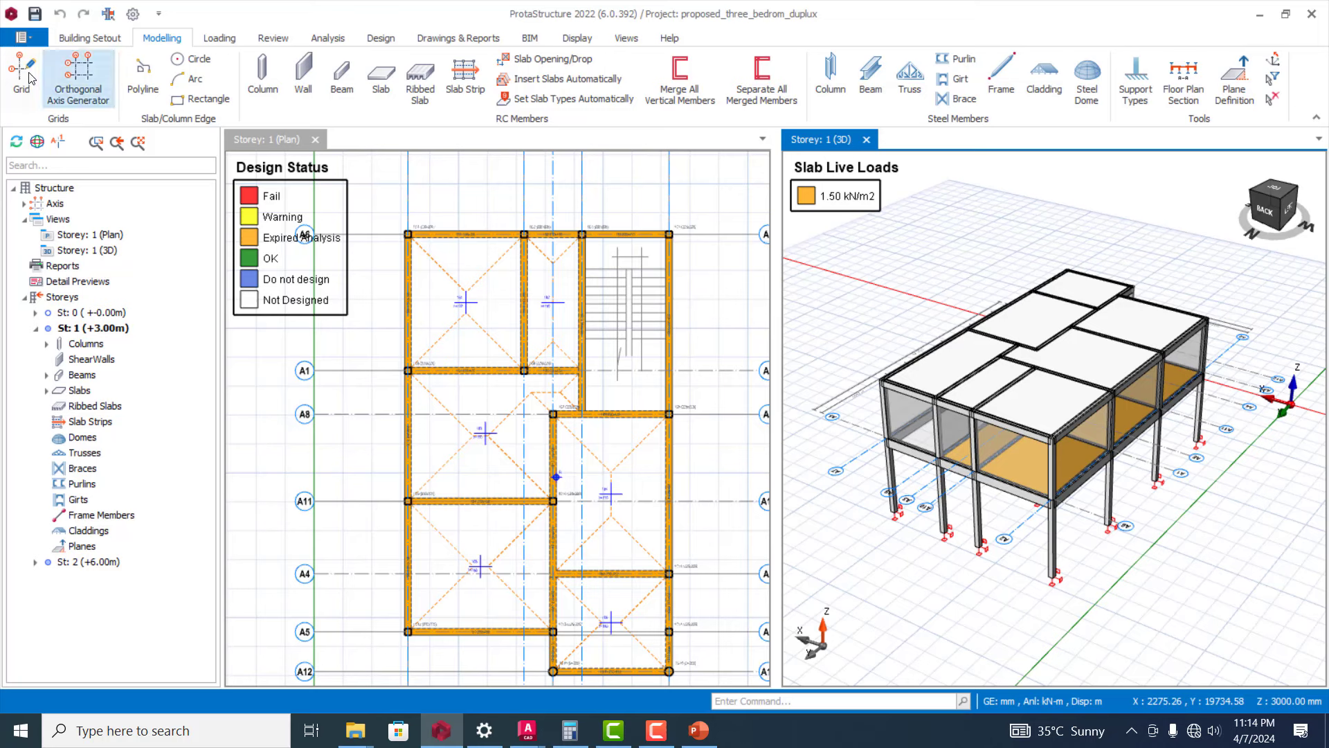
mouse_move(34, 77)
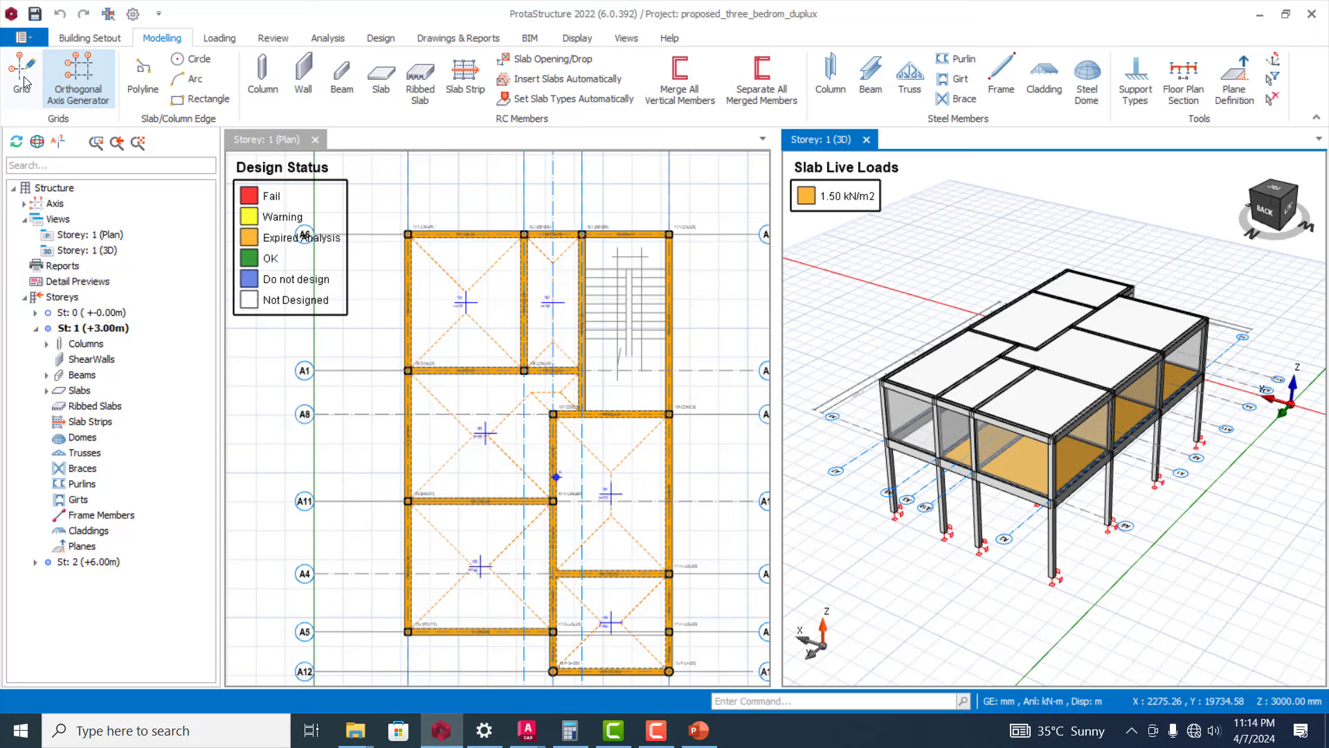
mouse_move(28, 82)
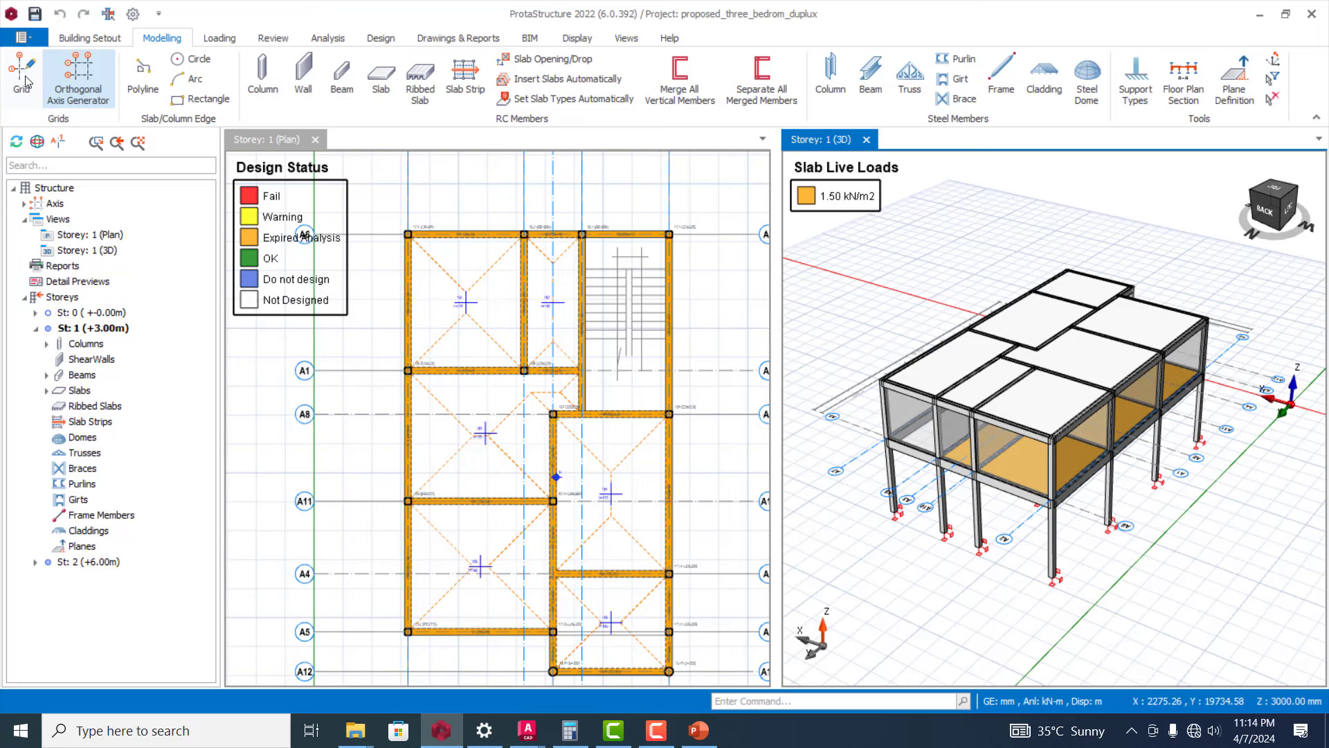
- Start the Grid axis insertion tool on the first-storey plan
left_click(21, 72)
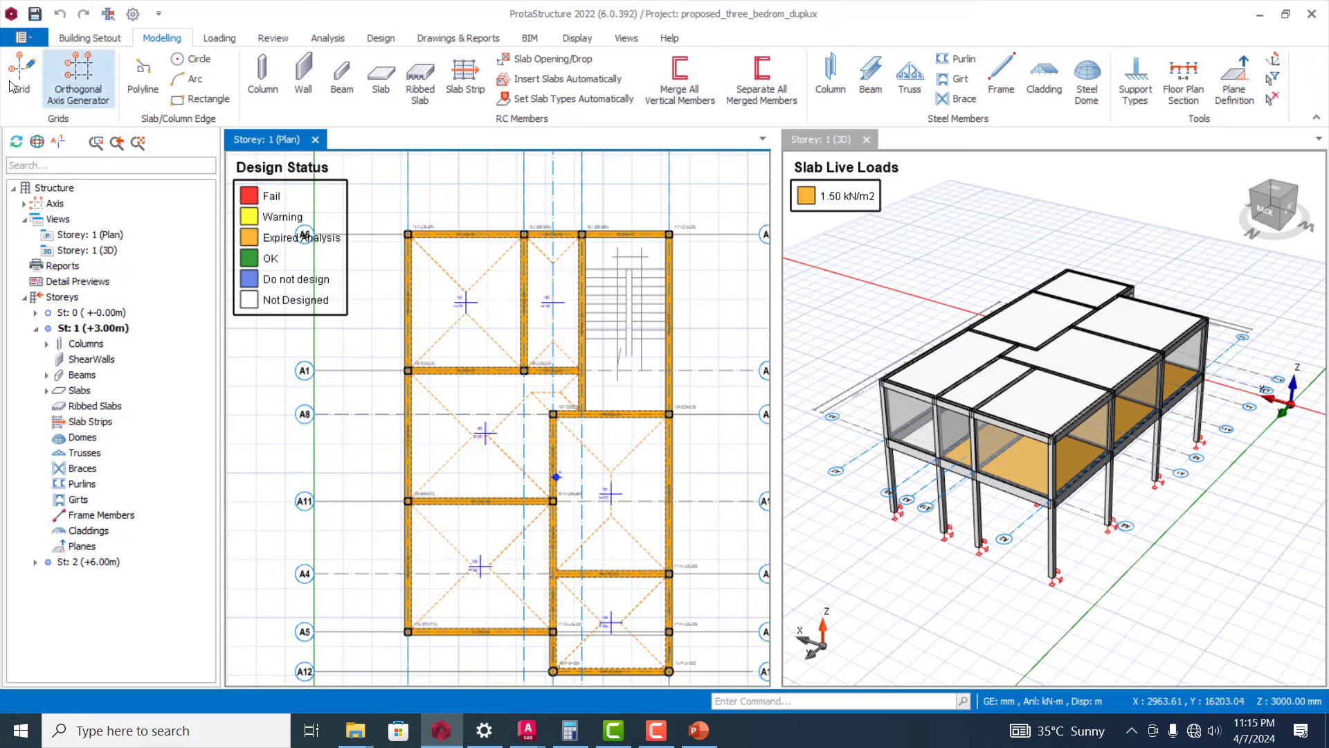
left_click(21, 76)
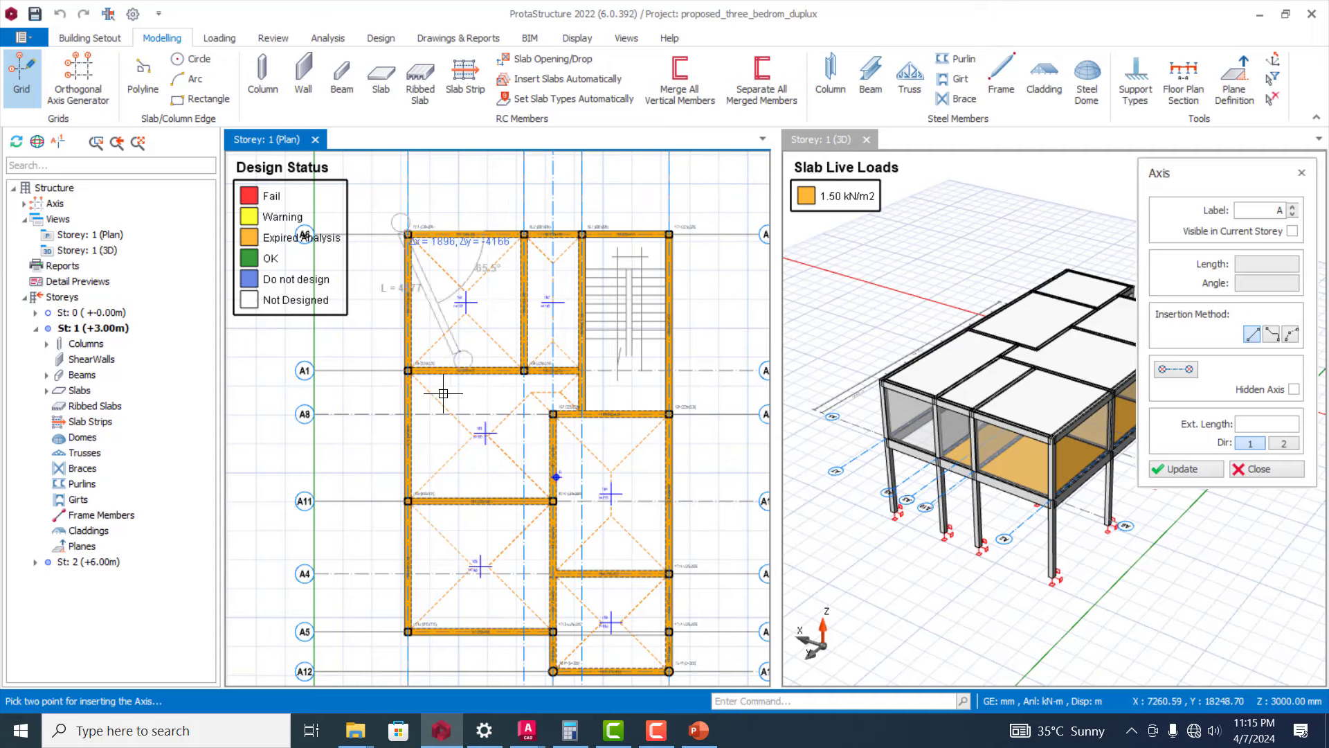
mouse_move(399, 448)
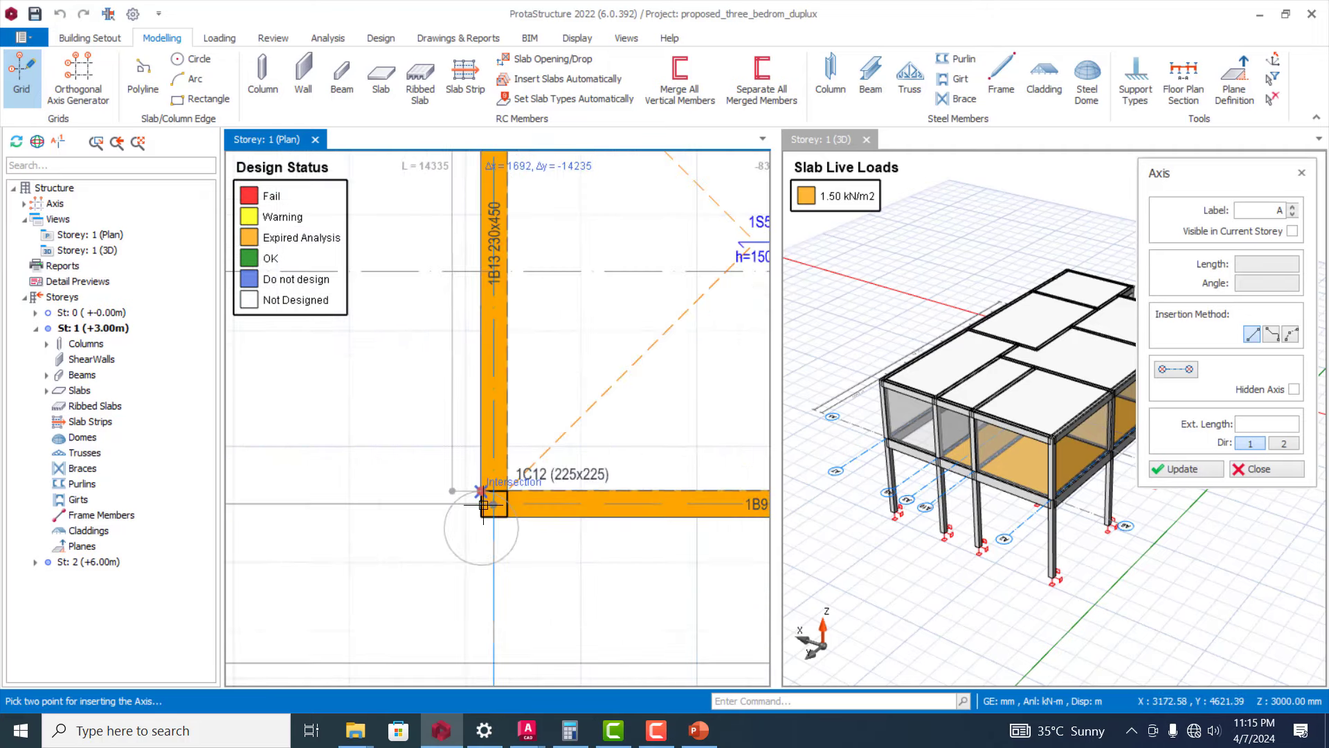
mouse_move(459, 407)
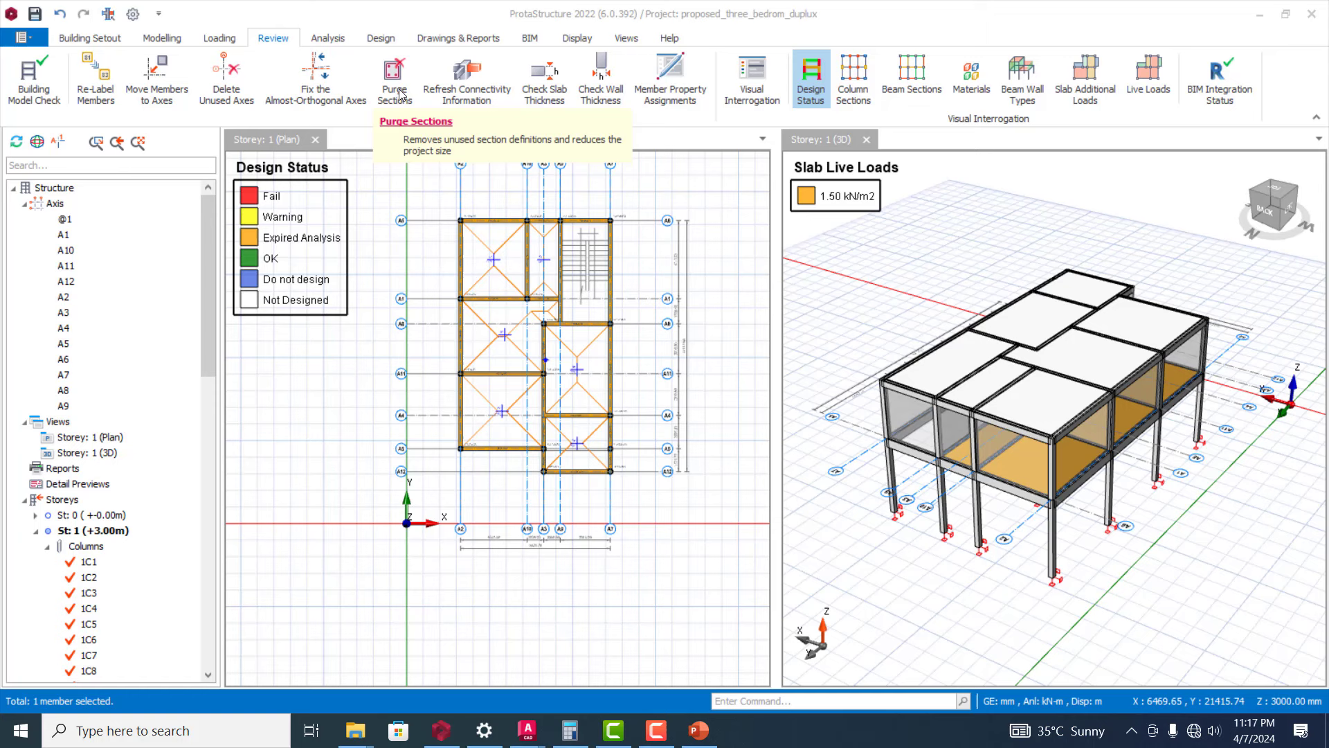
mouse_move(421, 99)
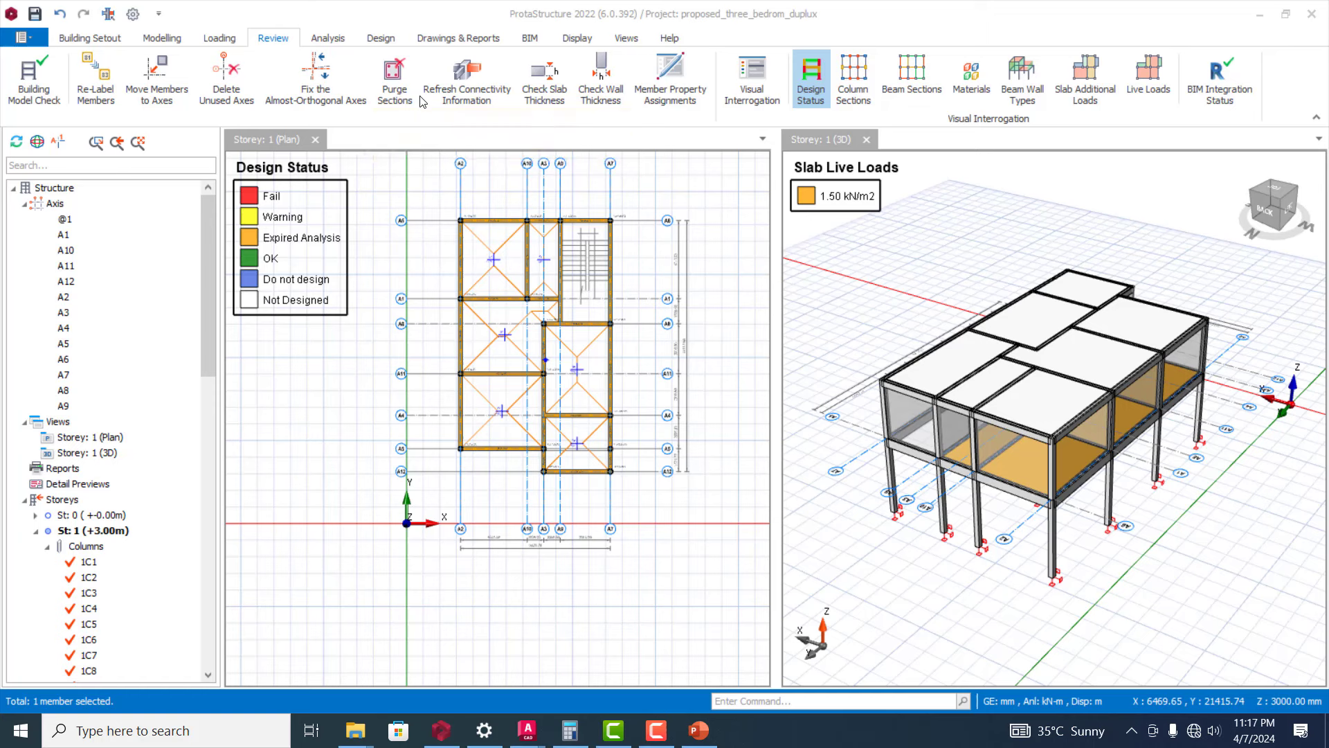
mouse_move(465, 76)
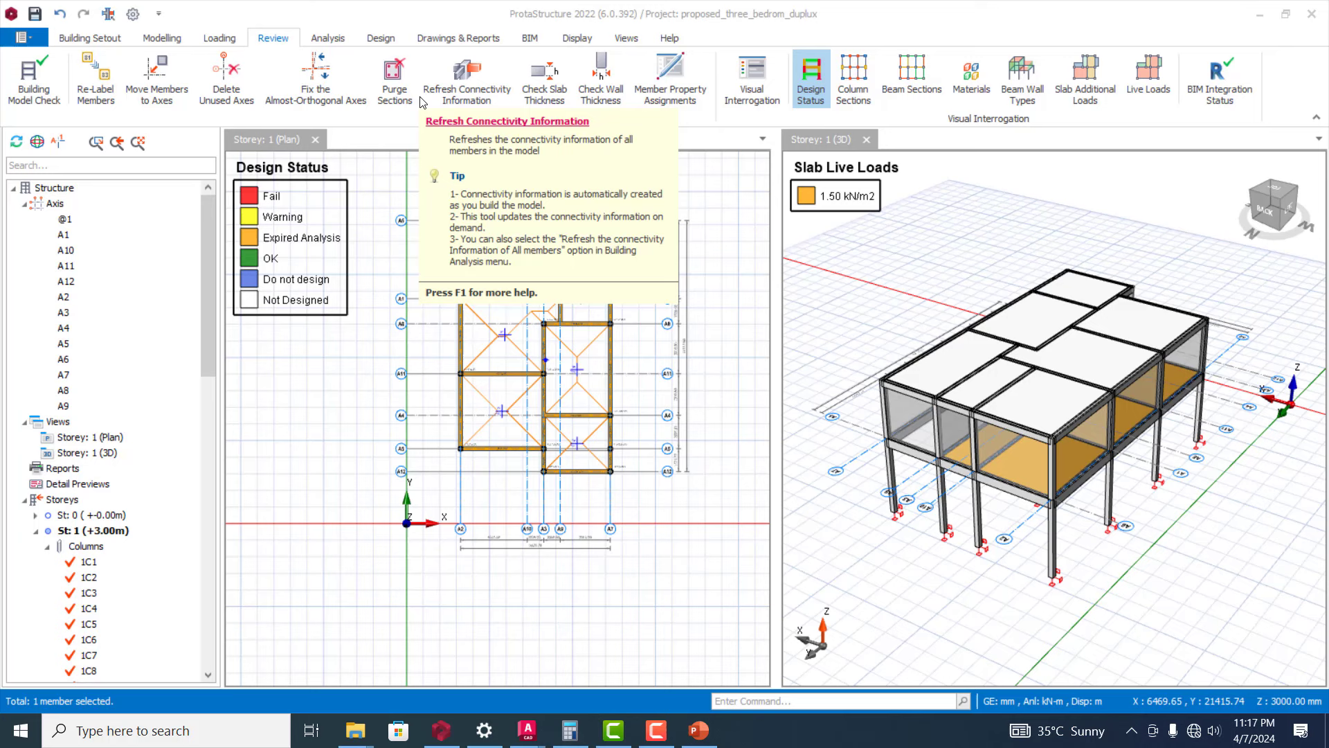
mouse_move(464, 246)
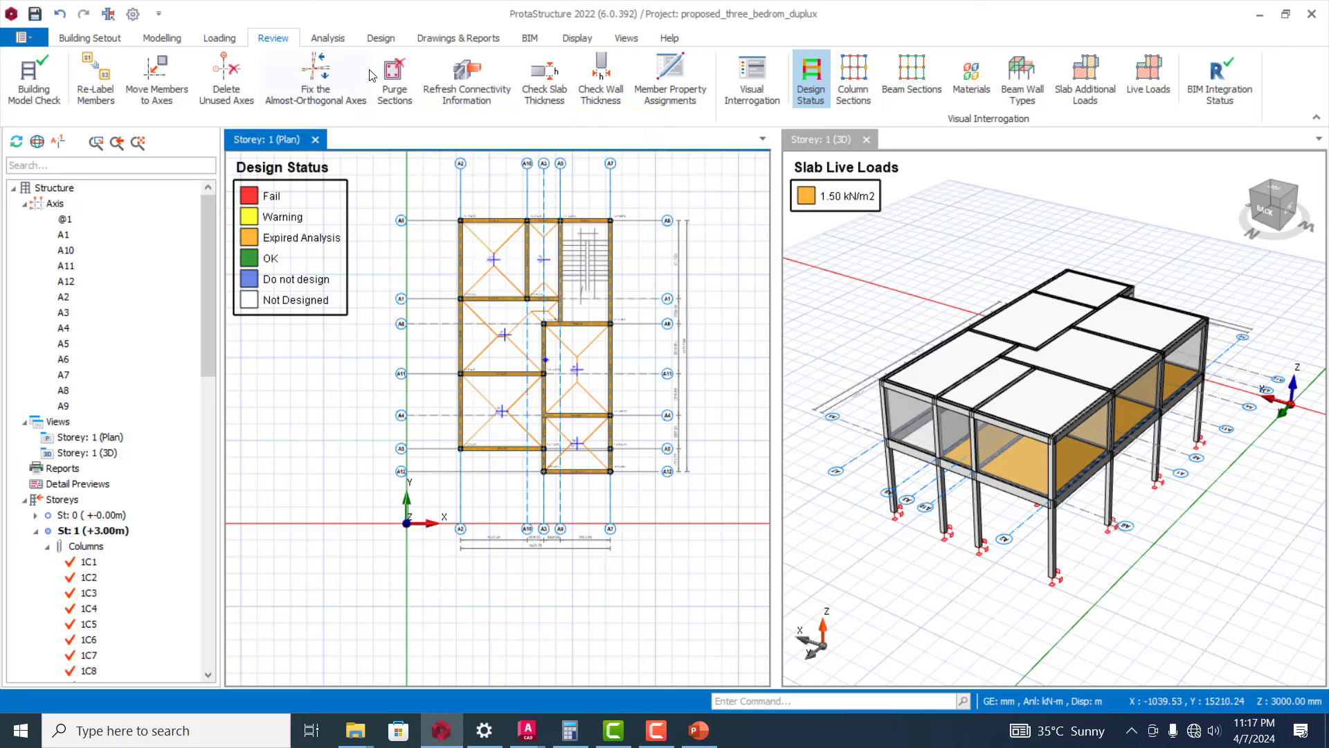
- Bring up the Purge Sections window for removing unused section definitions
left_click(393, 79)
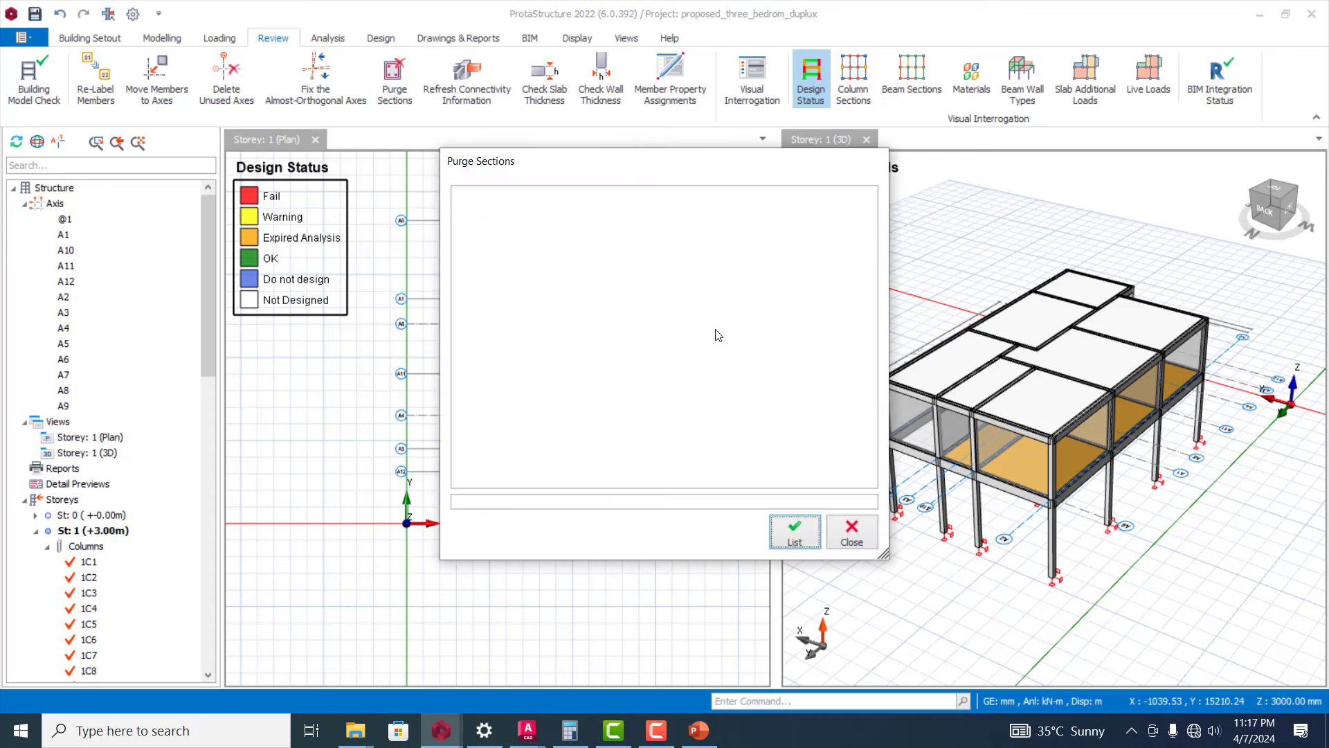
- List unused sections (none found), close Purge Sections and colour the plan by design status
left_click(794, 531)
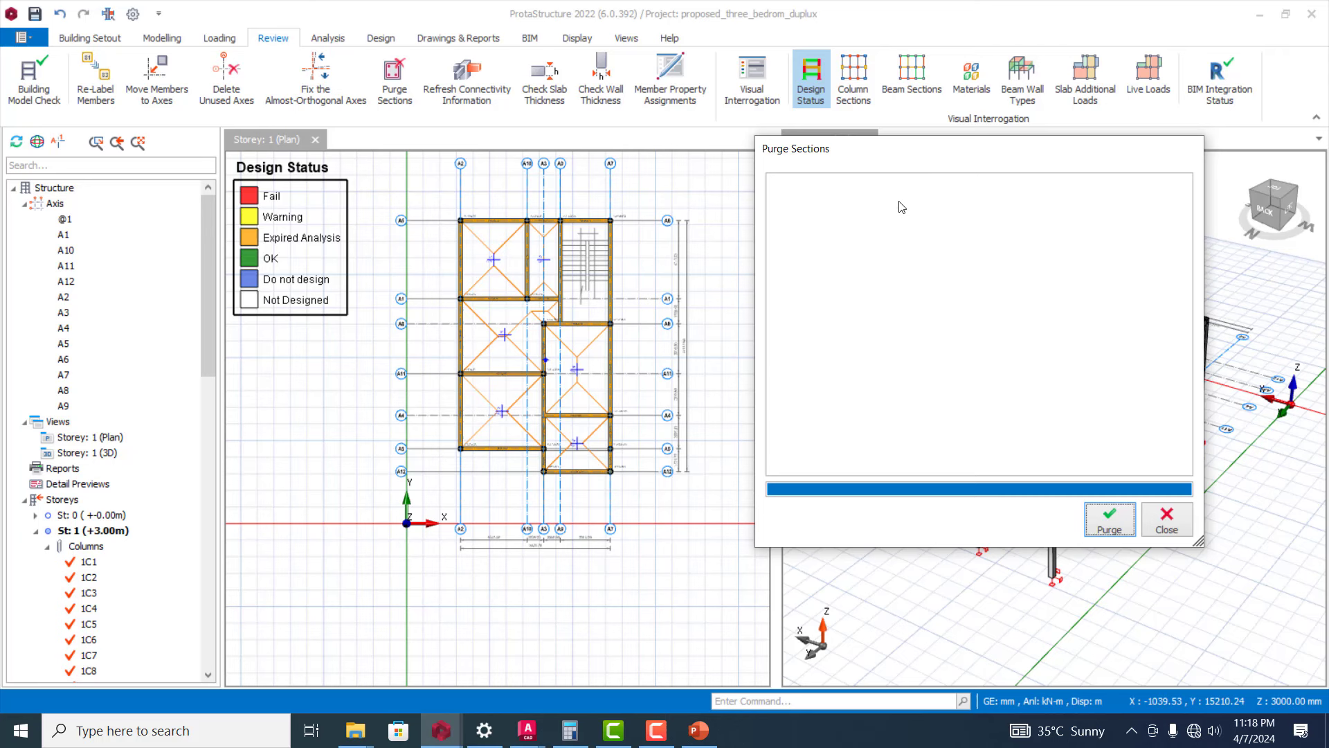
mouse_move(805, 178)
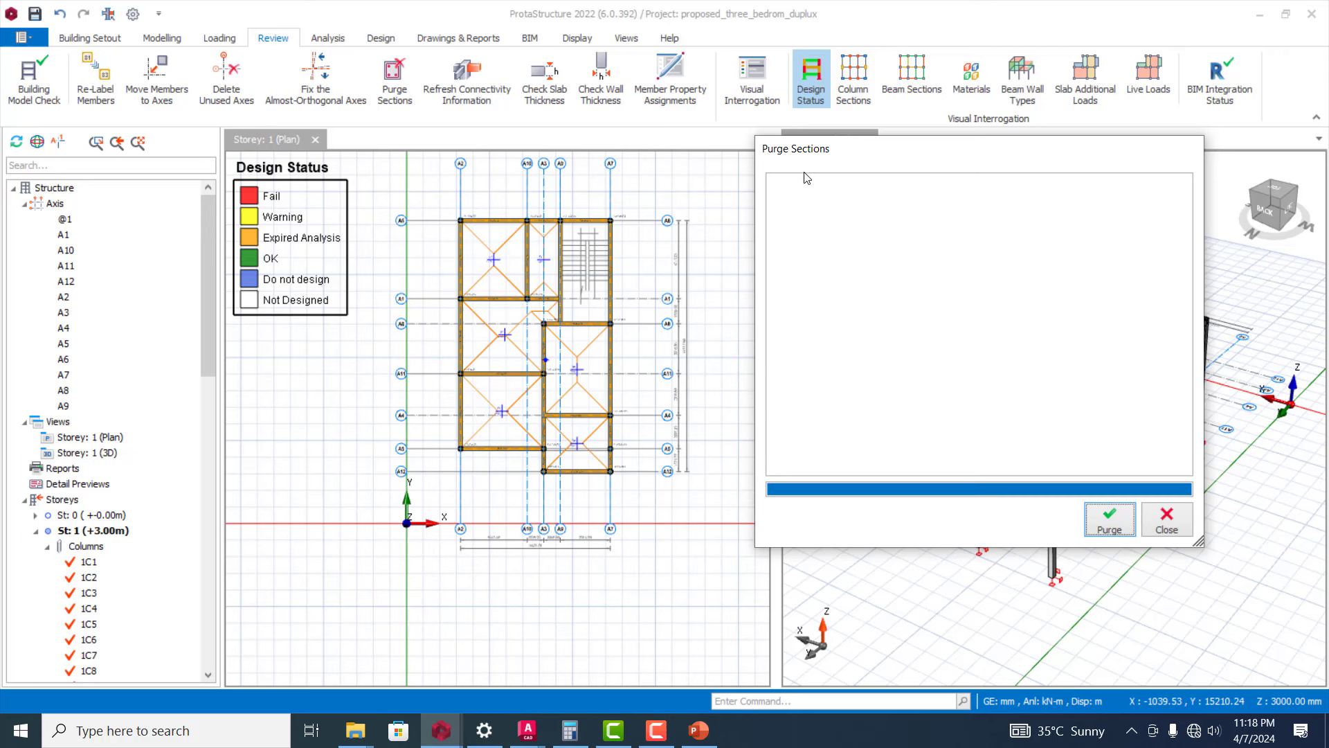
mouse_move(881, 191)
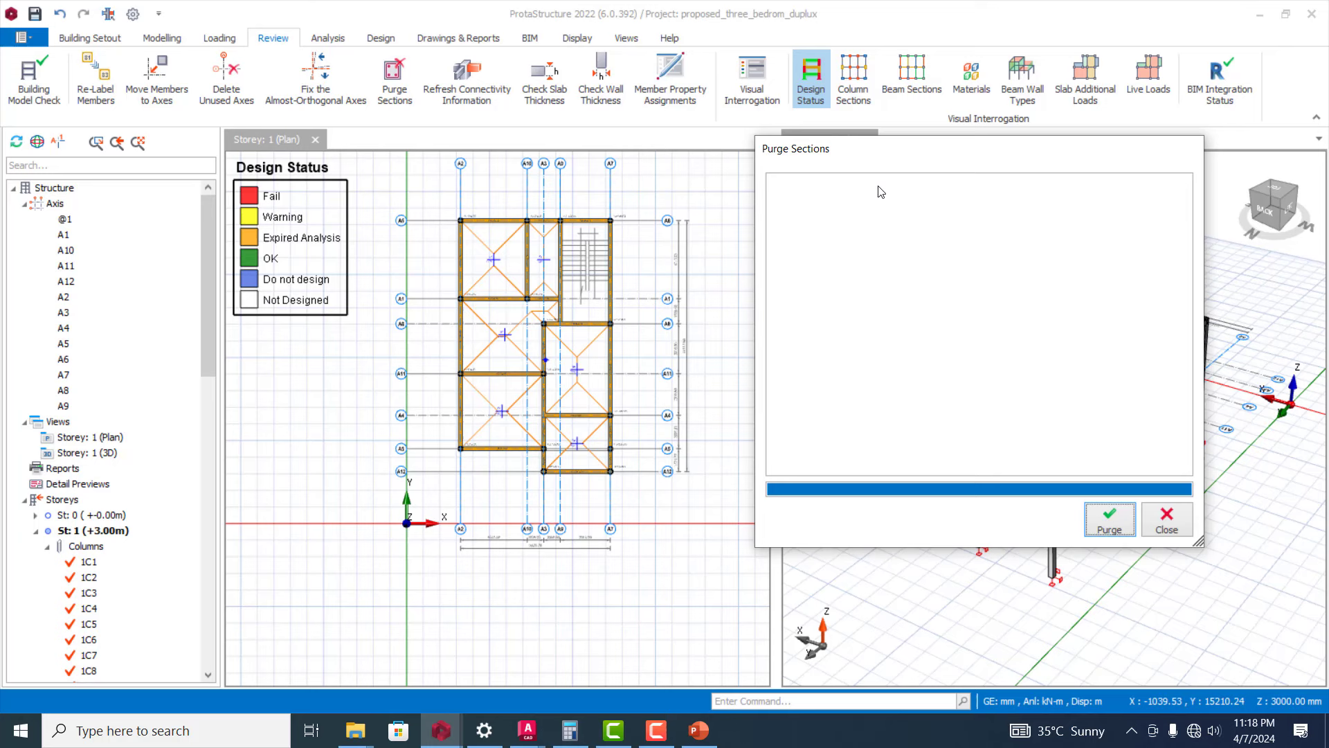
mouse_move(1109, 519)
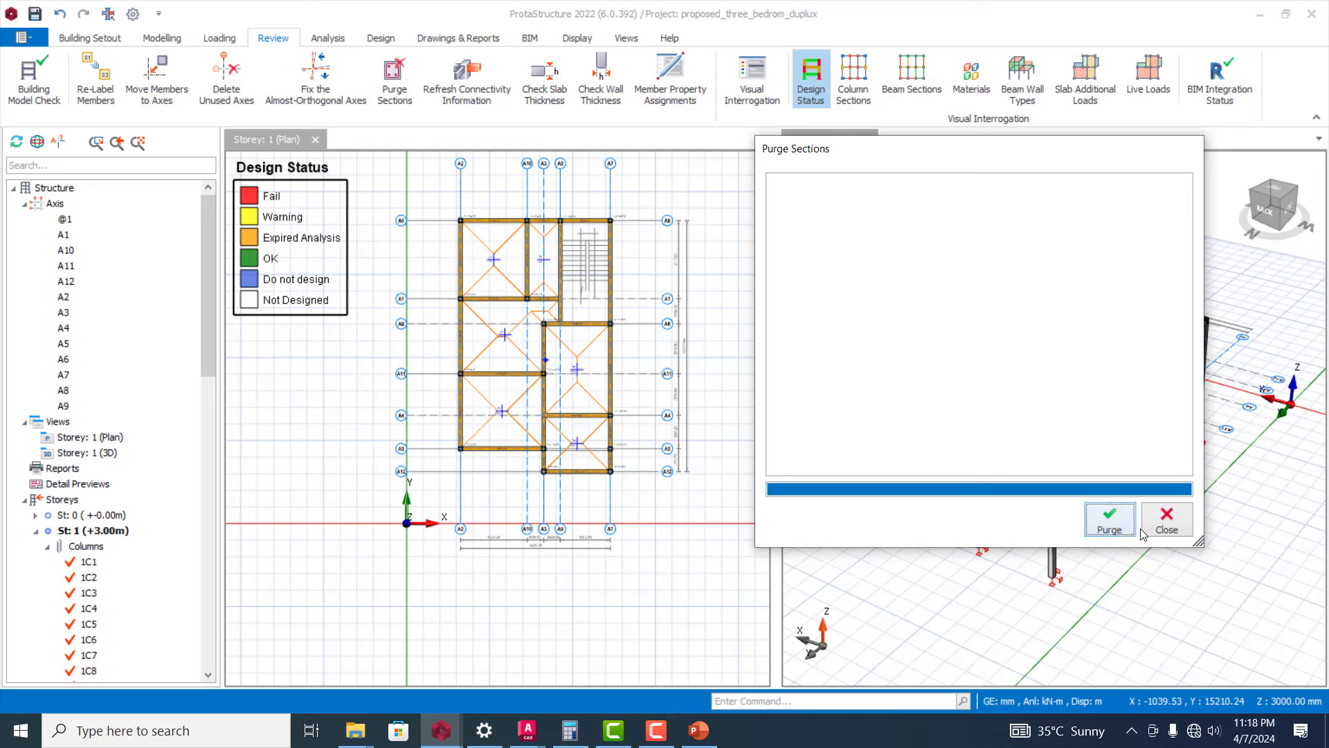
left_click(1166, 520)
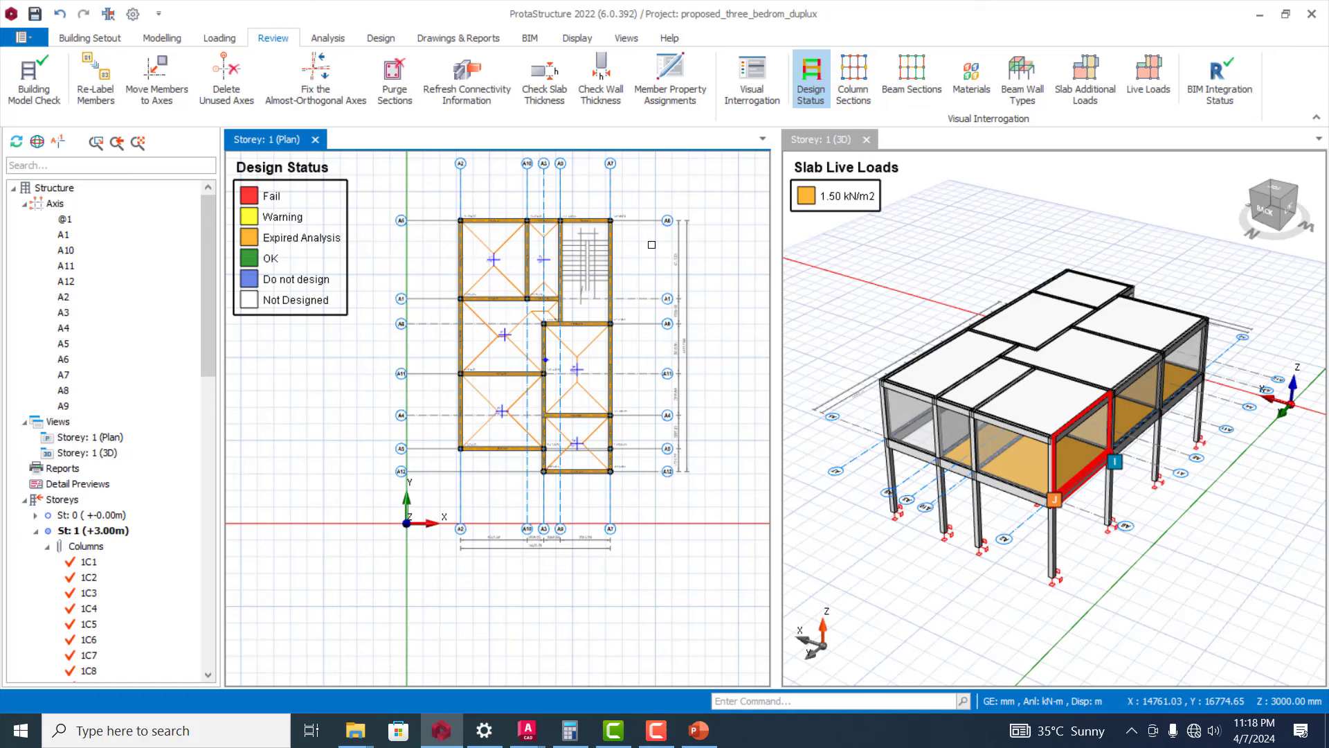
left_click(542, 77)
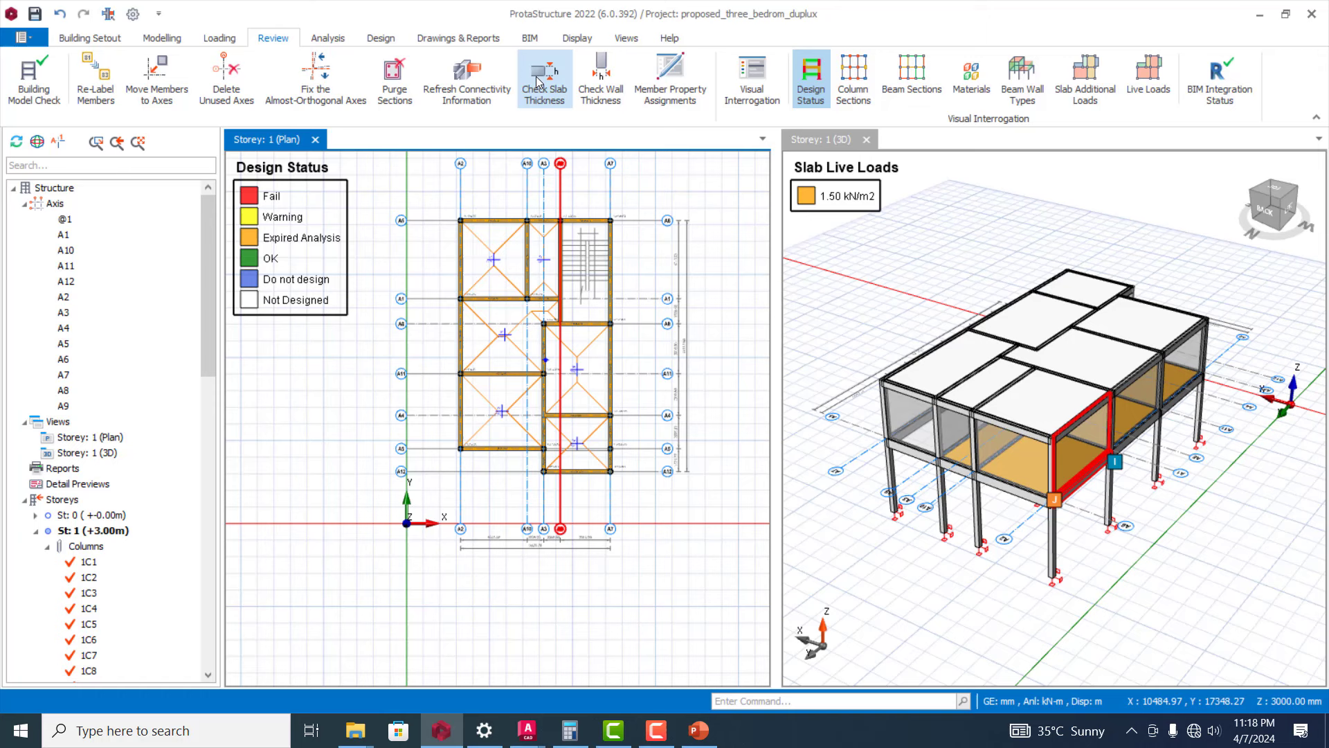
left_click(544, 80)
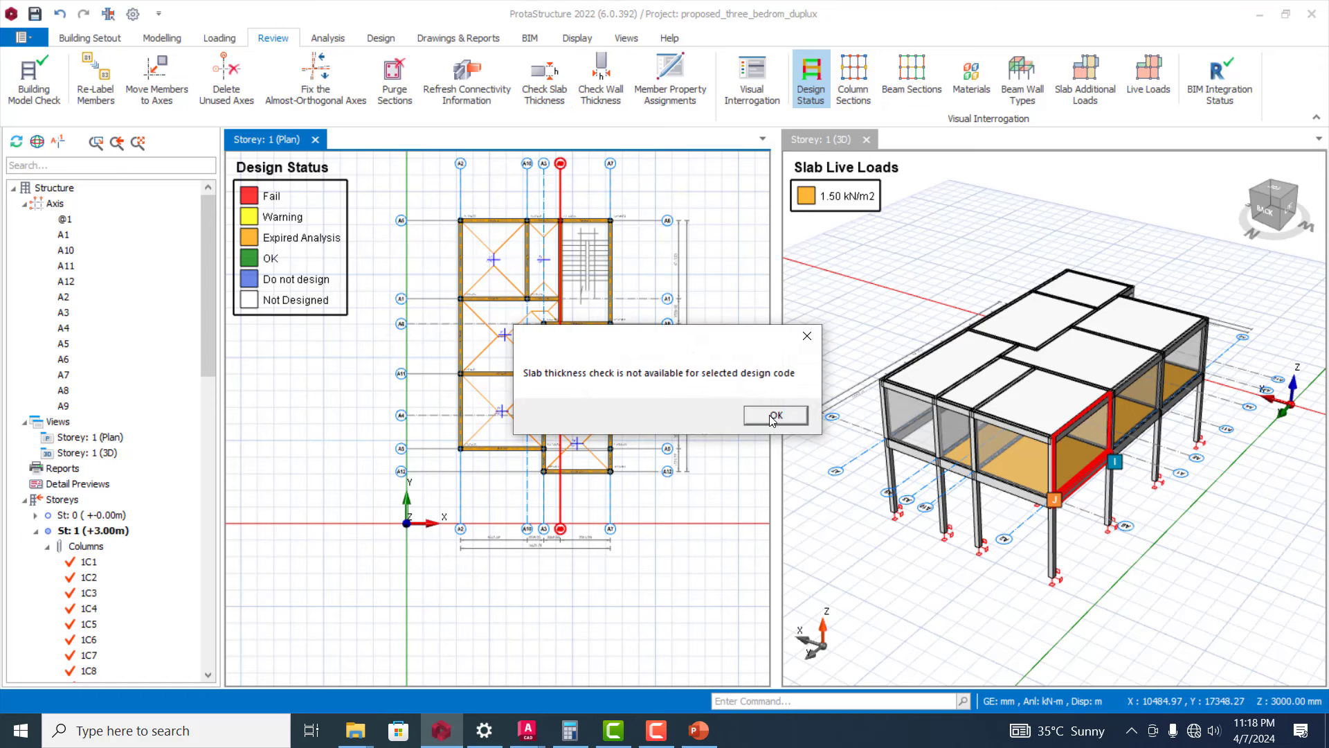
mouse_move(640, 395)
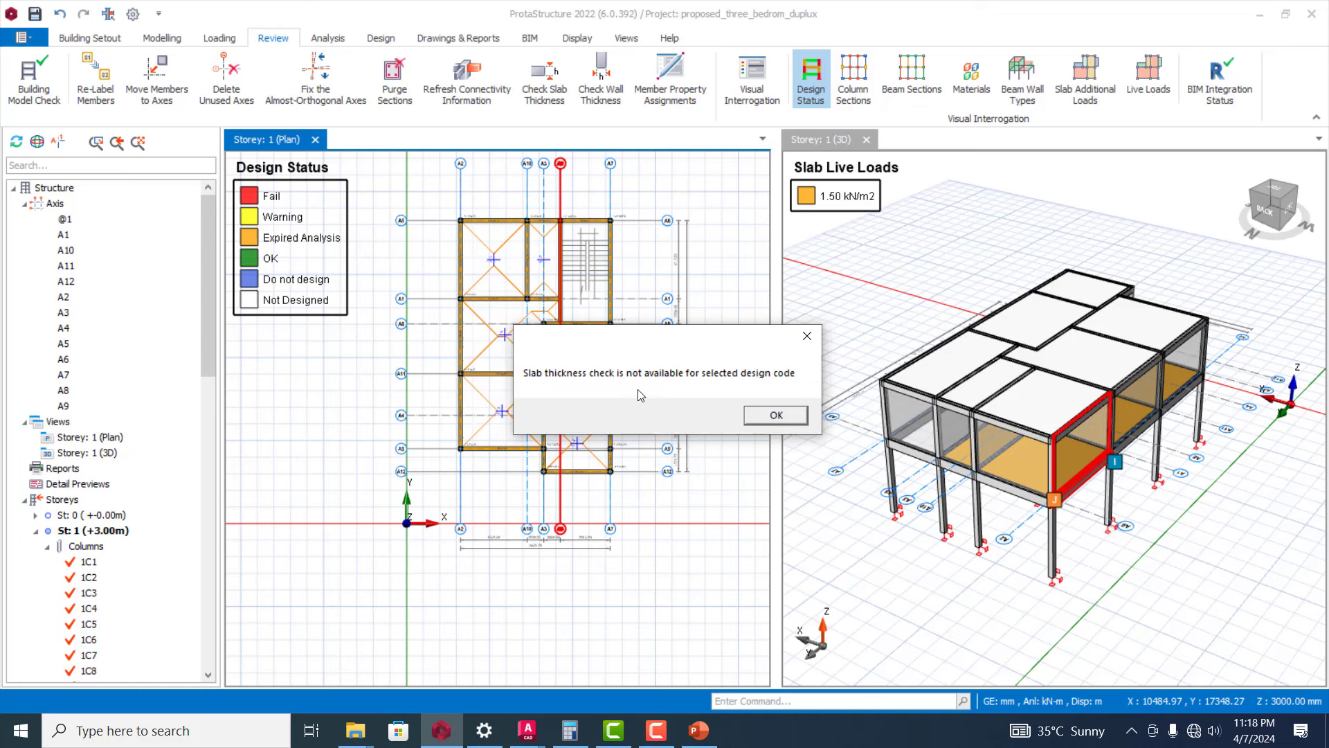
left_click(773, 414)
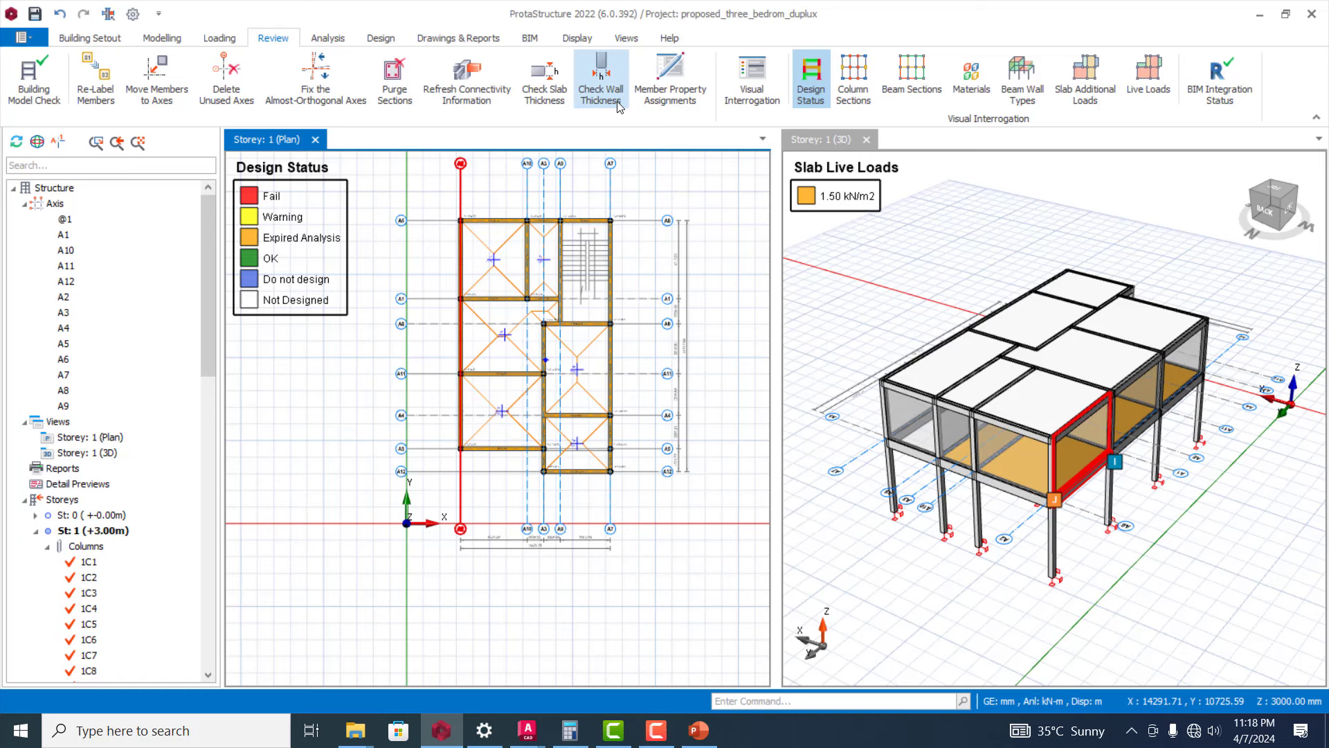
mouse_move(751, 76)
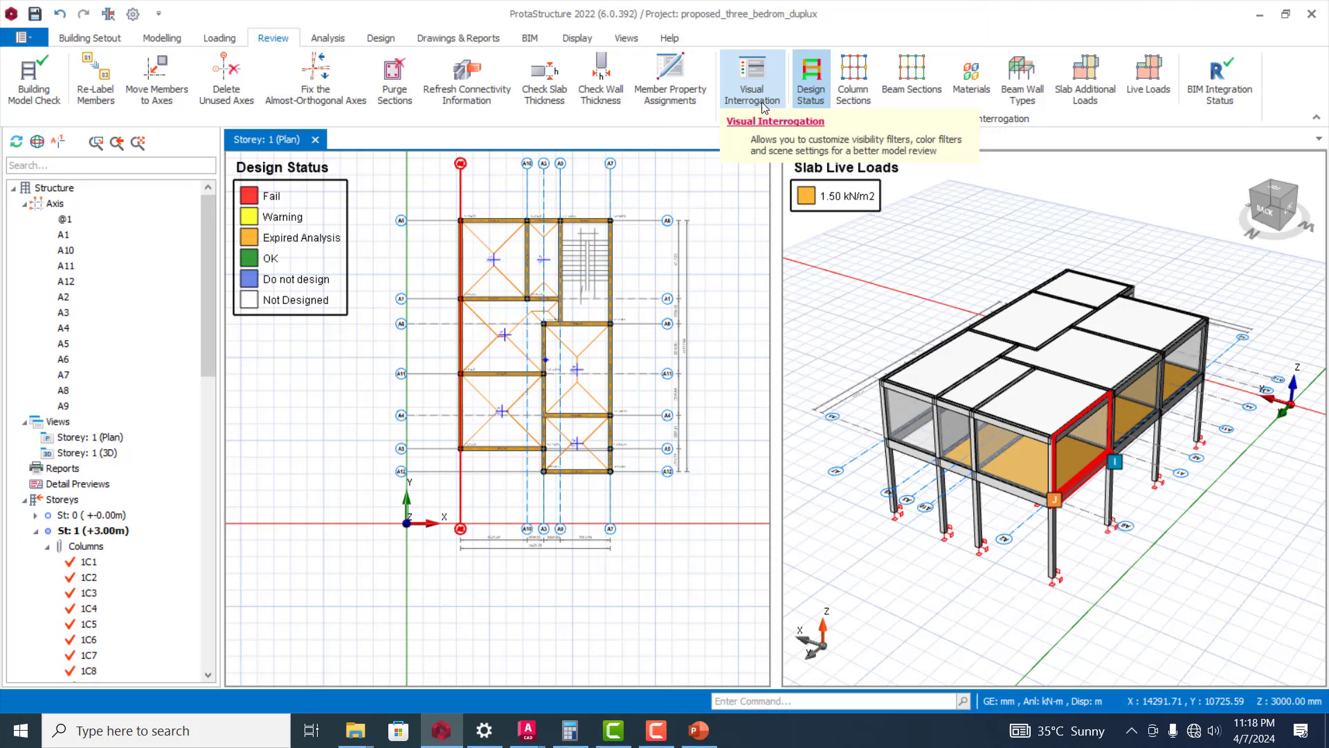
mouse_move(776, 128)
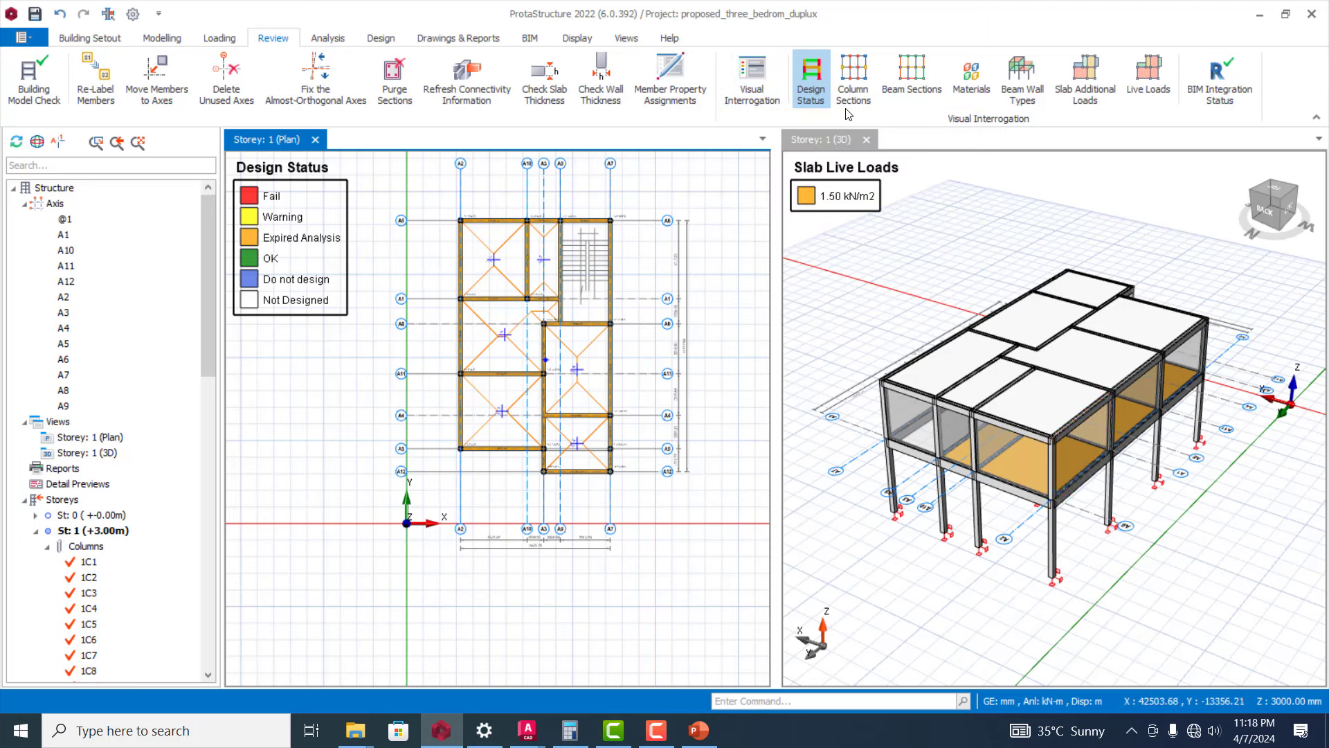
mouse_move(670, 80)
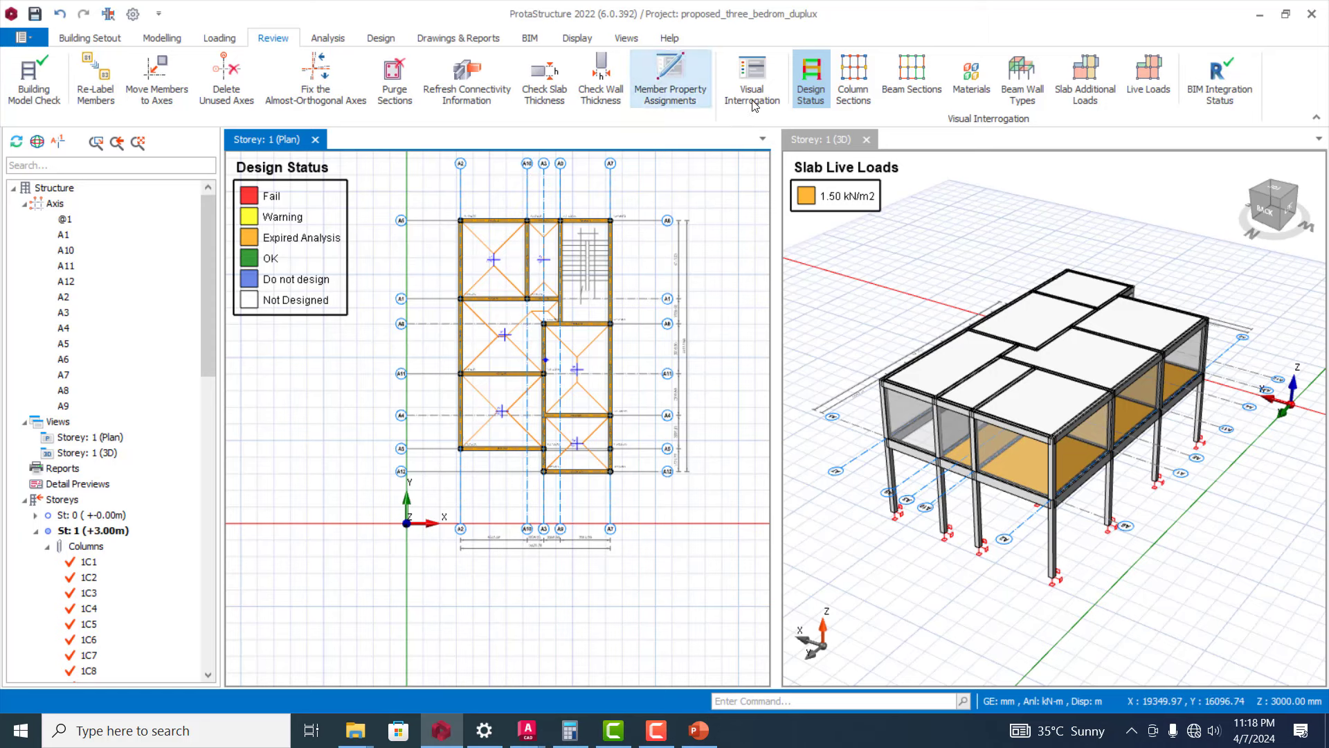
- Try recolouring members by steel utilization ratios and pile capacity status
left_click(750, 78)
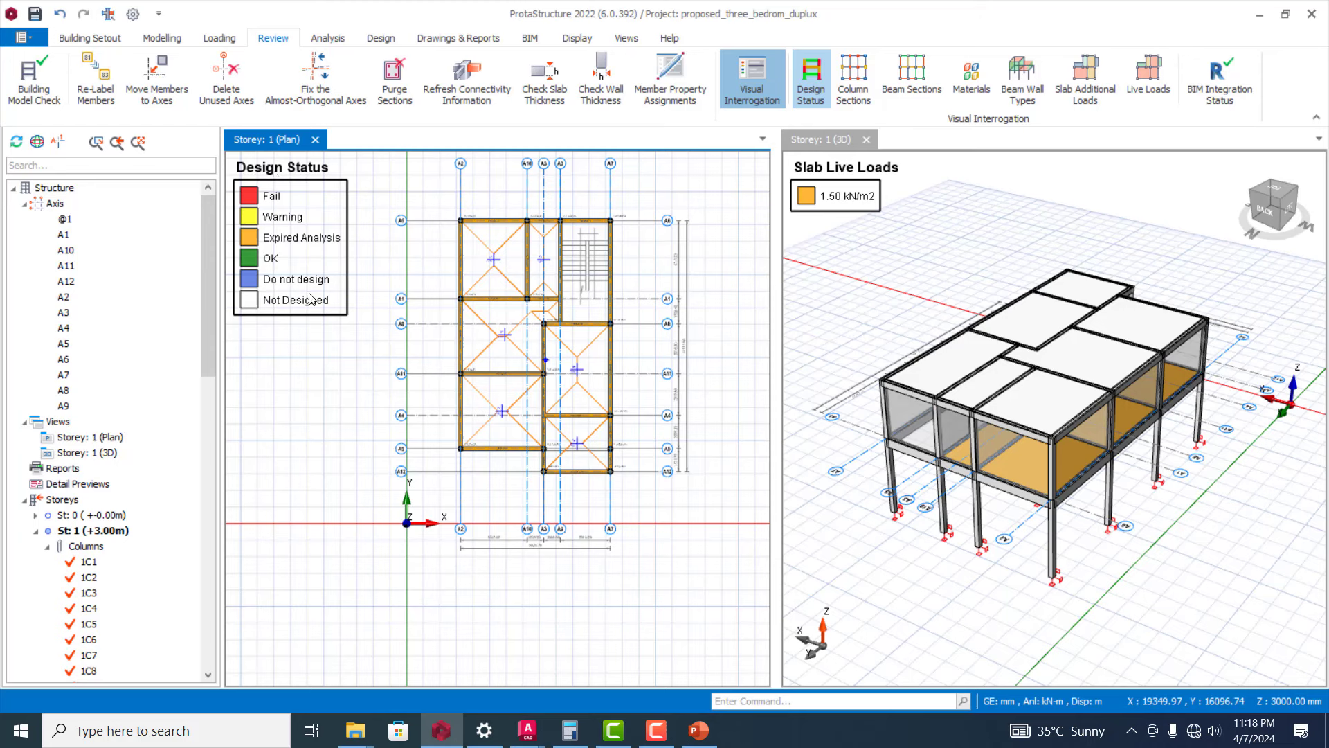
left_click(749, 77)
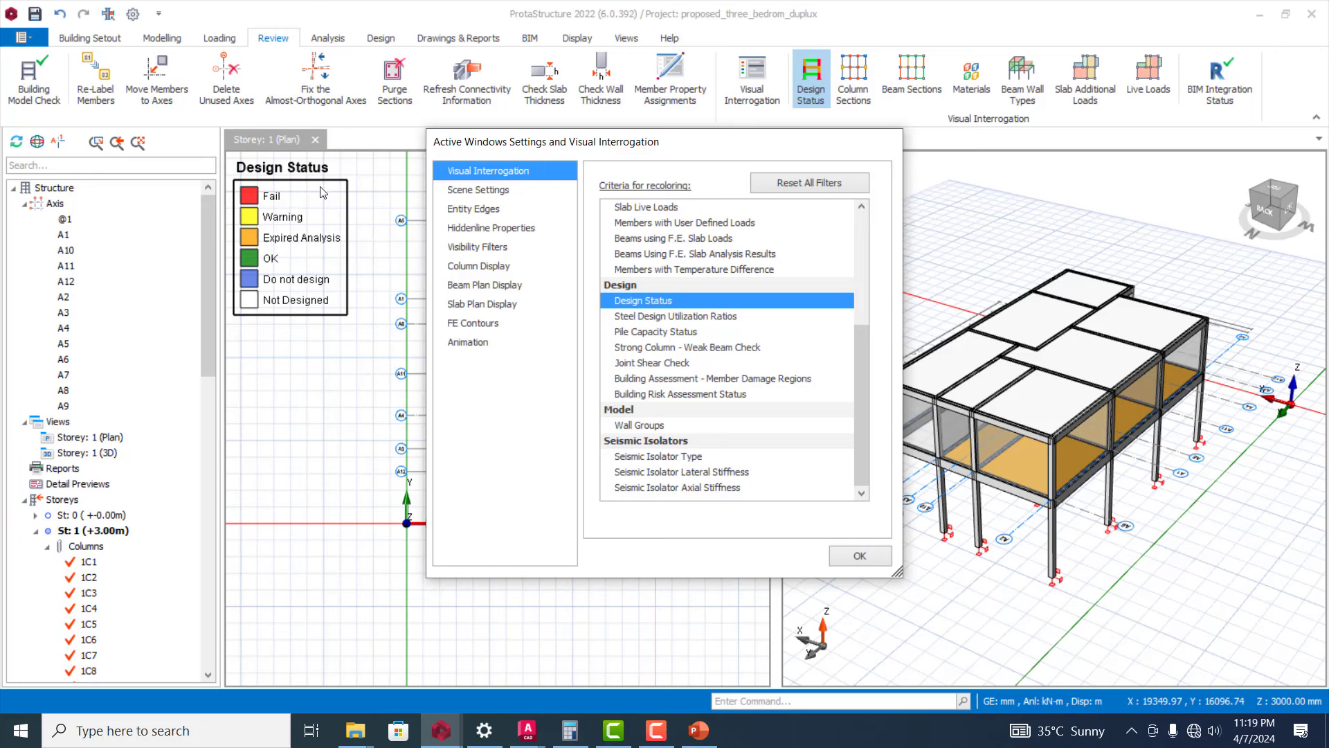
mouse_move(299, 228)
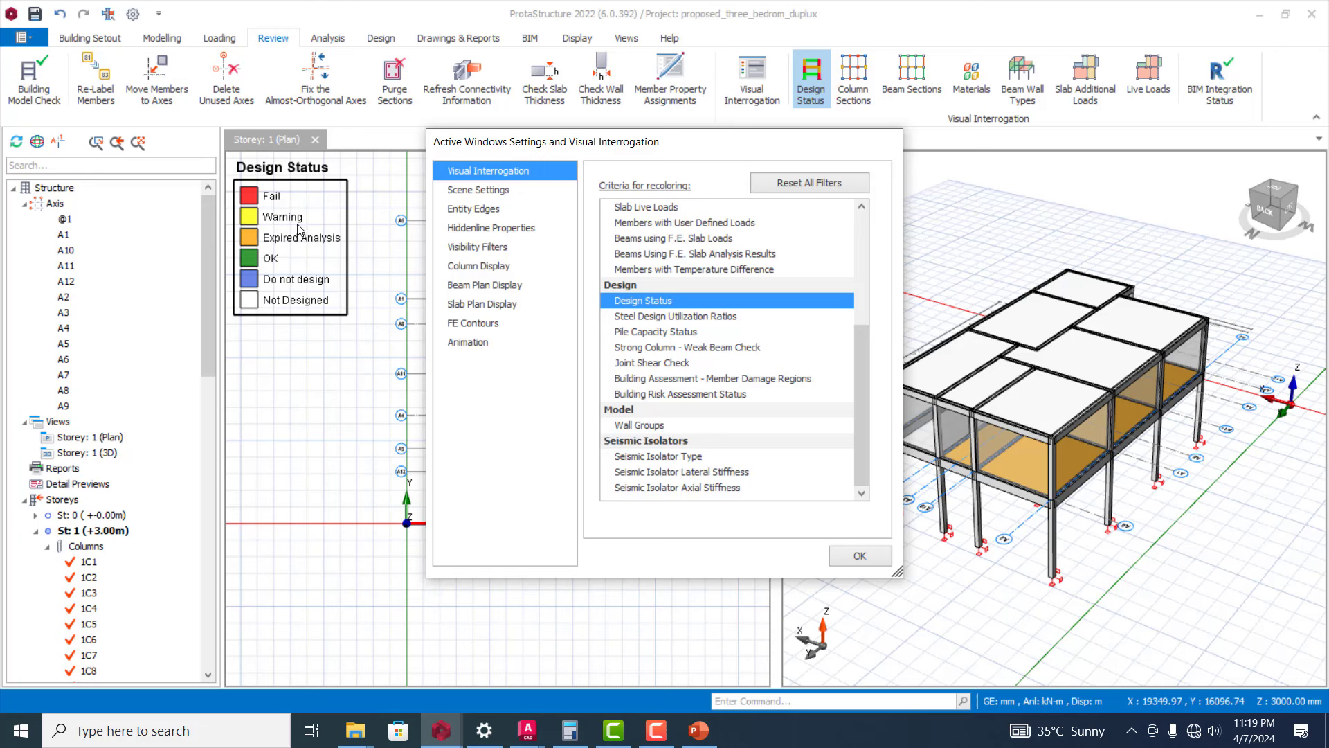
mouse_move(288, 258)
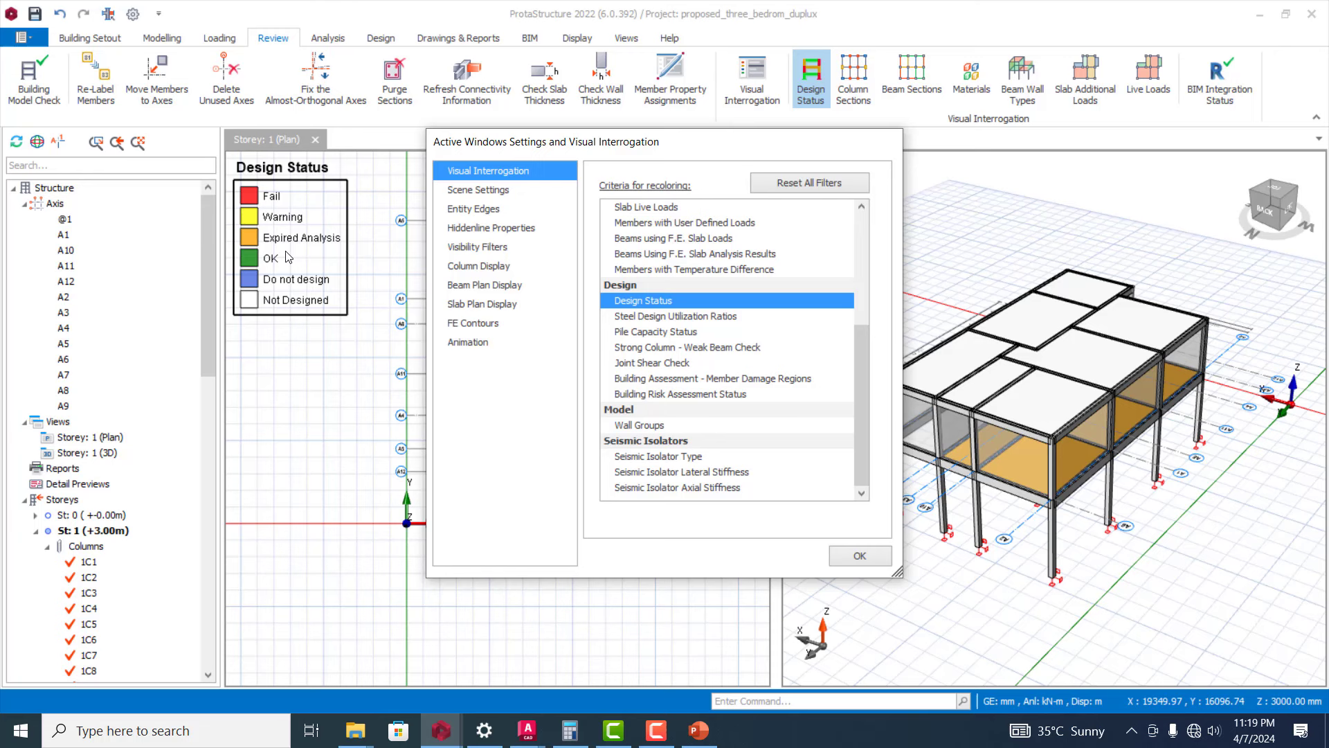
mouse_move(243, 247)
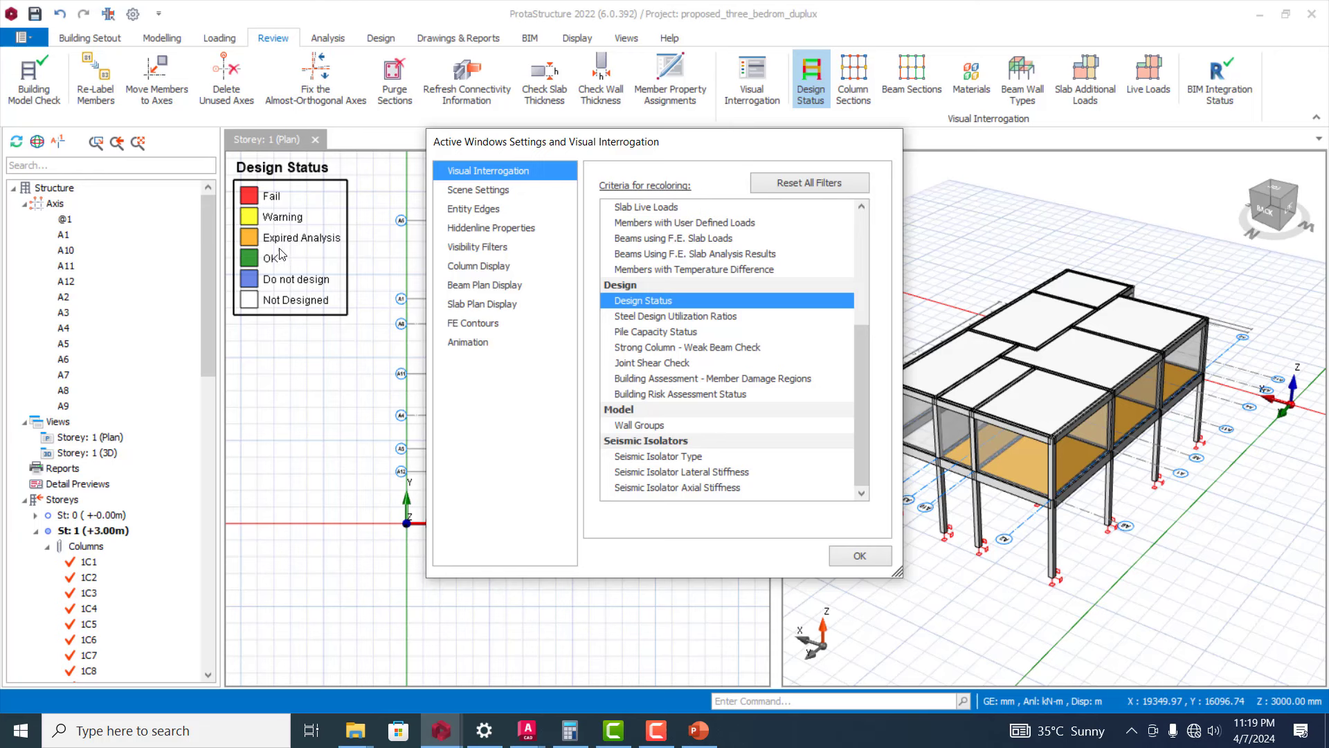
mouse_move(1085, 333)
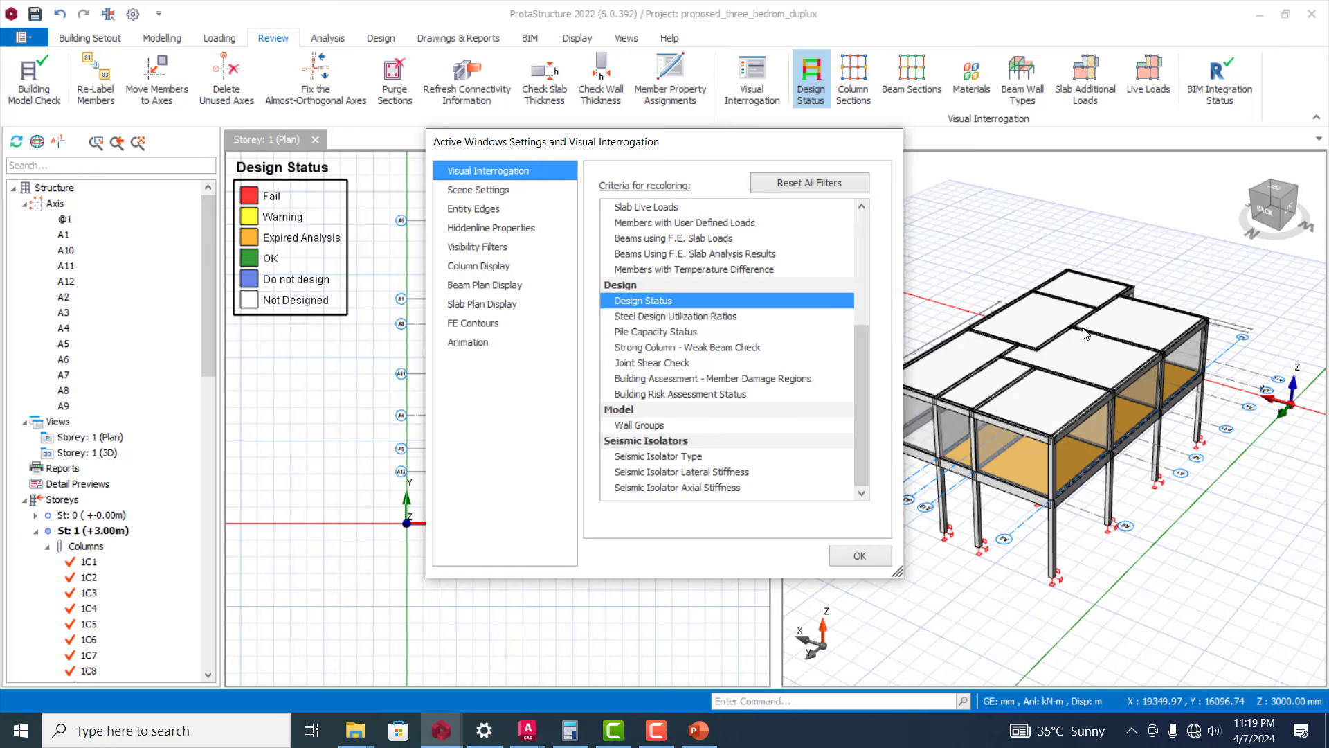
mouse_move(1066, 310)
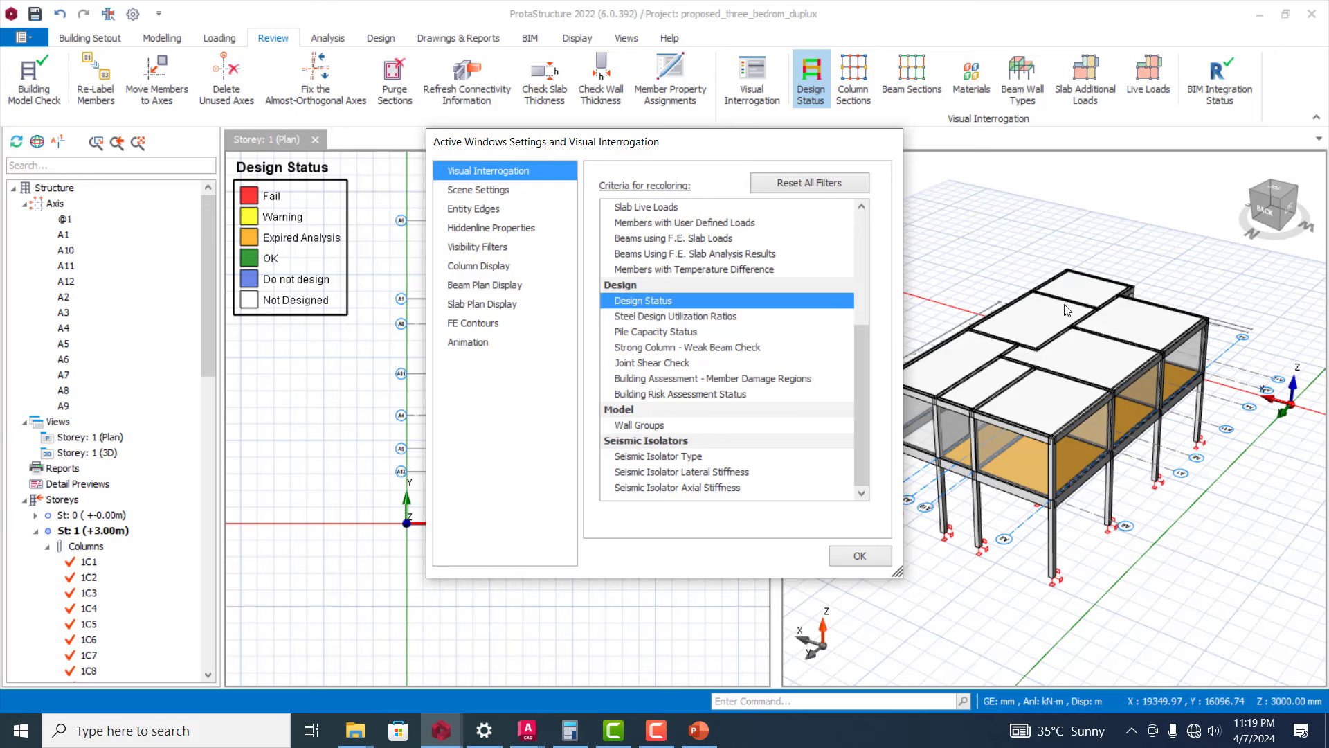
mouse_move(1088, 488)
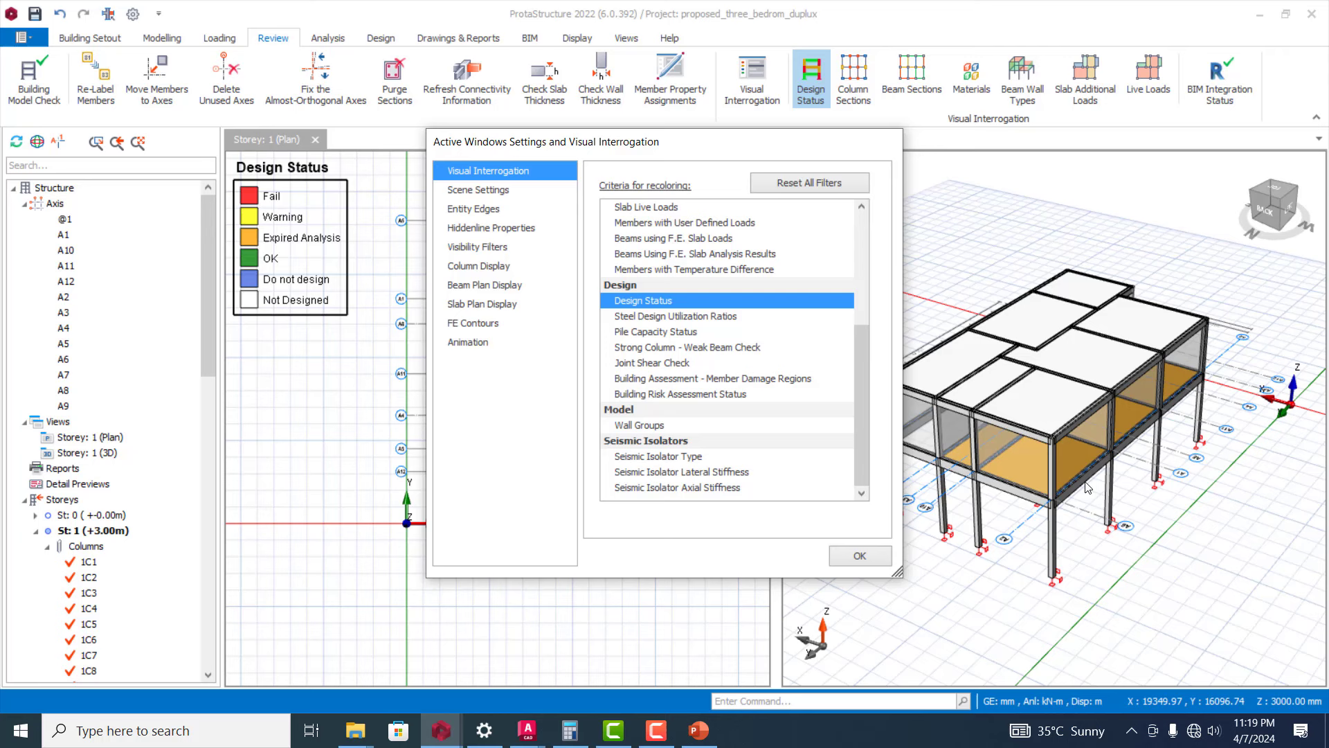
mouse_move(261, 305)
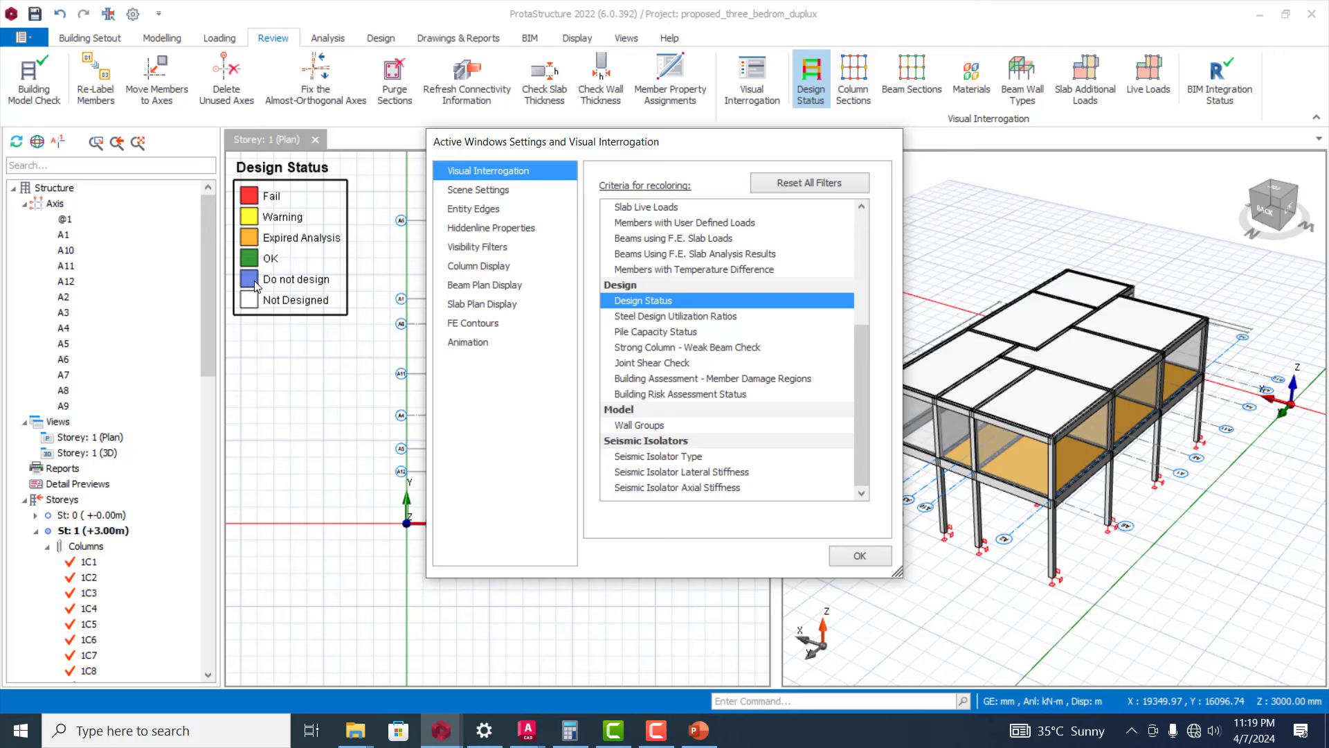
mouse_move(582, 272)
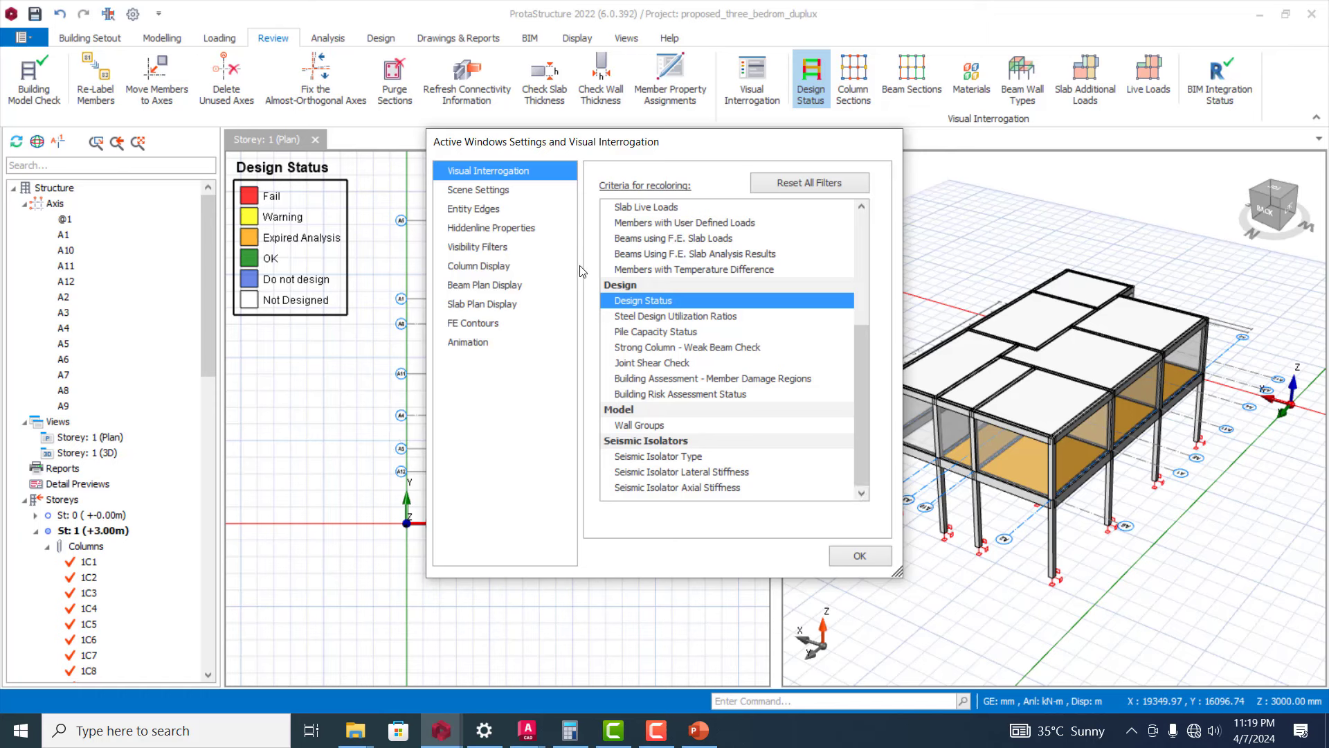
mouse_move(653, 320)
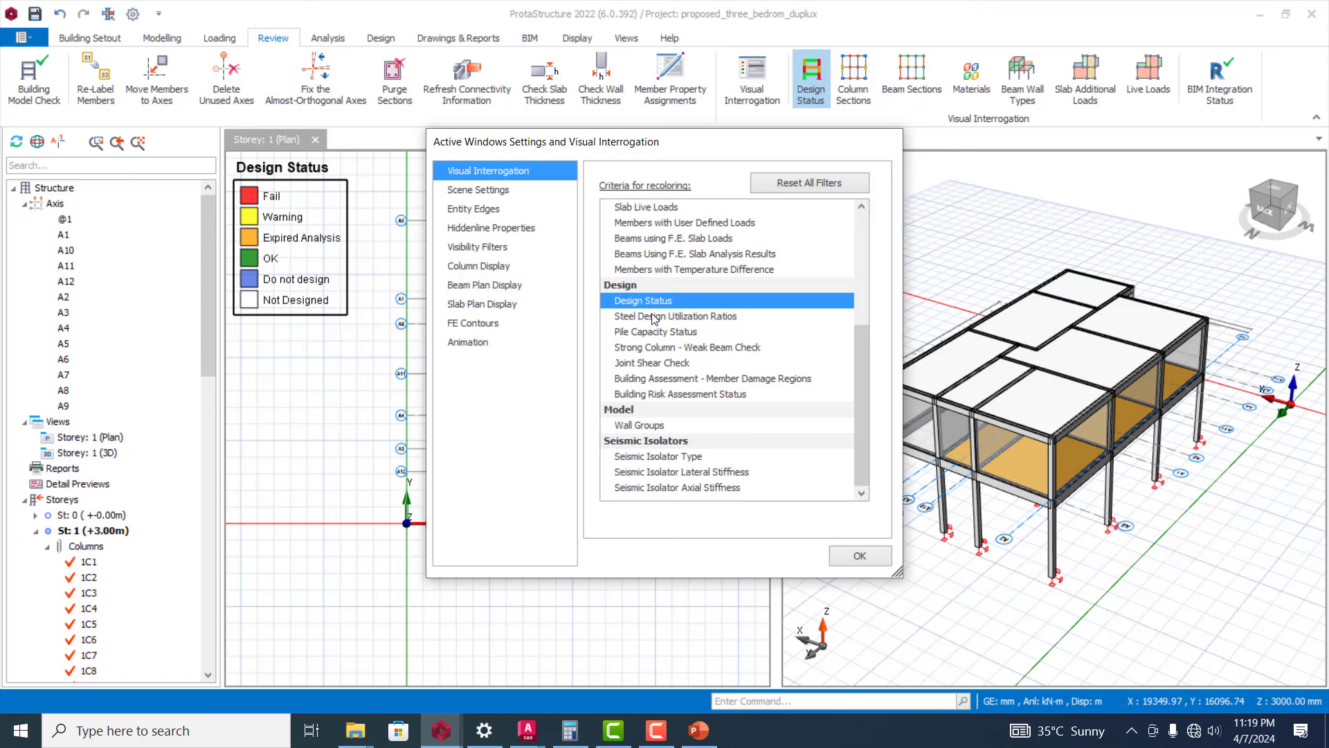
left_click(676, 315)
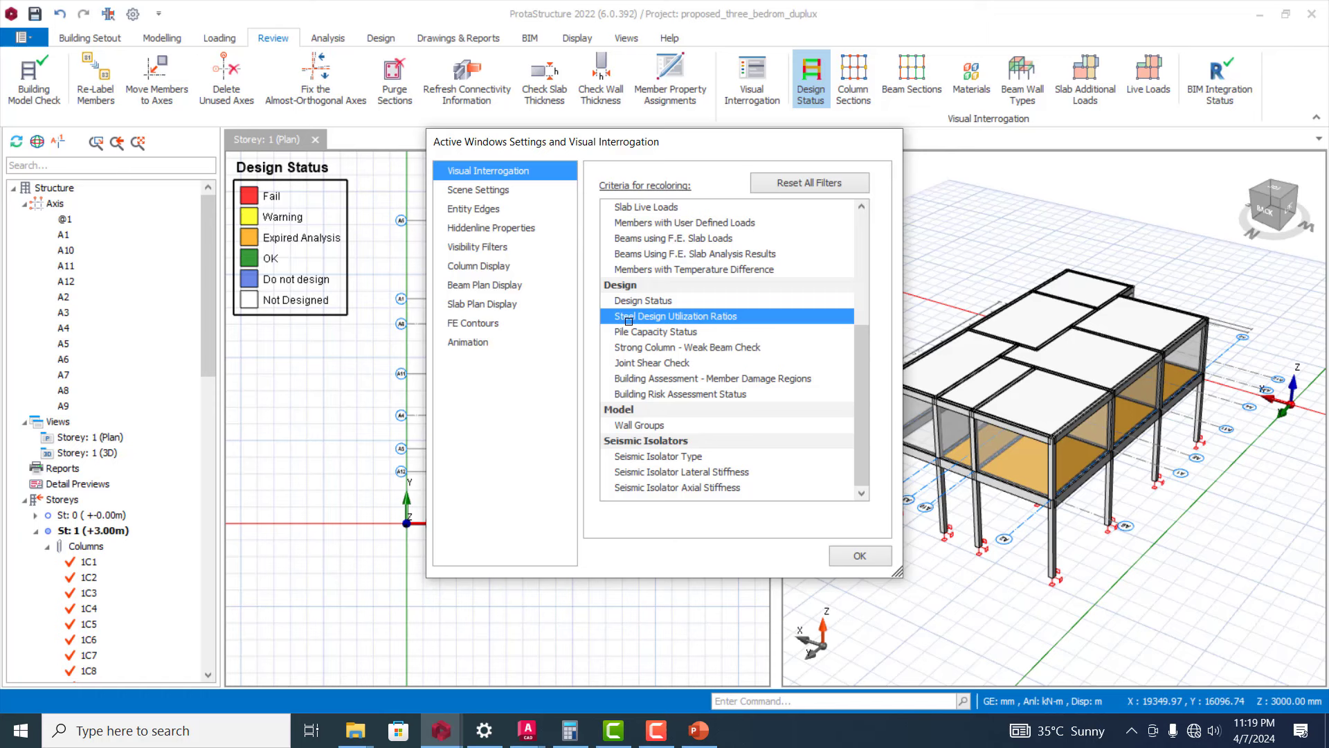
left_click(676, 316)
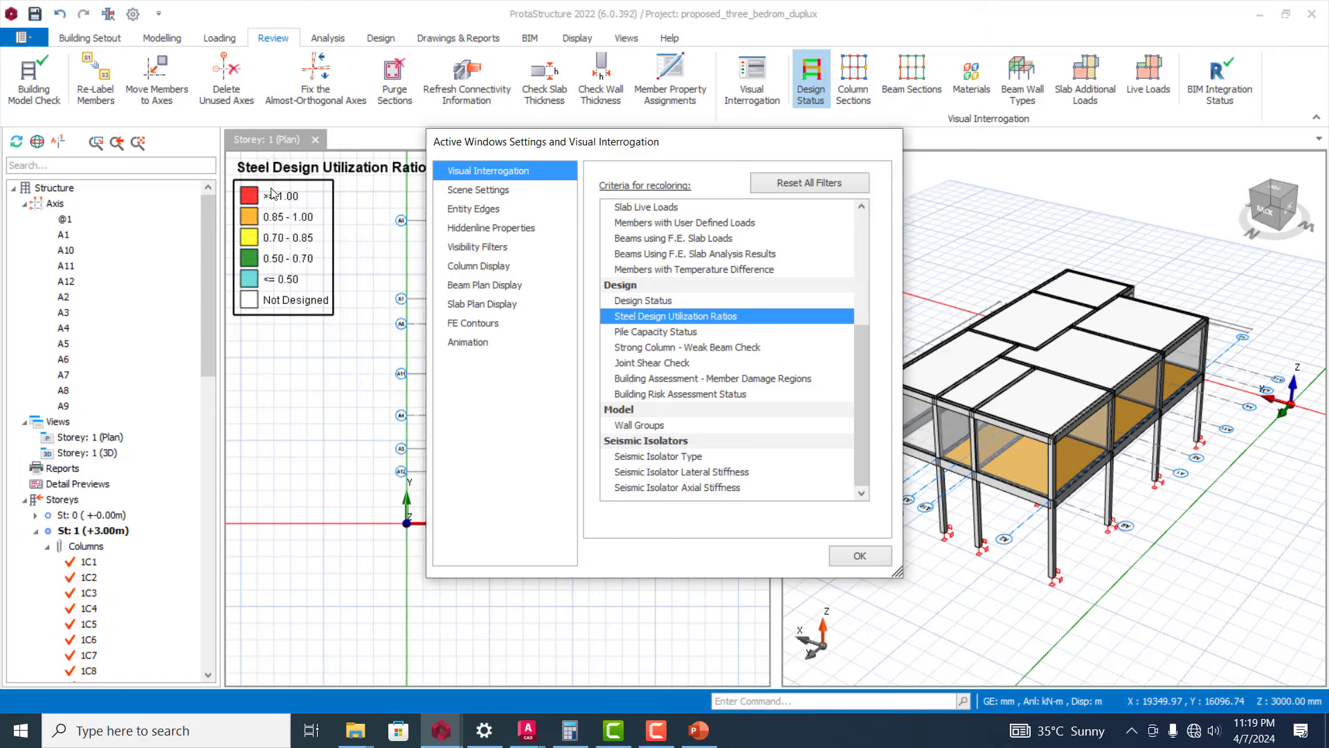
left_click(656, 330)
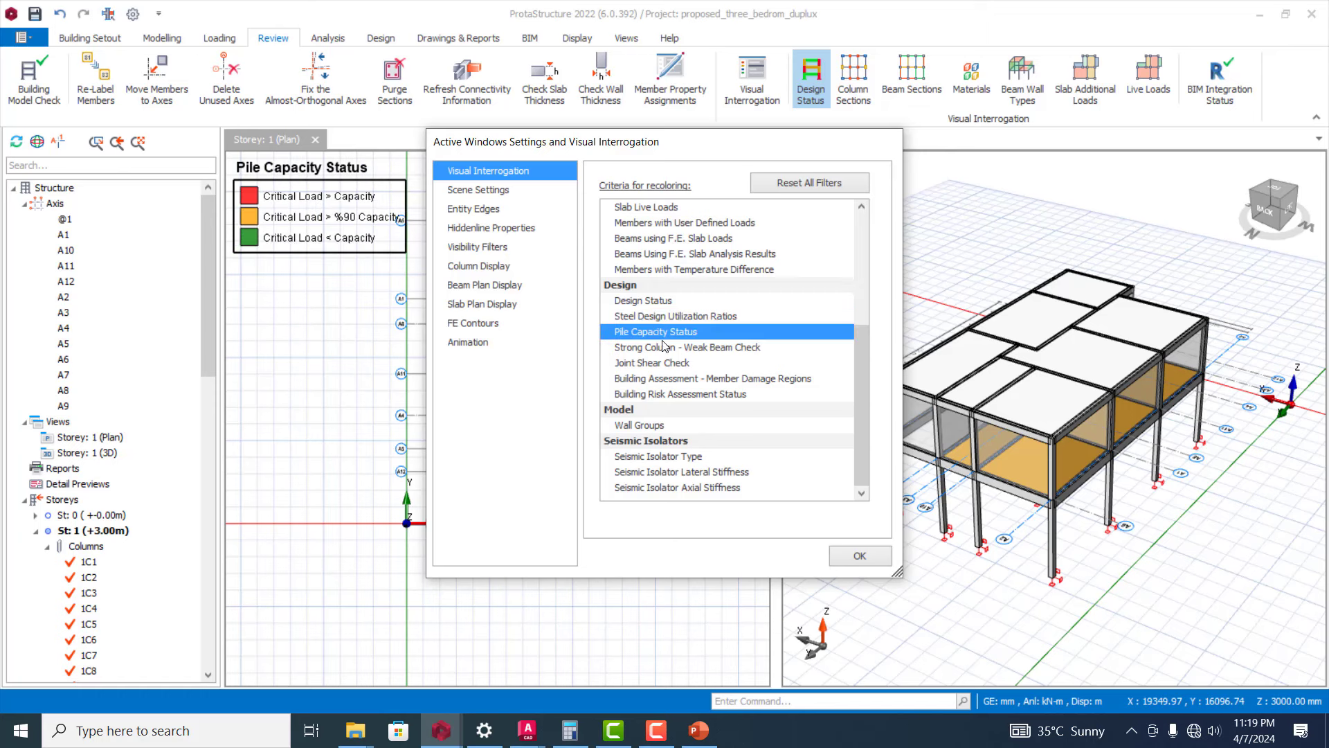
mouse_move(587, 154)
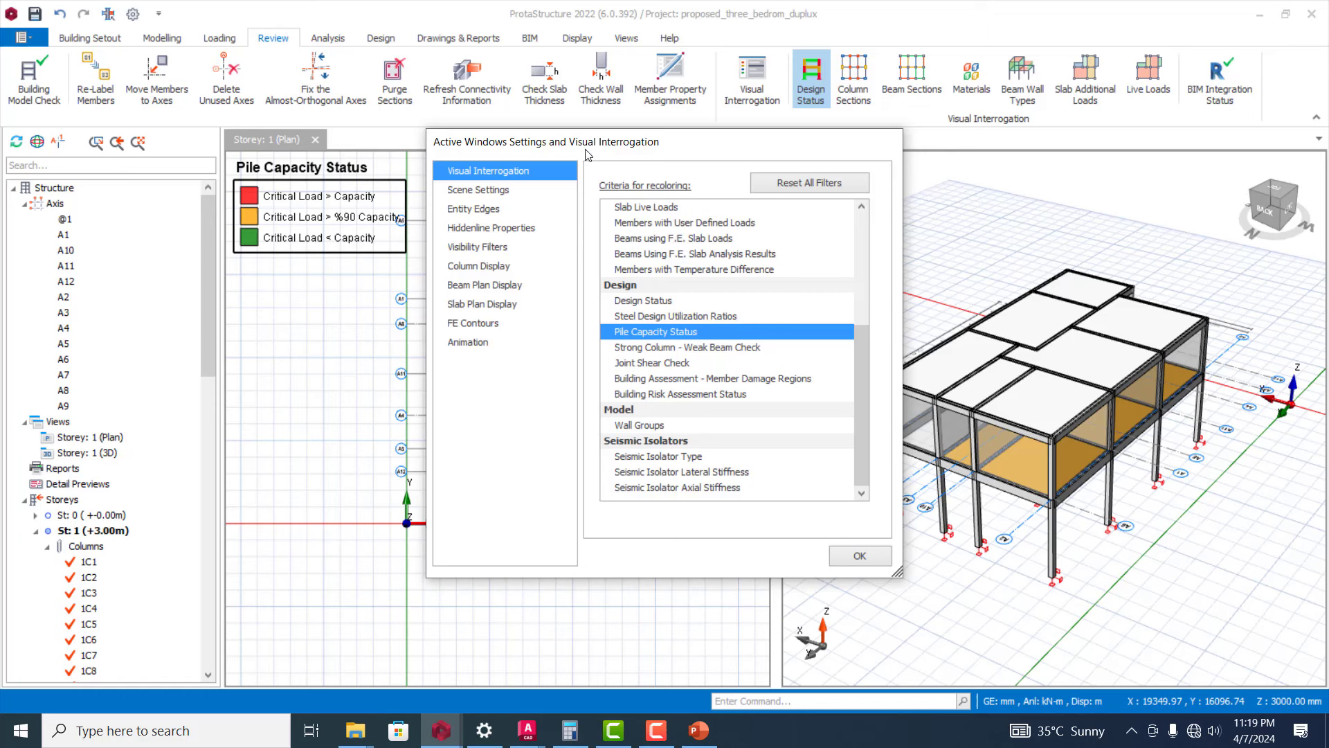
left_click_drag(589, 152, 583, 137)
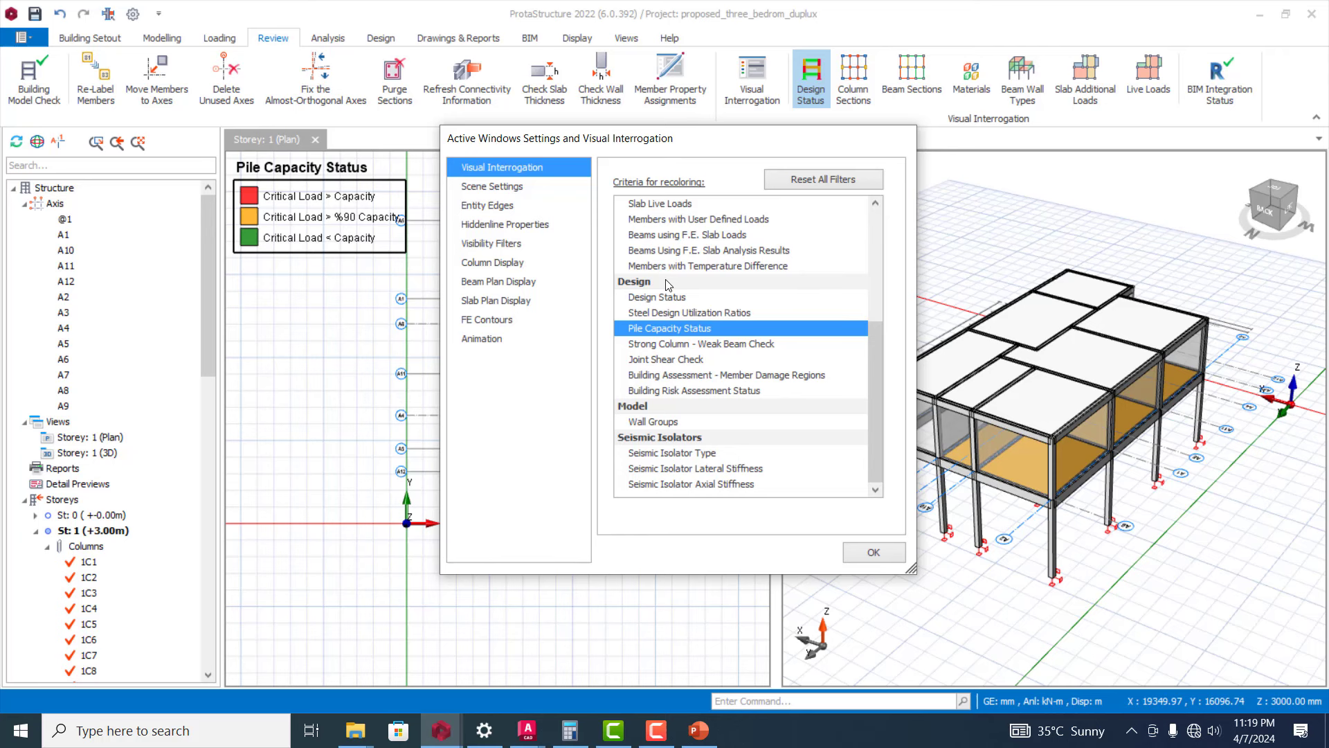
mouse_move(689, 345)
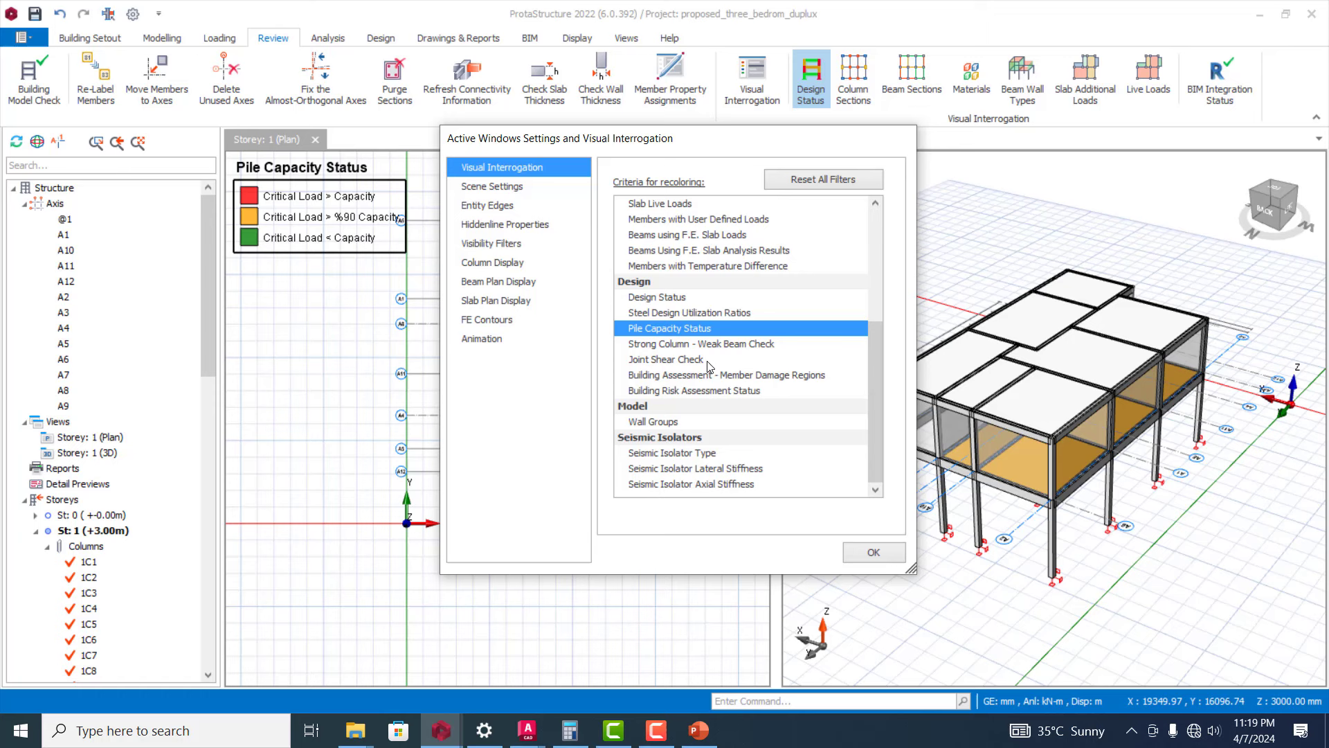
- Try strong column–weak beam and joint shear checks, then apply Building Assessment member damage regions
left_click(701, 344)
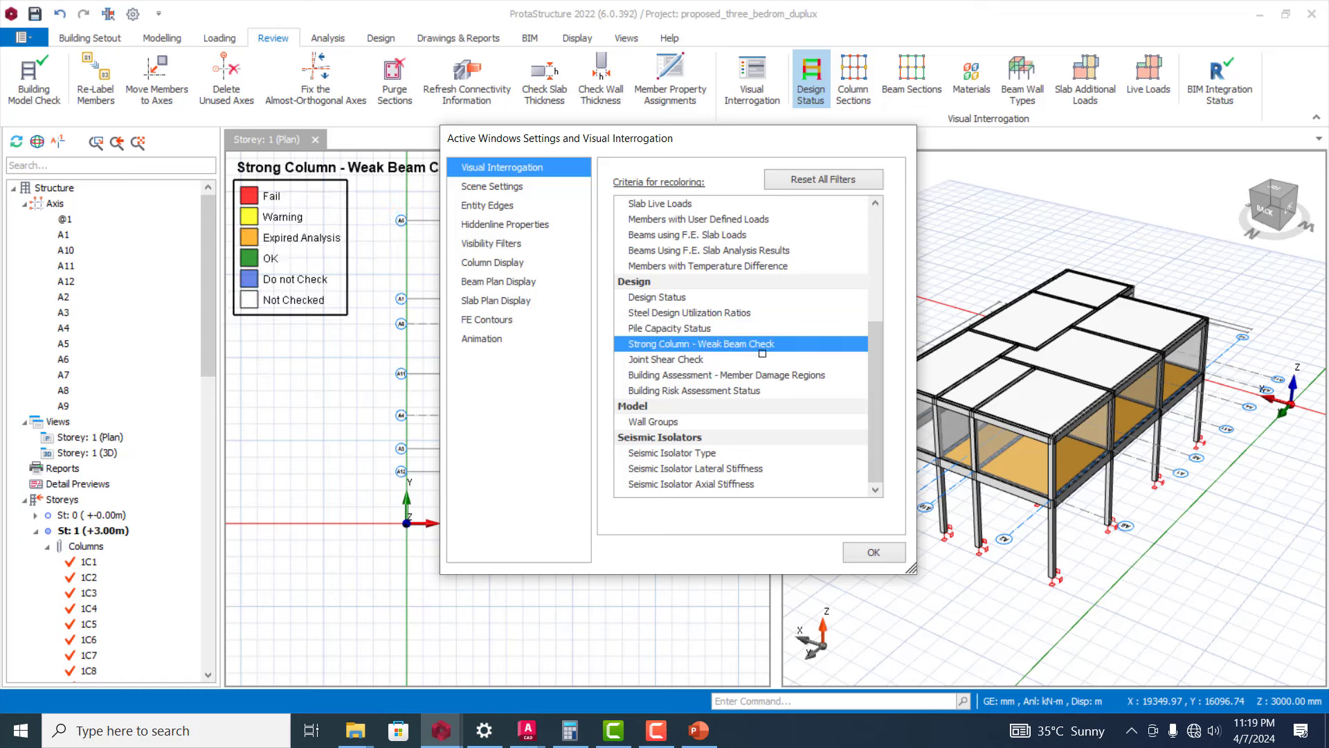
left_click(665, 358)
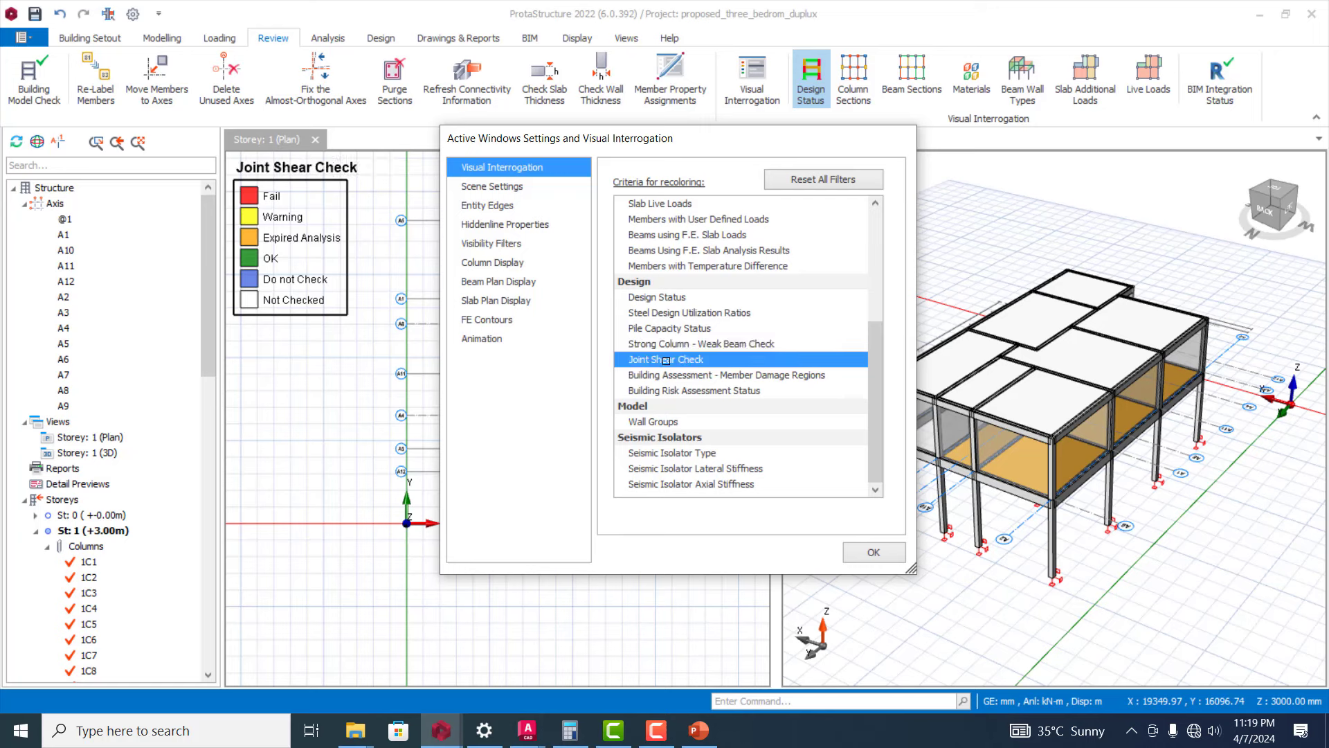
left_click(724, 375)
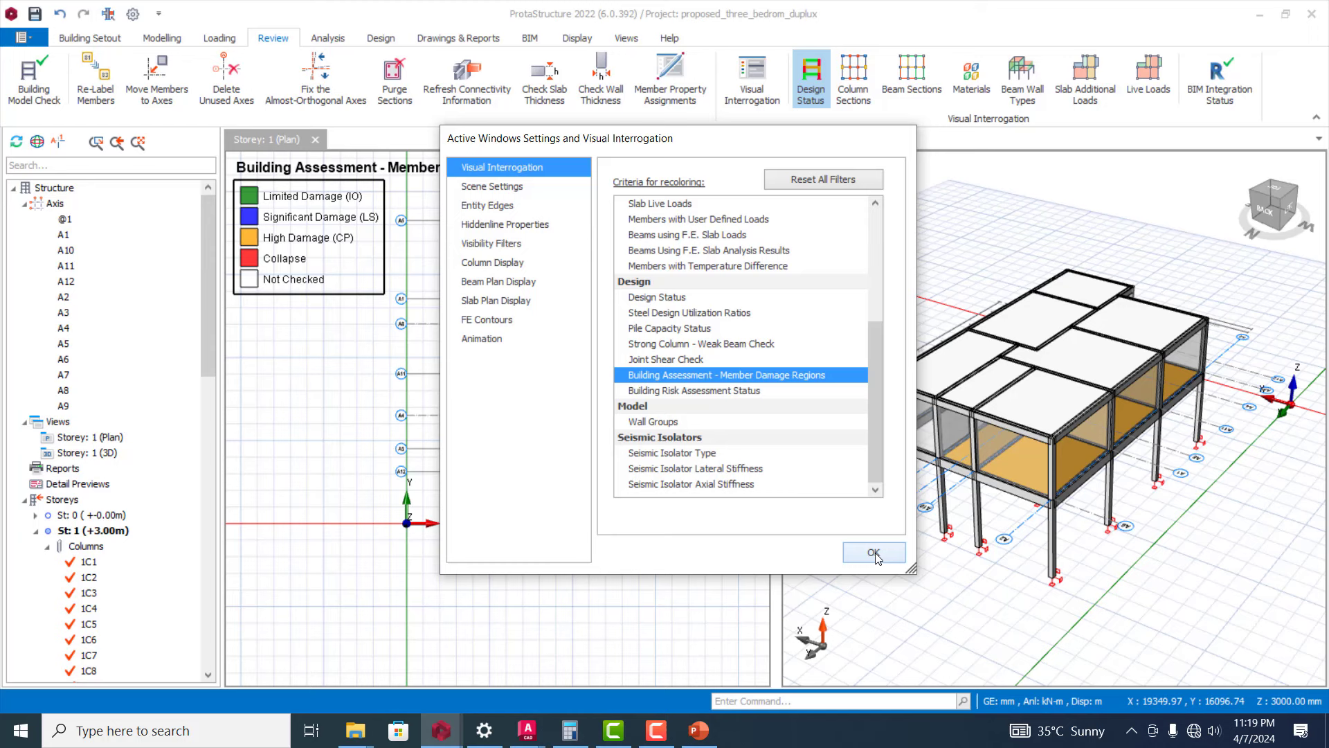
left_click(872, 552)
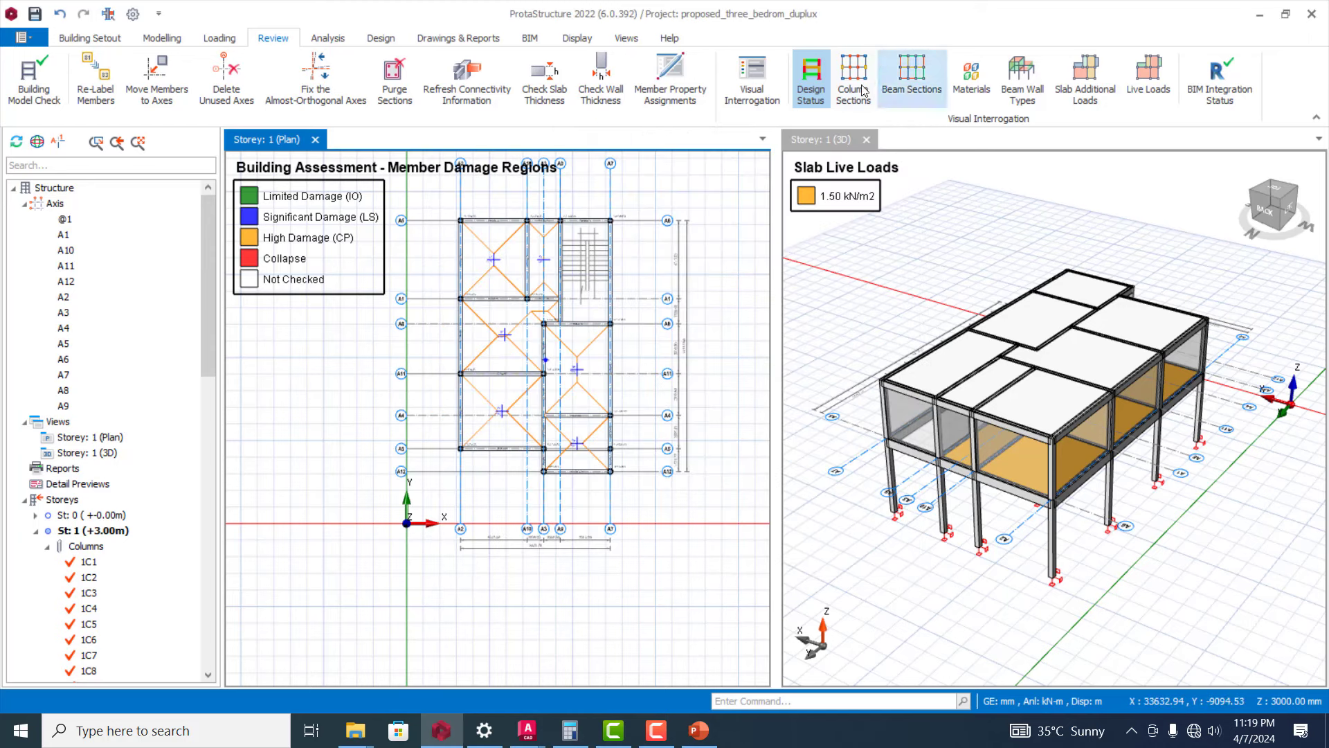
- Colour the storey 1 plan by column sections, distinguishing 225x225, D300 and 230x230 columns
left_click(853, 79)
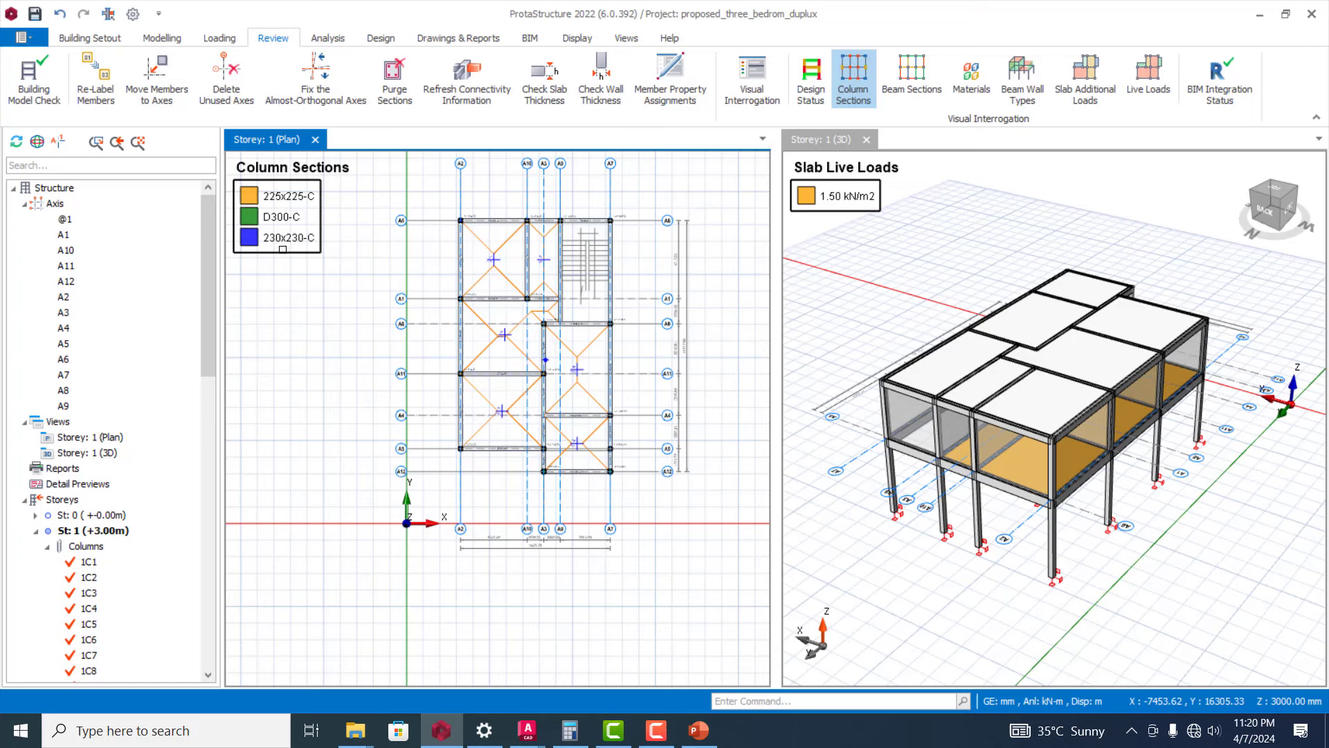
mouse_move(1125, 581)
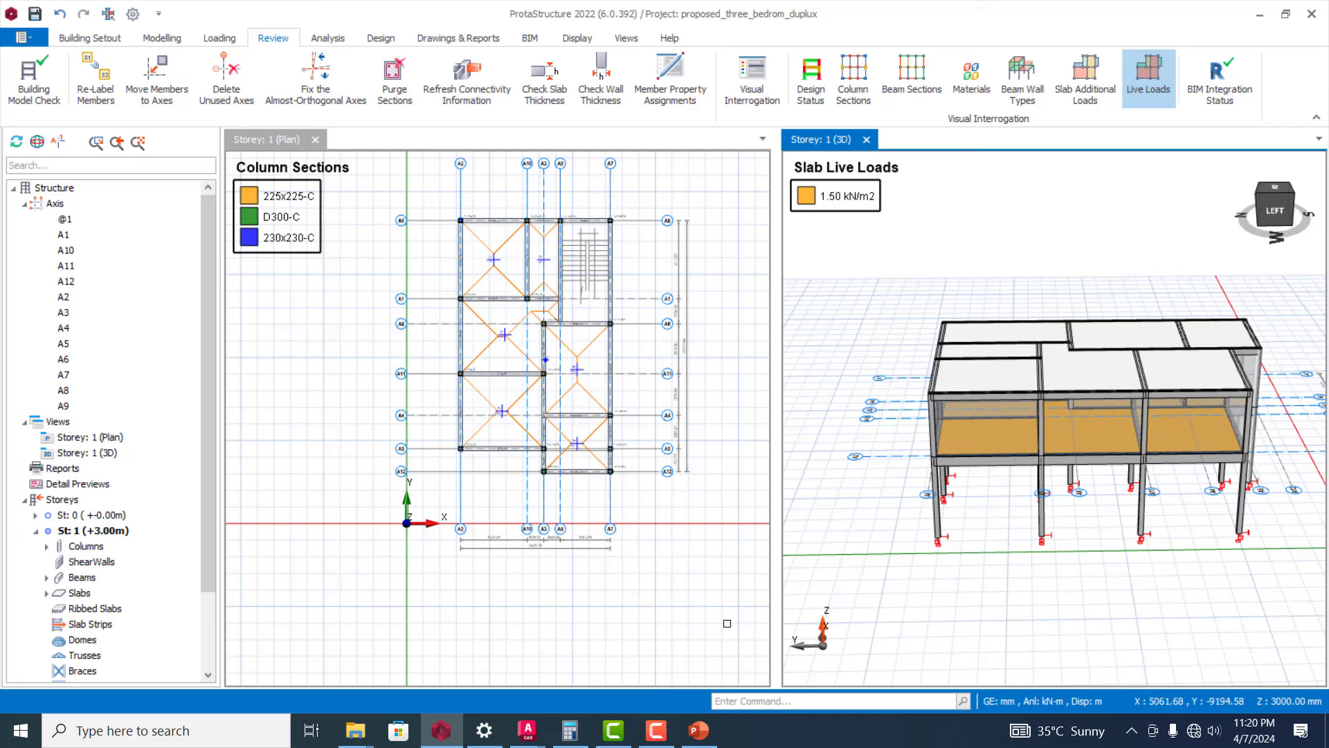
mouse_move(161, 37)
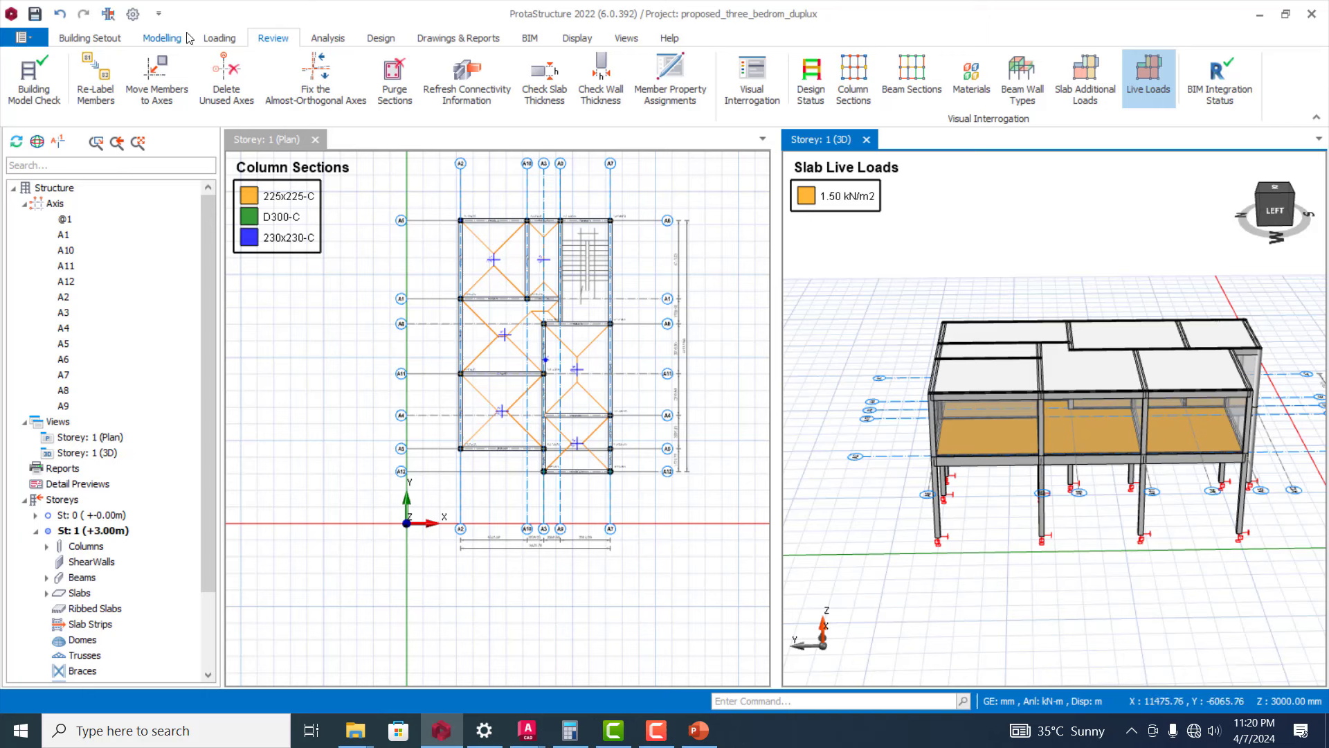
left_click(162, 38)
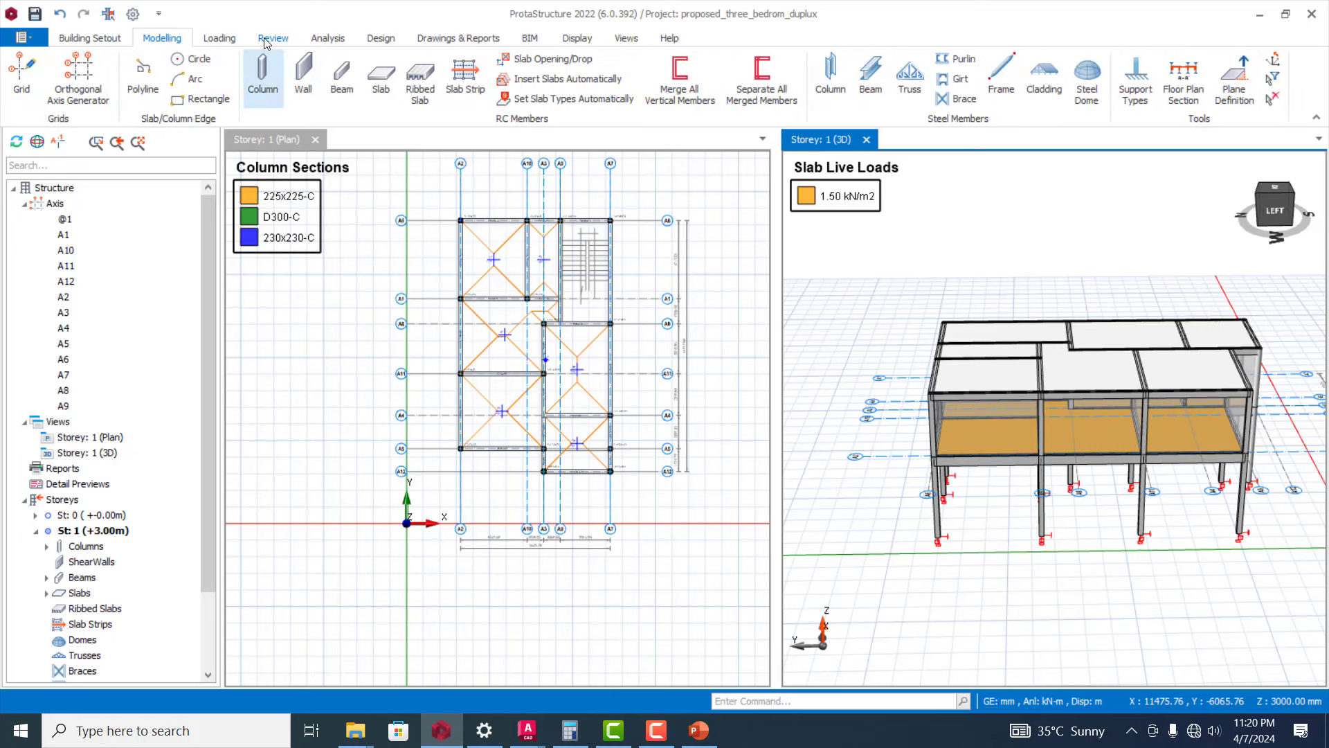
left_click(327, 37)
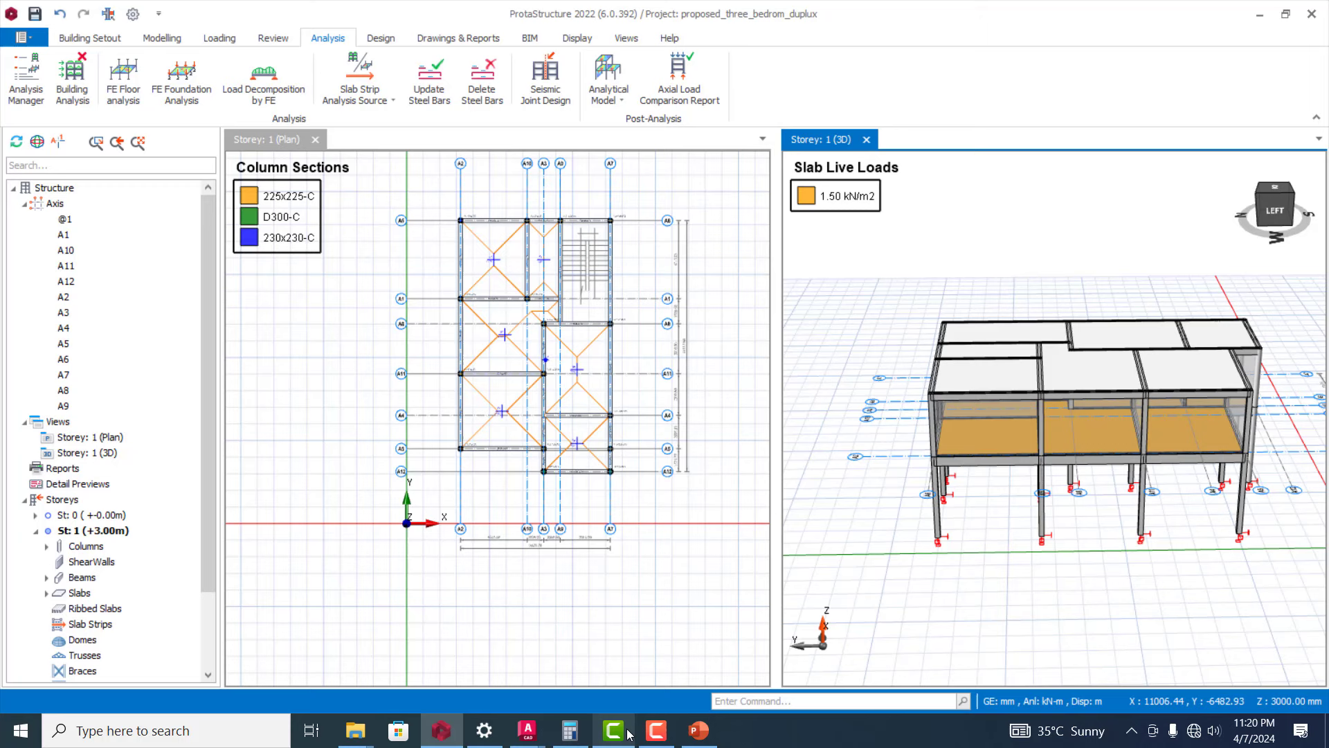
left_click(273, 37)
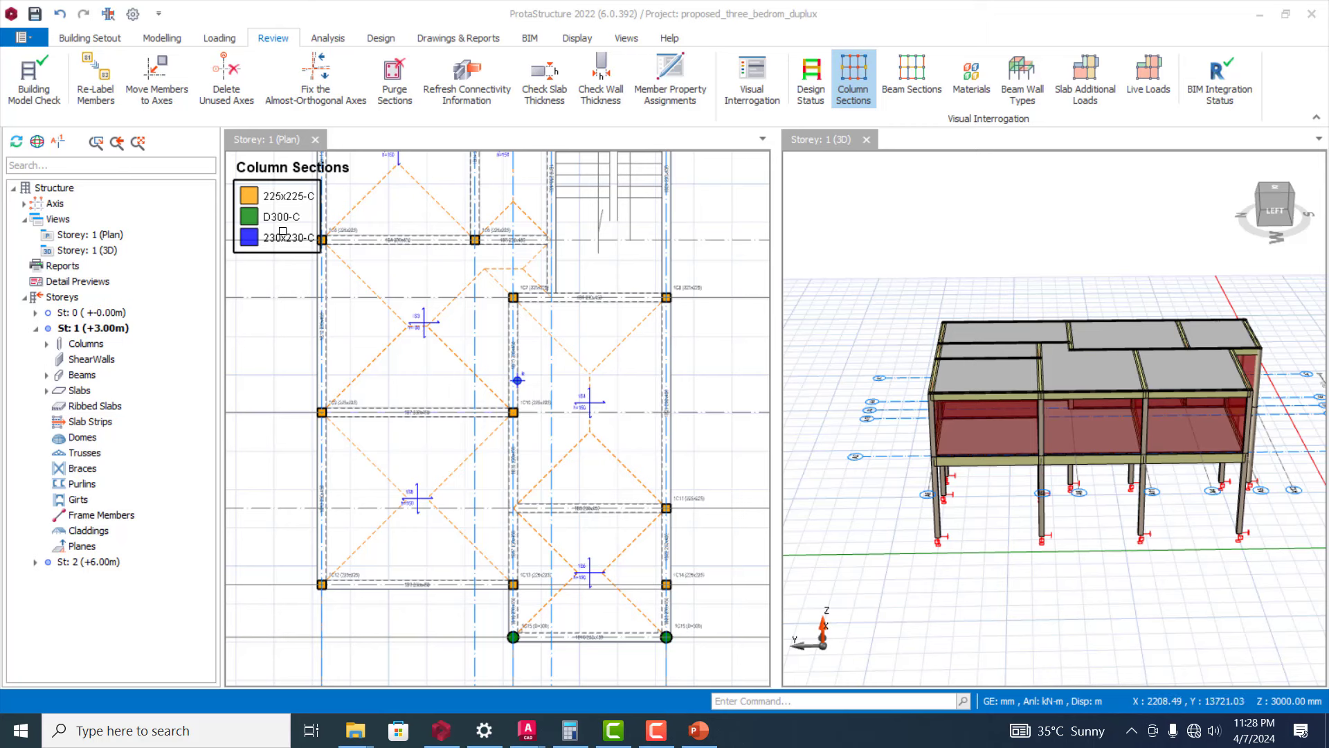
mouse_move(814, 72)
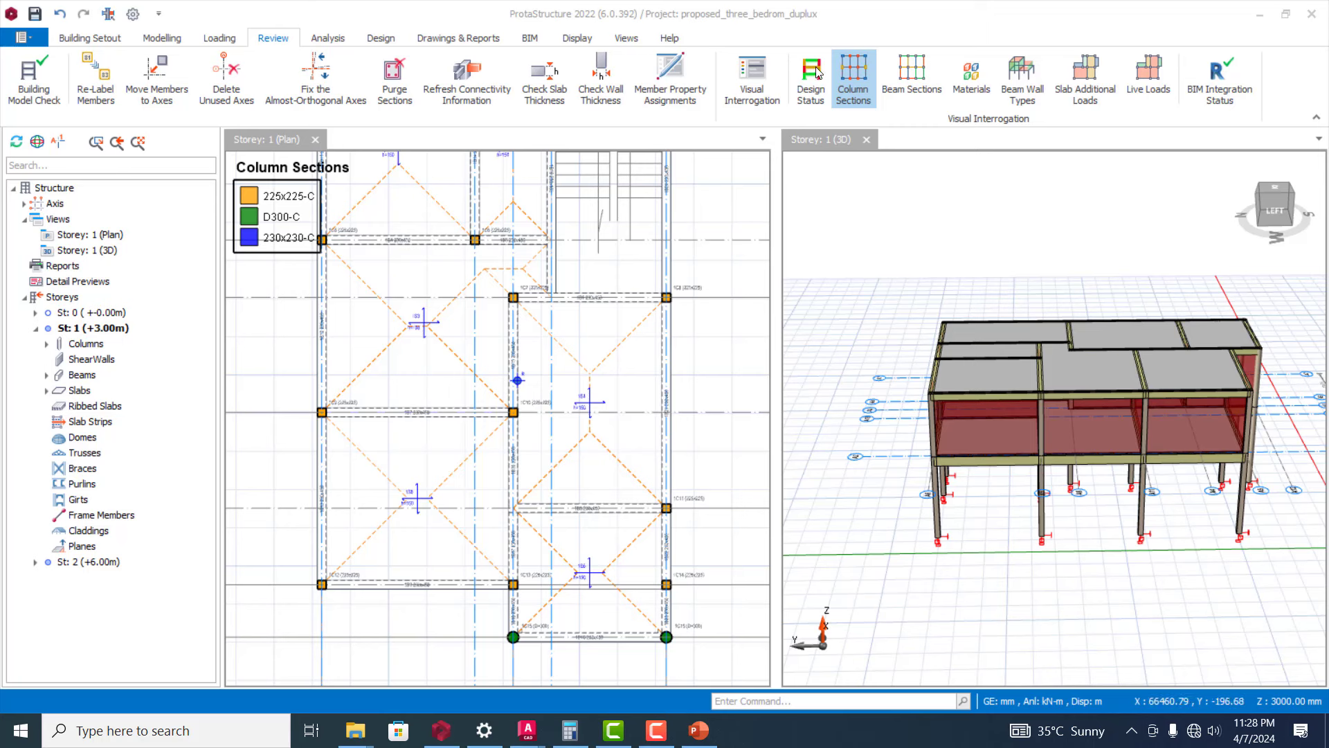
- Colour the 3D model by design status, then beam sections, then materials showing C20/25 and steel grades
left_click(810, 80)
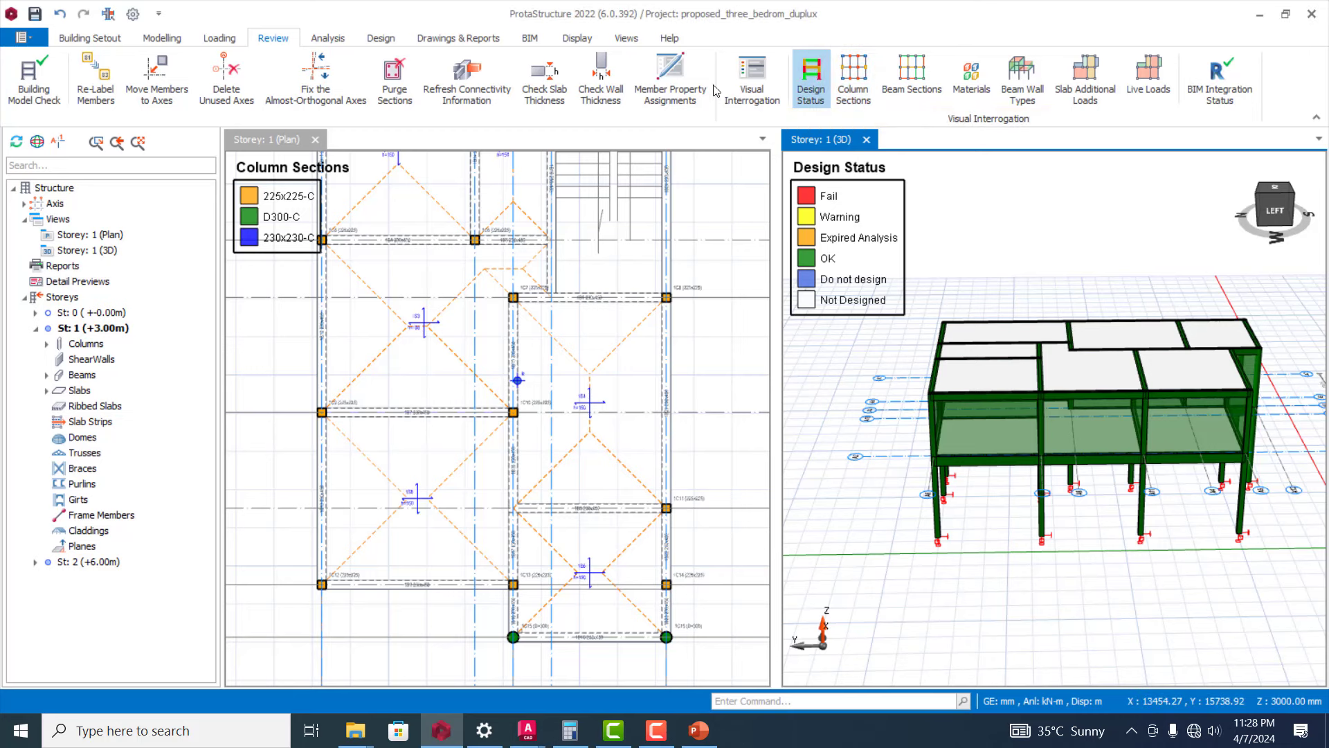
mouse_move(769, 105)
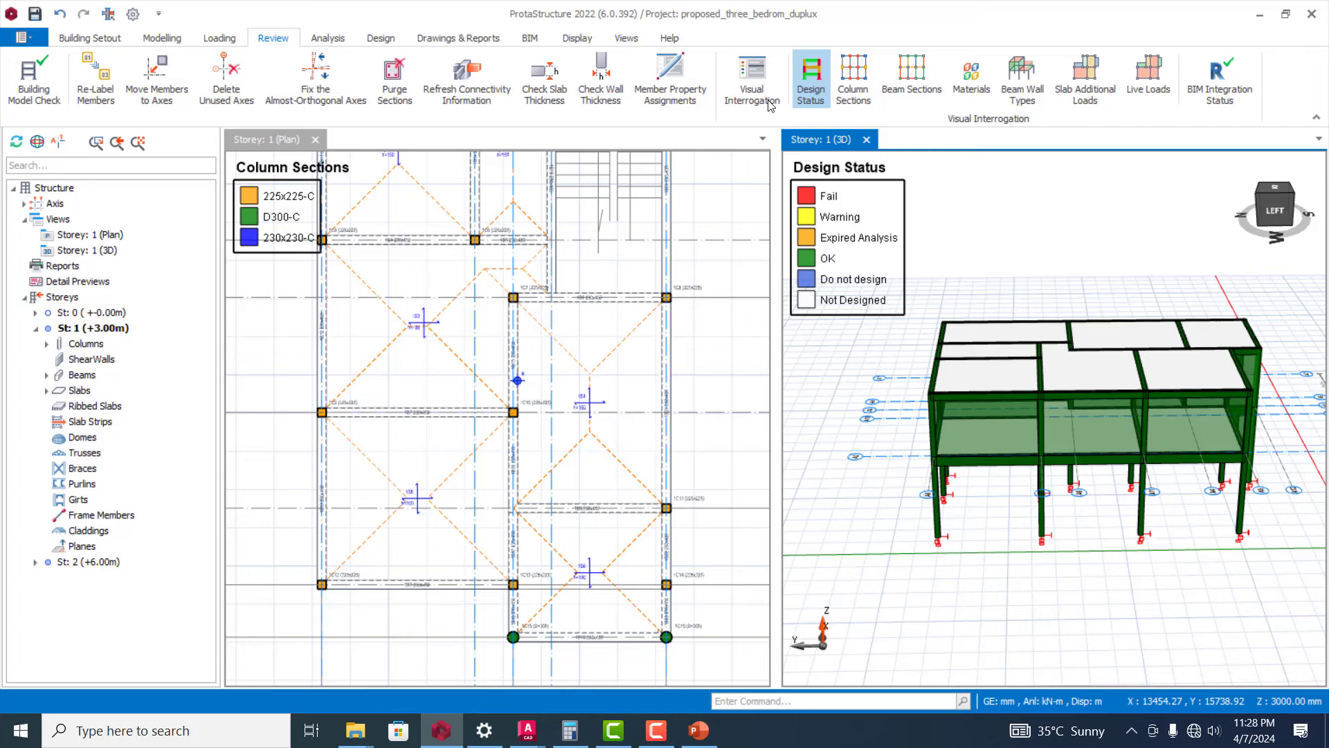
mouse_move(917, 136)
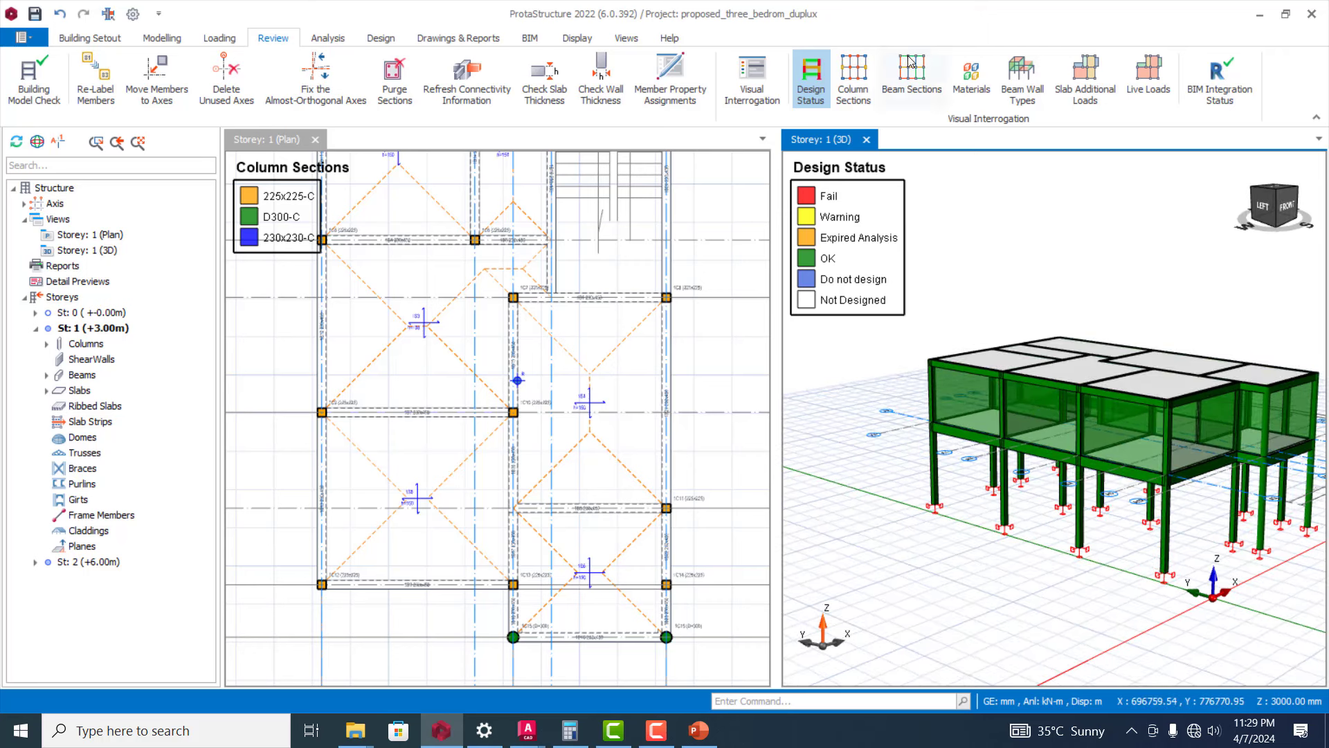
left_click(911, 81)
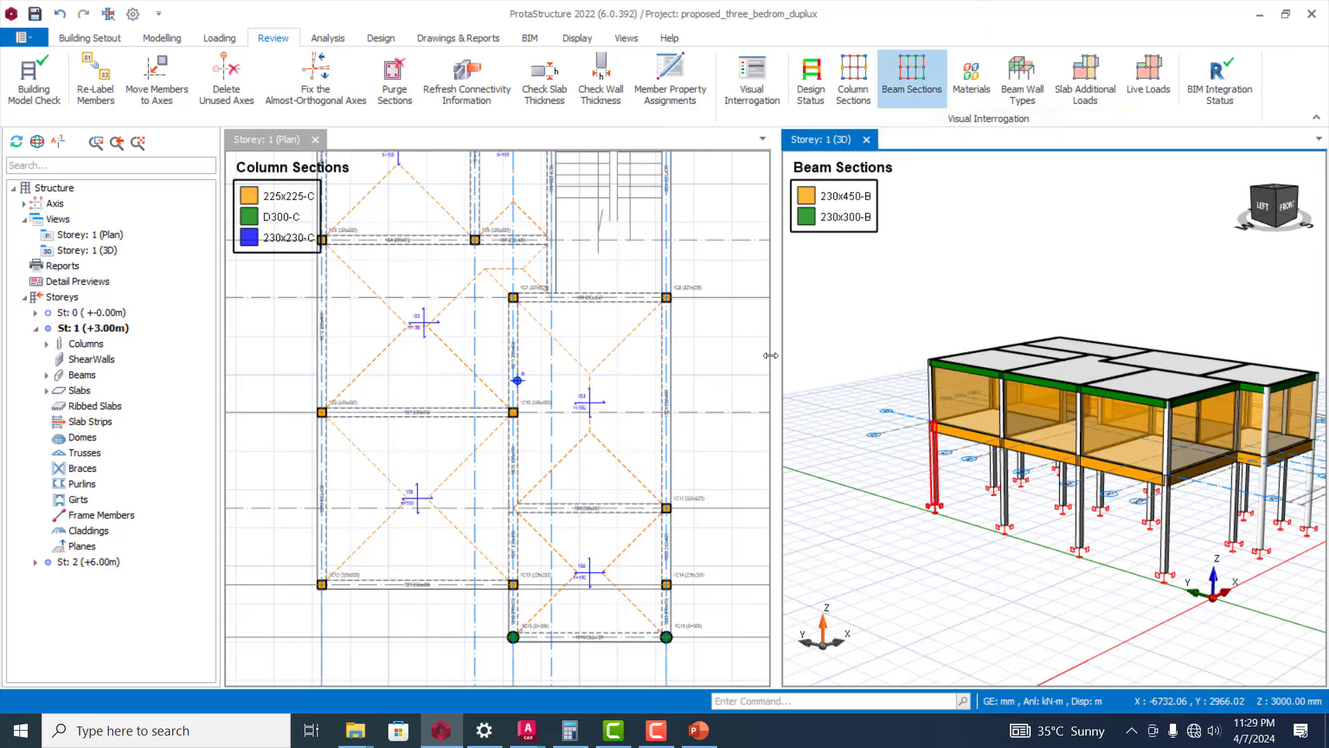
left_click(666, 405)
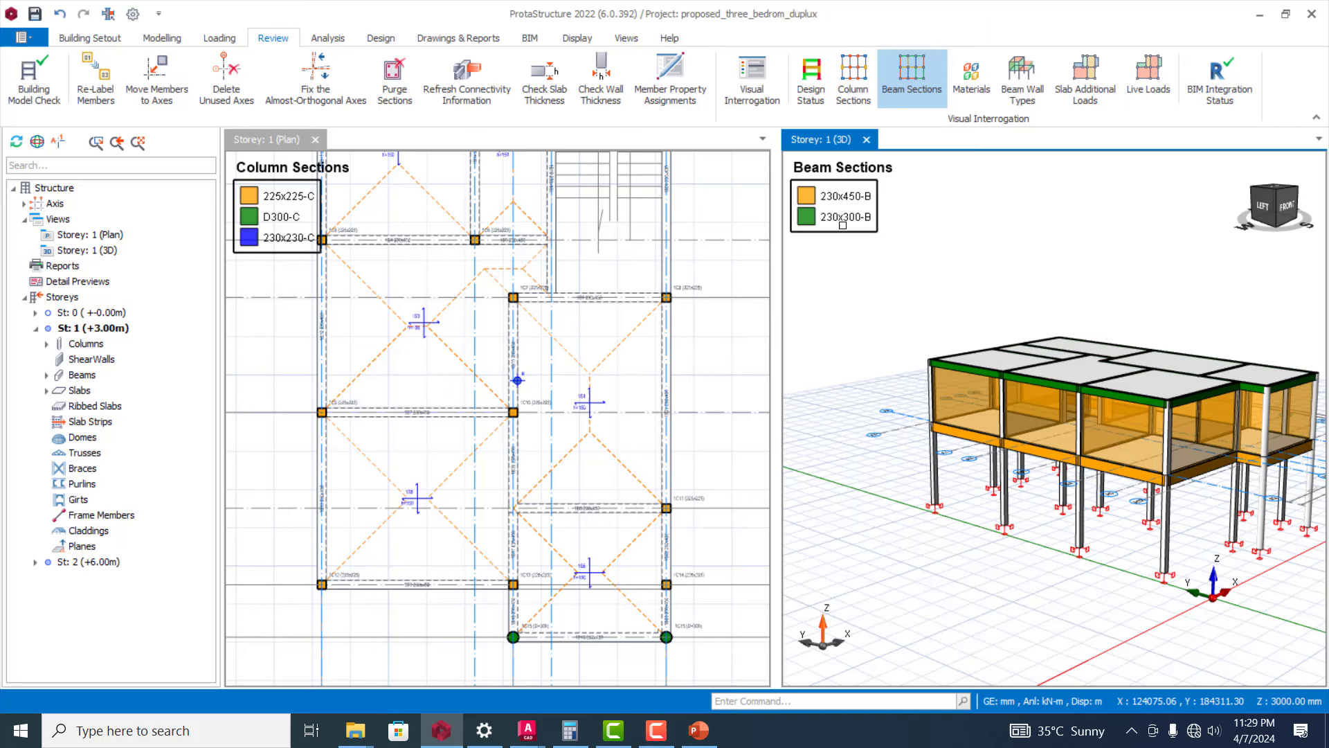
mouse_move(1186, 441)
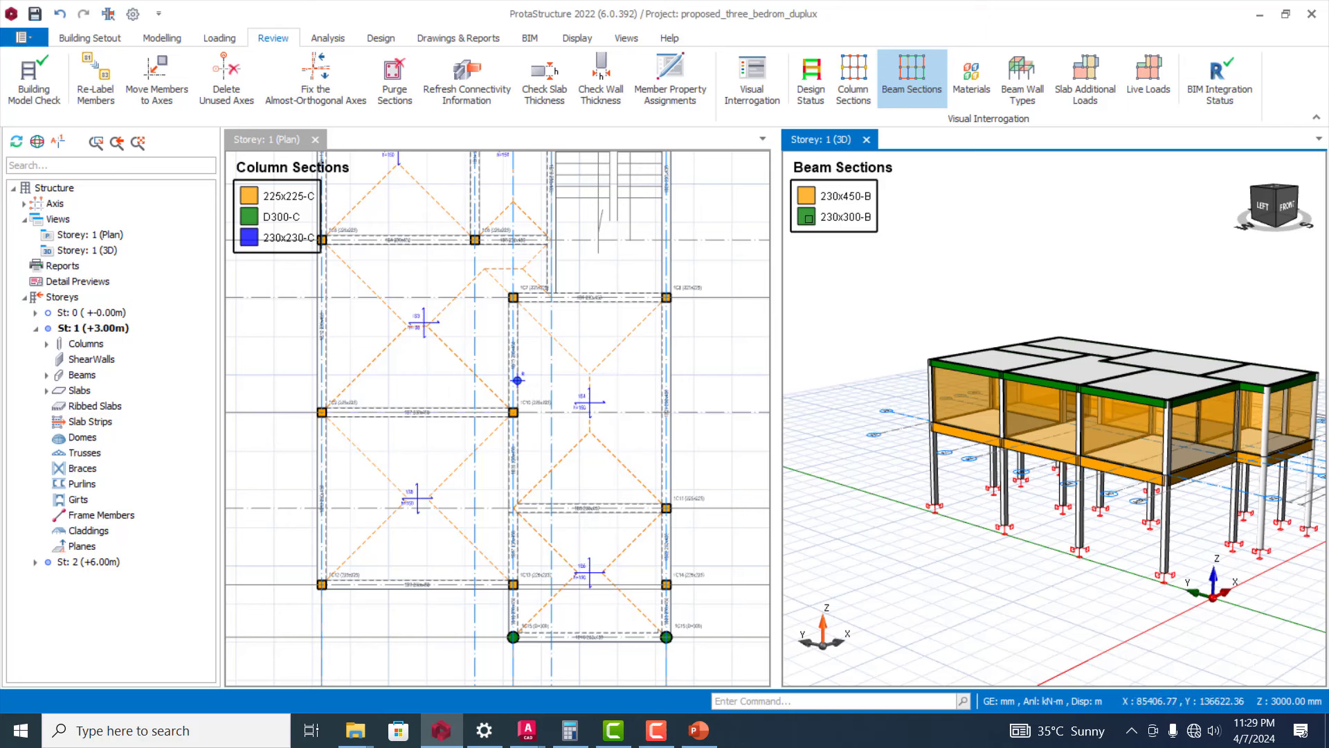
left_click(1119, 462)
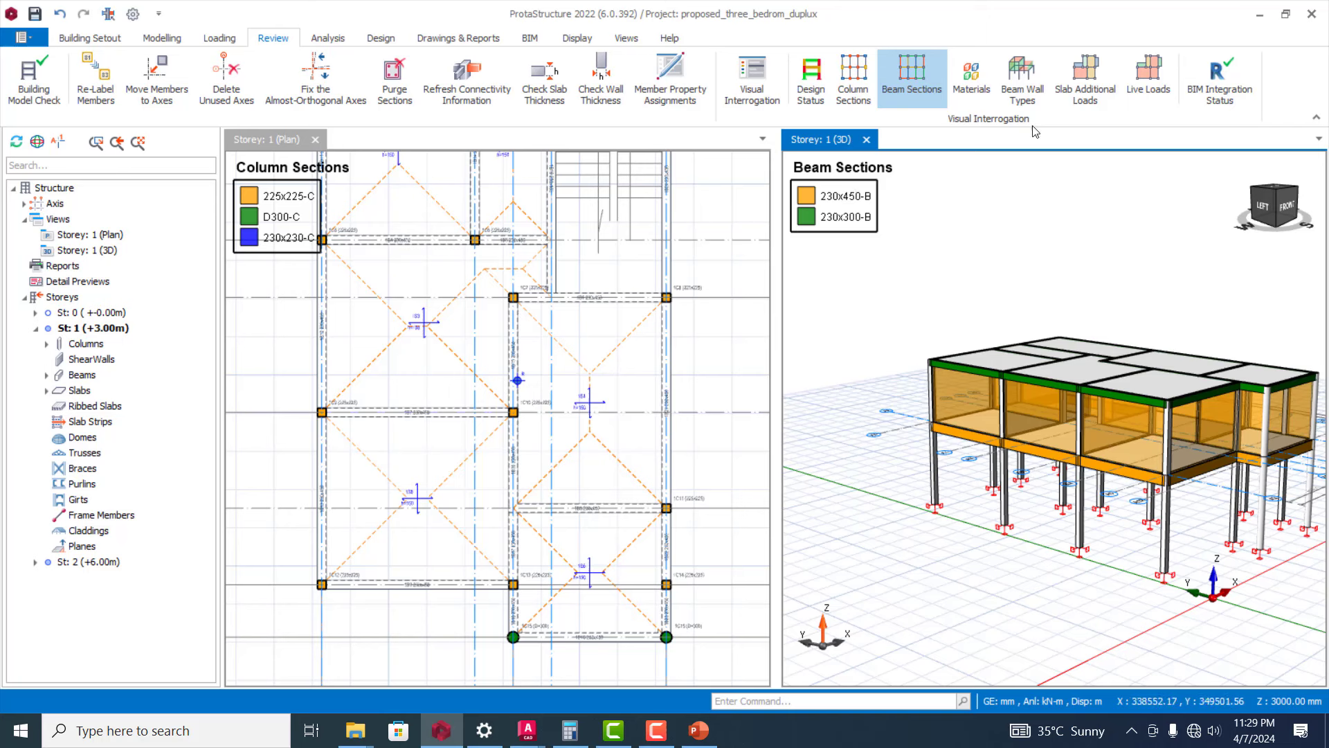
left_click(970, 77)
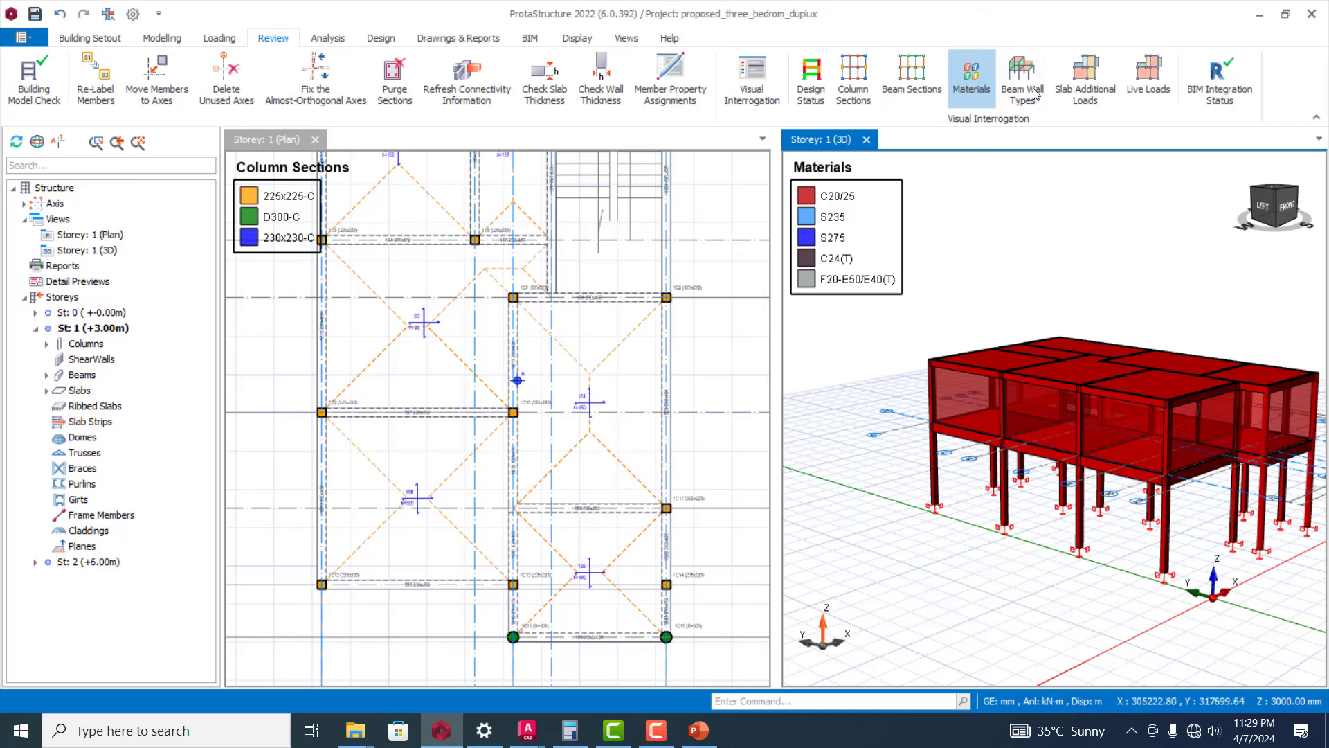
- Colour the 3D model by beam wall types, slab additional and live loads, then design status with all members OK
left_click(1022, 79)
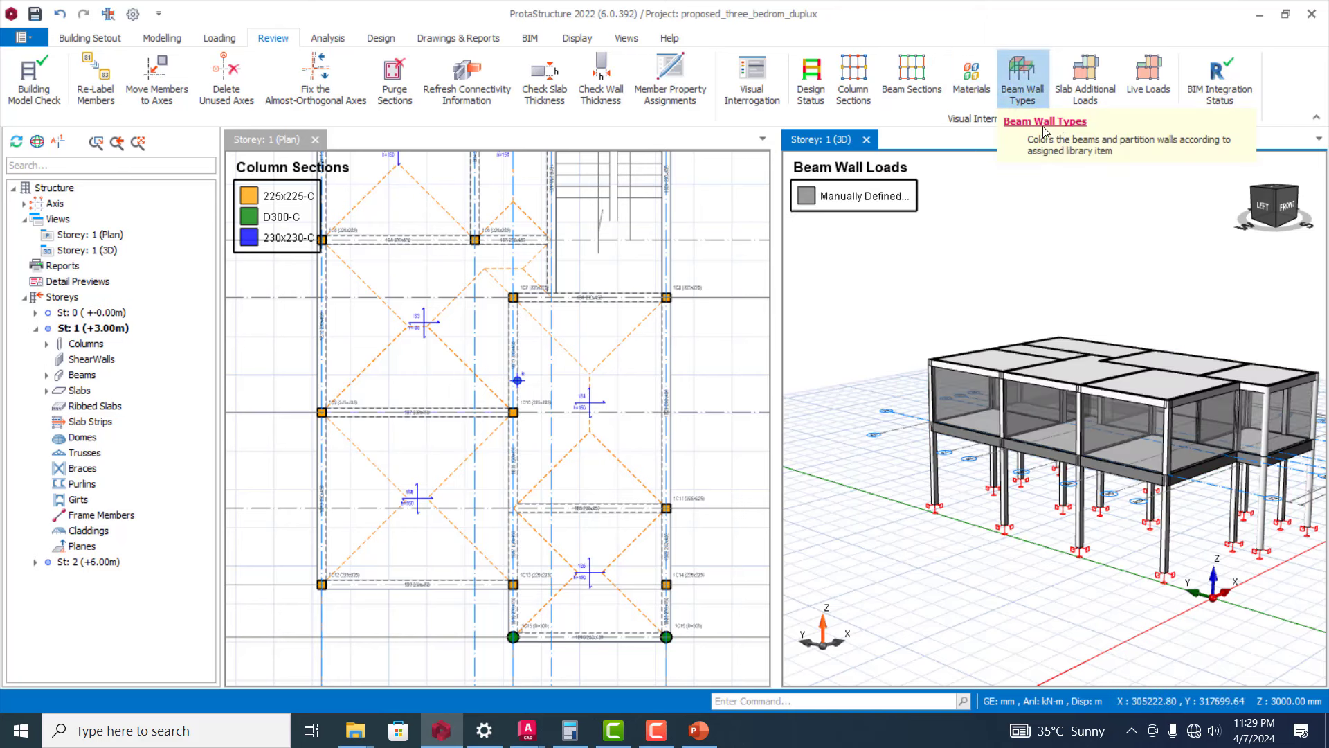
mouse_move(1031, 112)
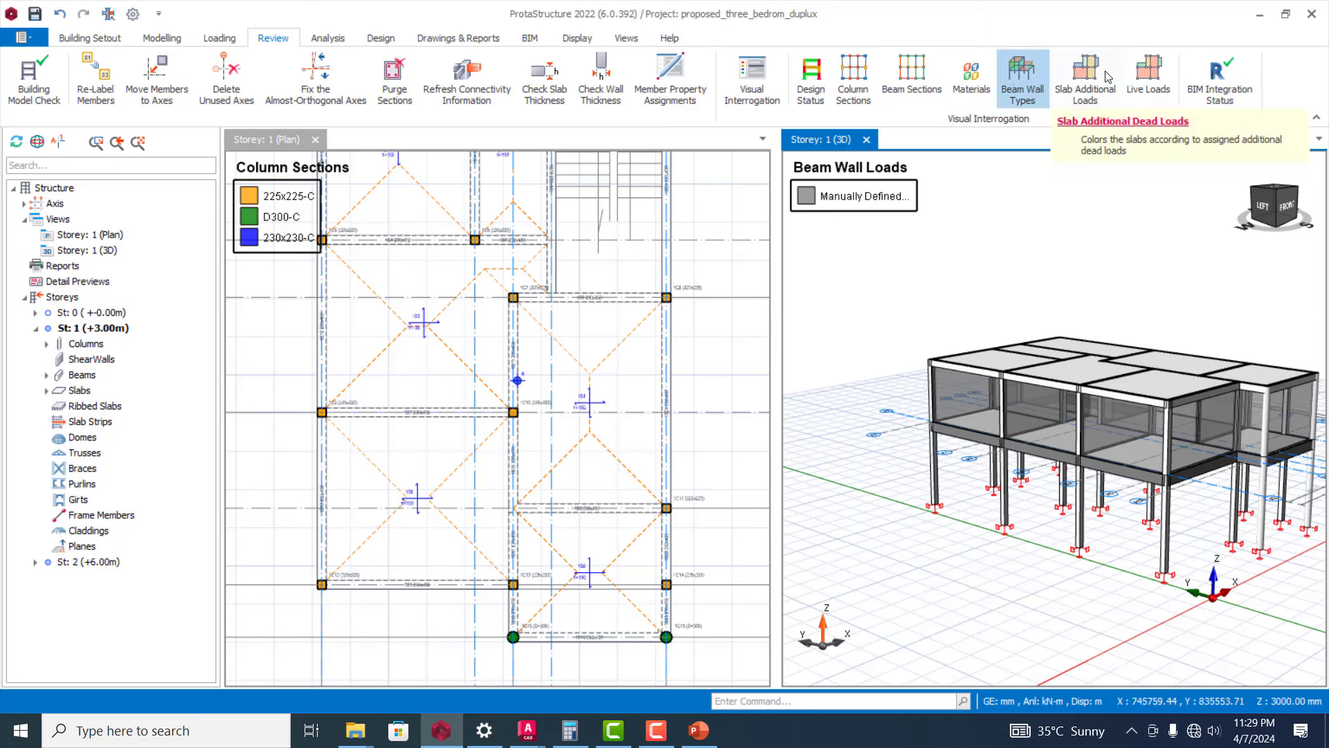
left_click(1084, 77)
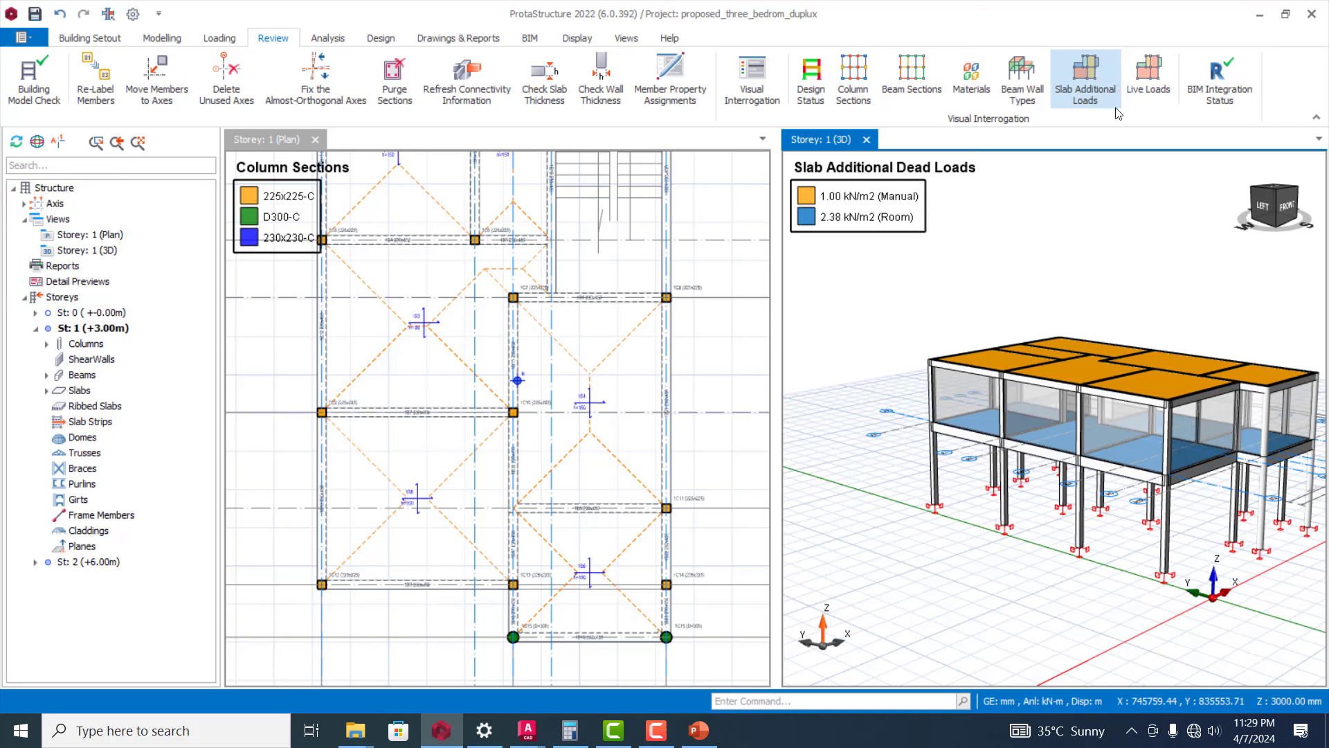
left_click(969, 407)
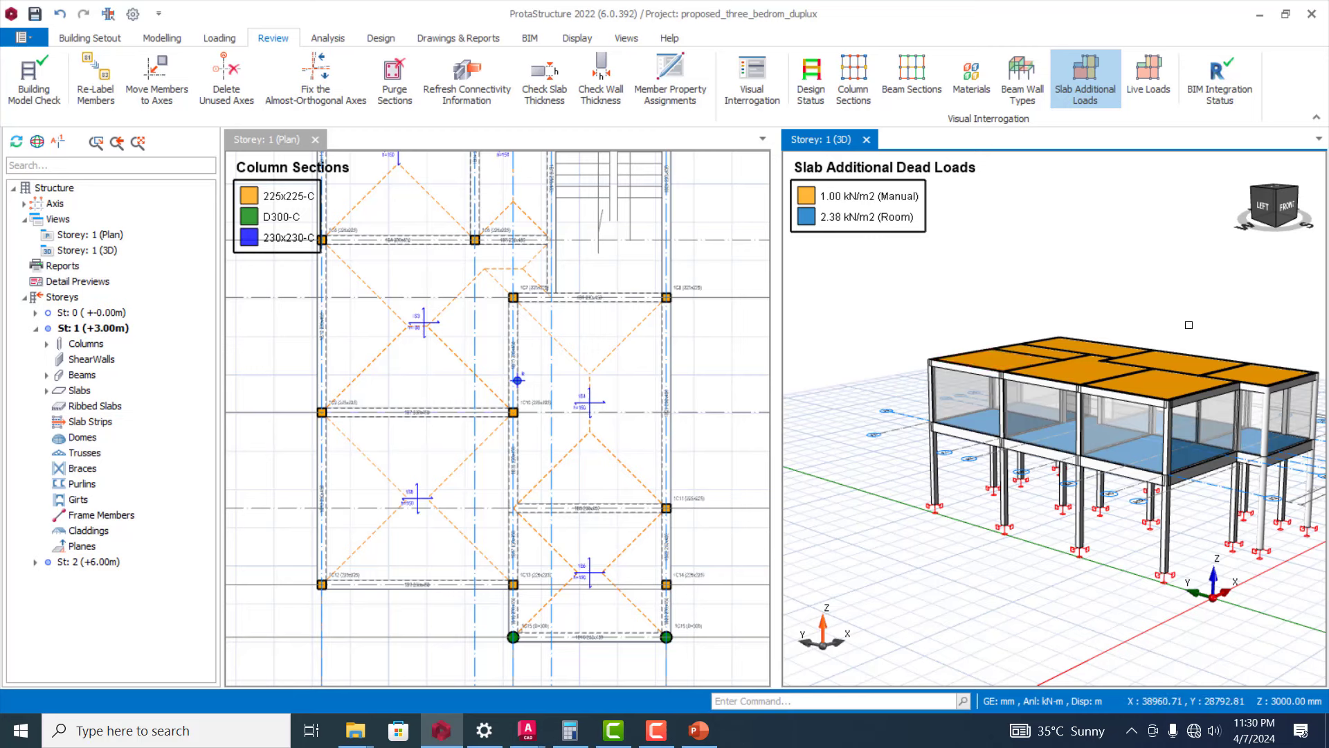
left_click(1170, 371)
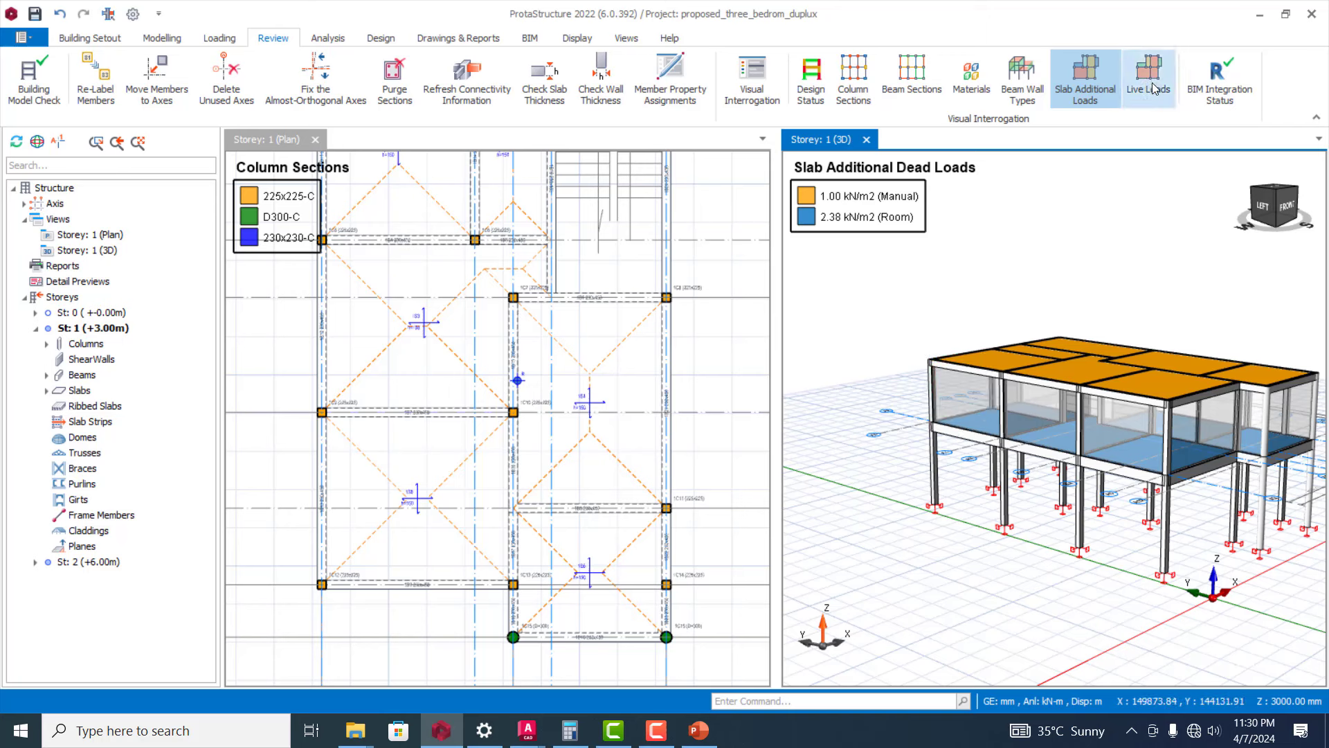
left_click(1147, 77)
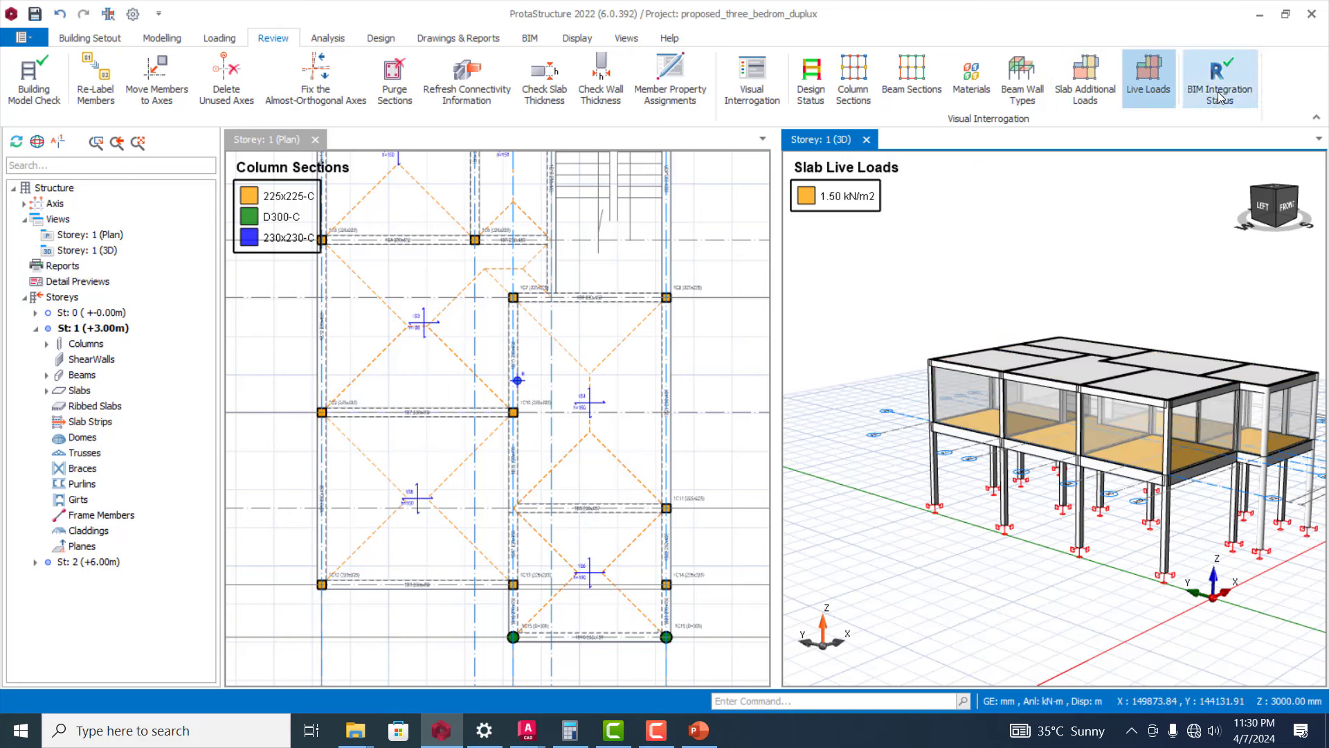
mouse_move(751, 80)
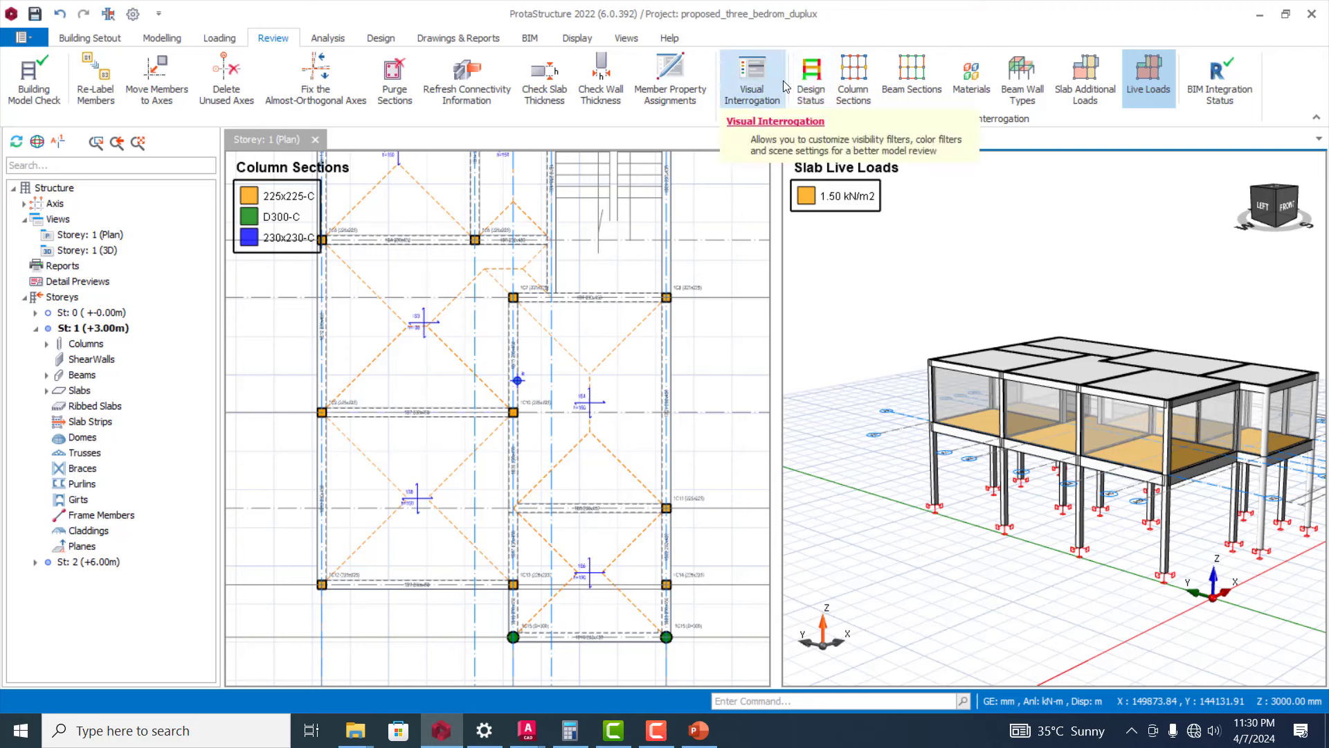
left_click(809, 76)
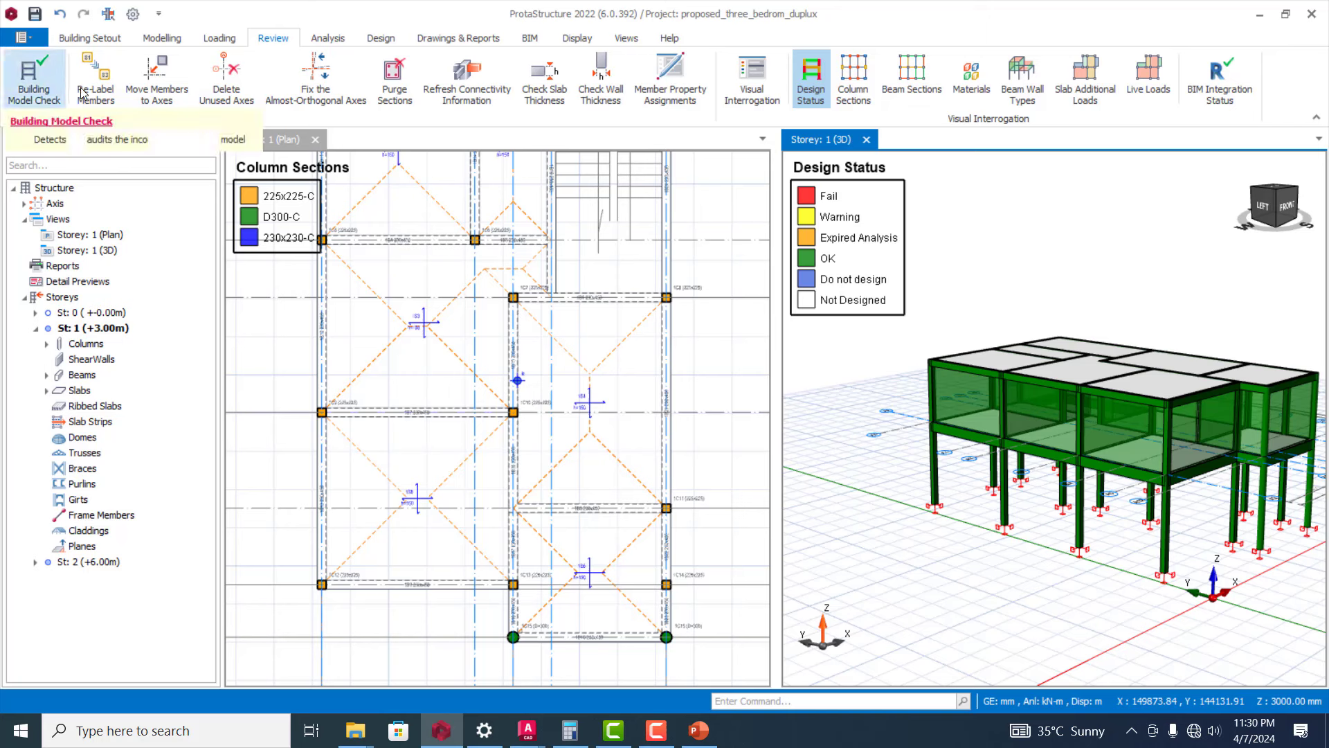
mouse_move(751, 76)
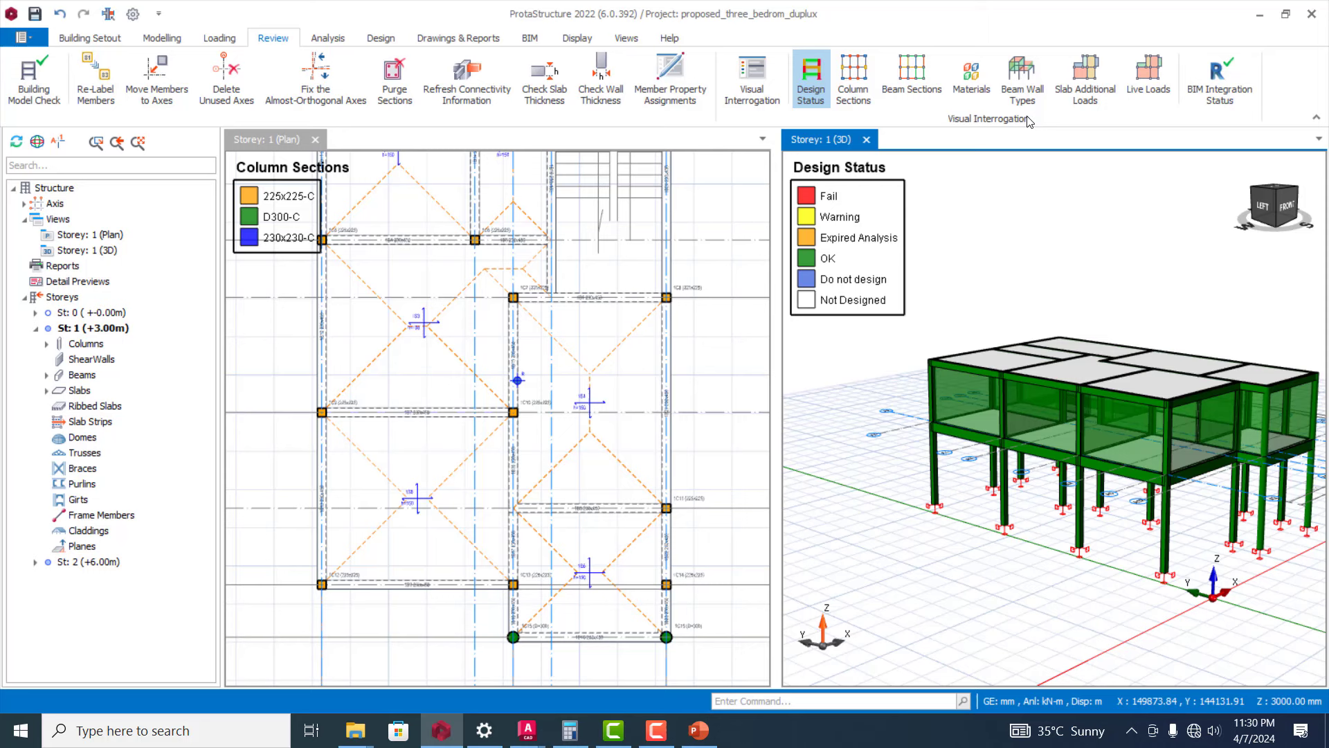
- Zoom the Storey 1 plan to the corner bay with column 1C1 (230x230), beam 1B1 230x450 and slab 1S1
left_click(584, 572)
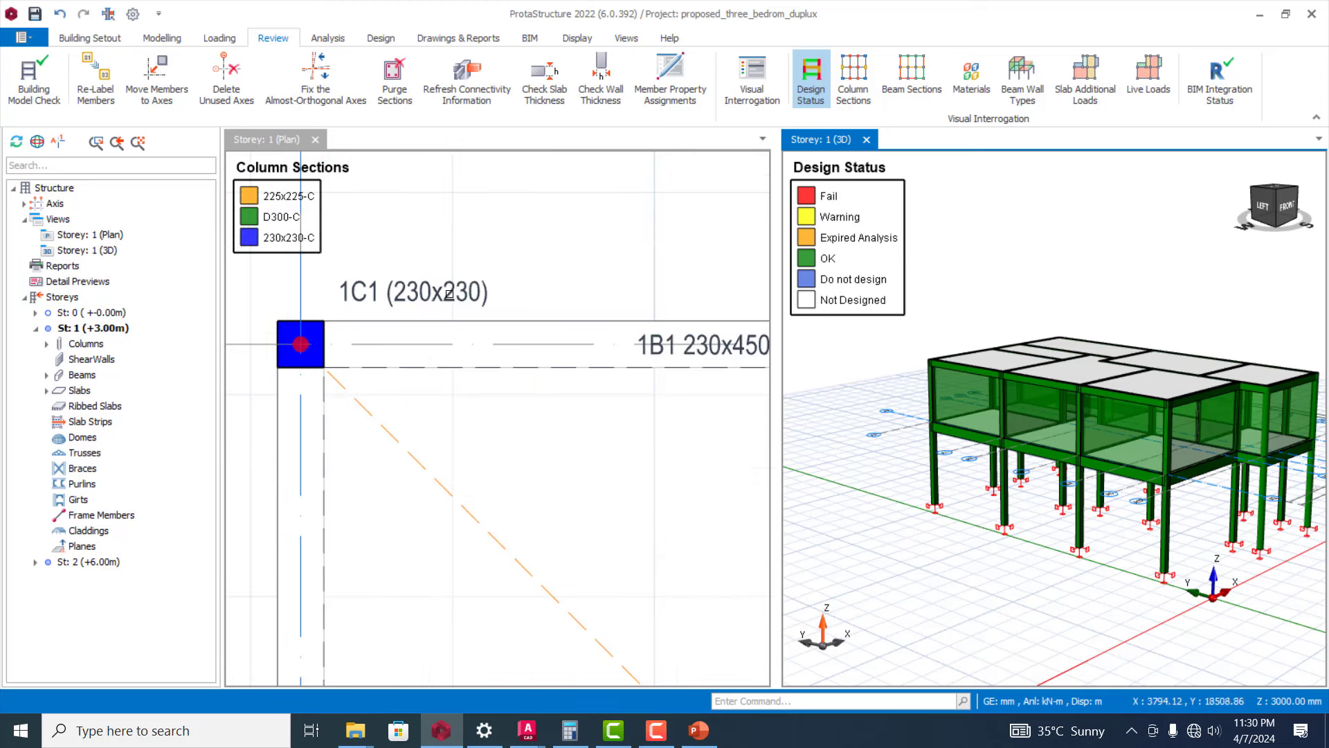
left_click(301, 345)
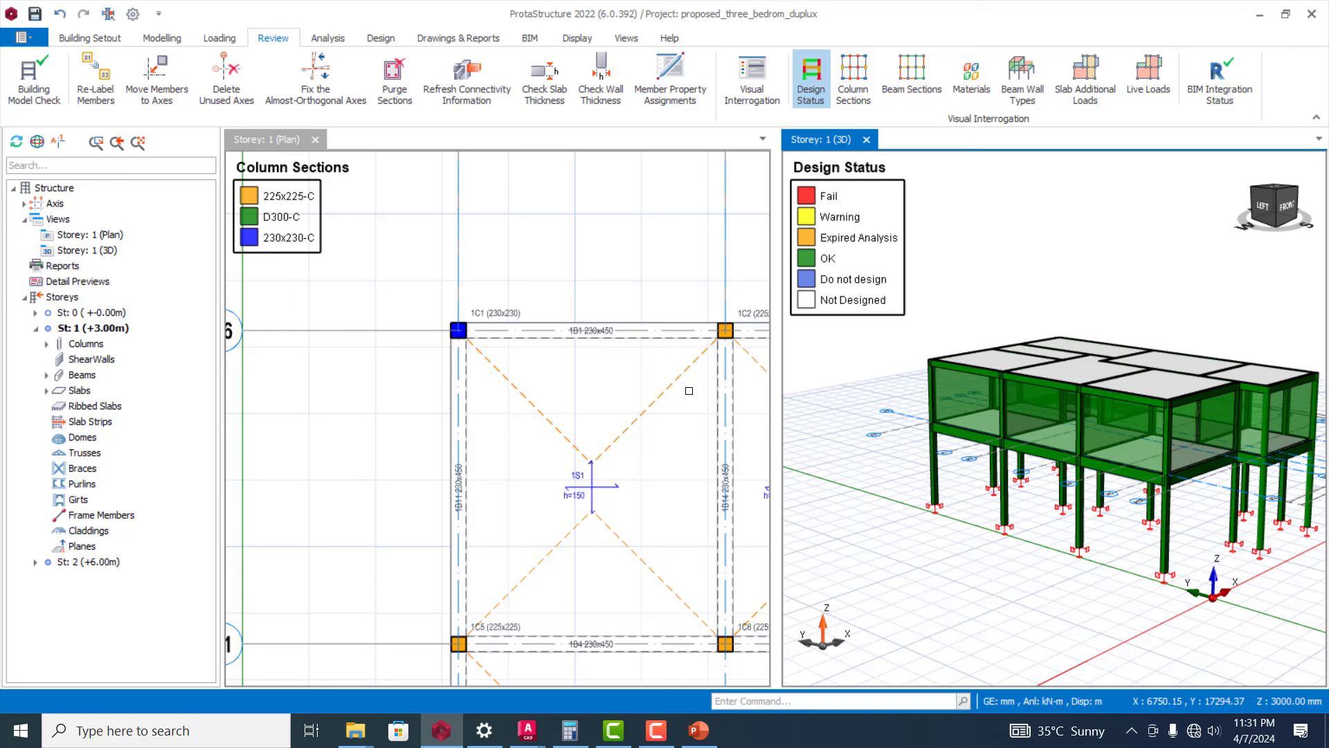
mouse_move(608, 263)
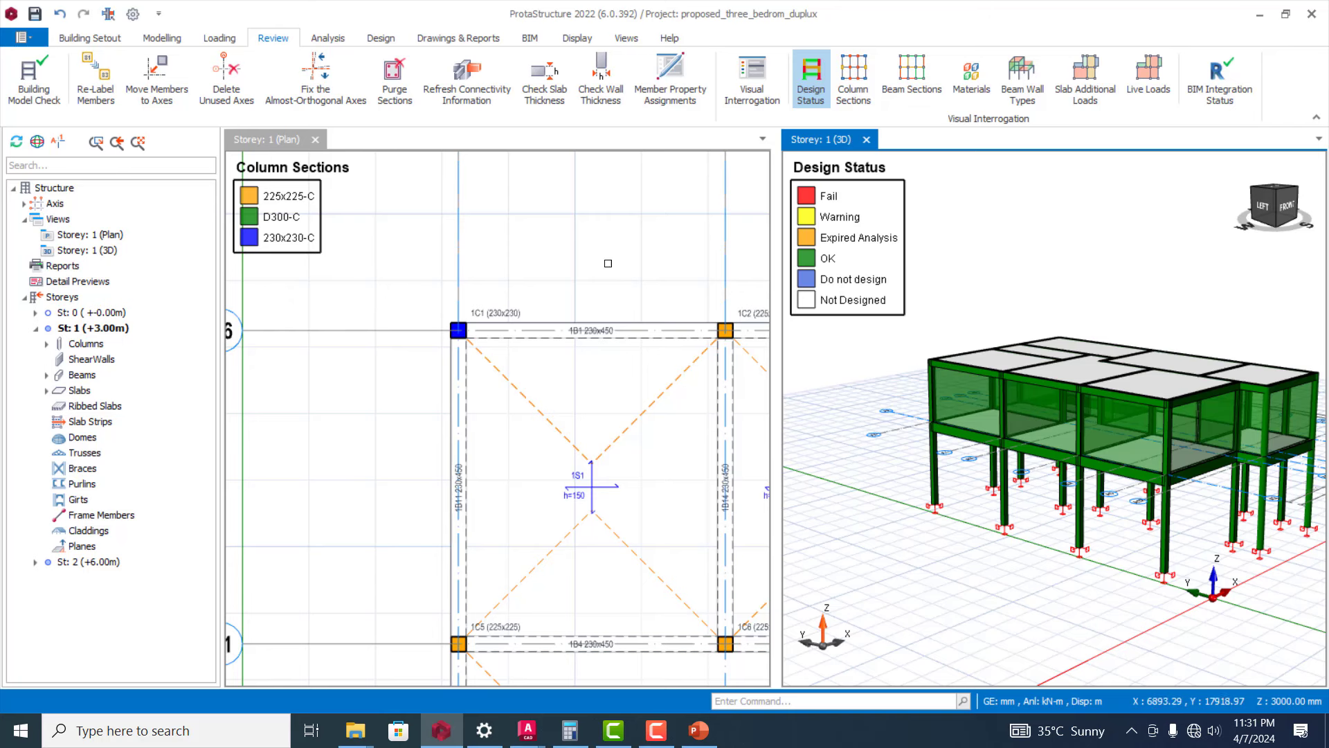
mouse_move(519, 123)
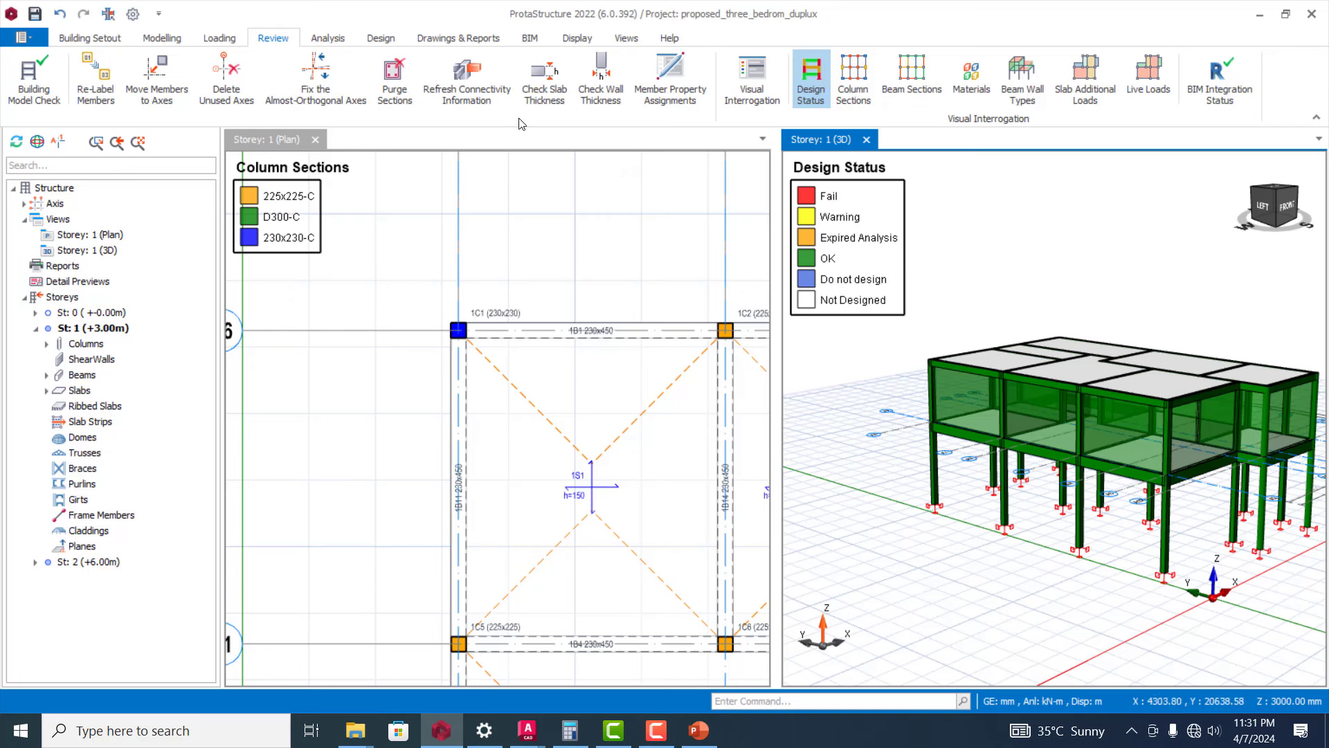
left_click(543, 76)
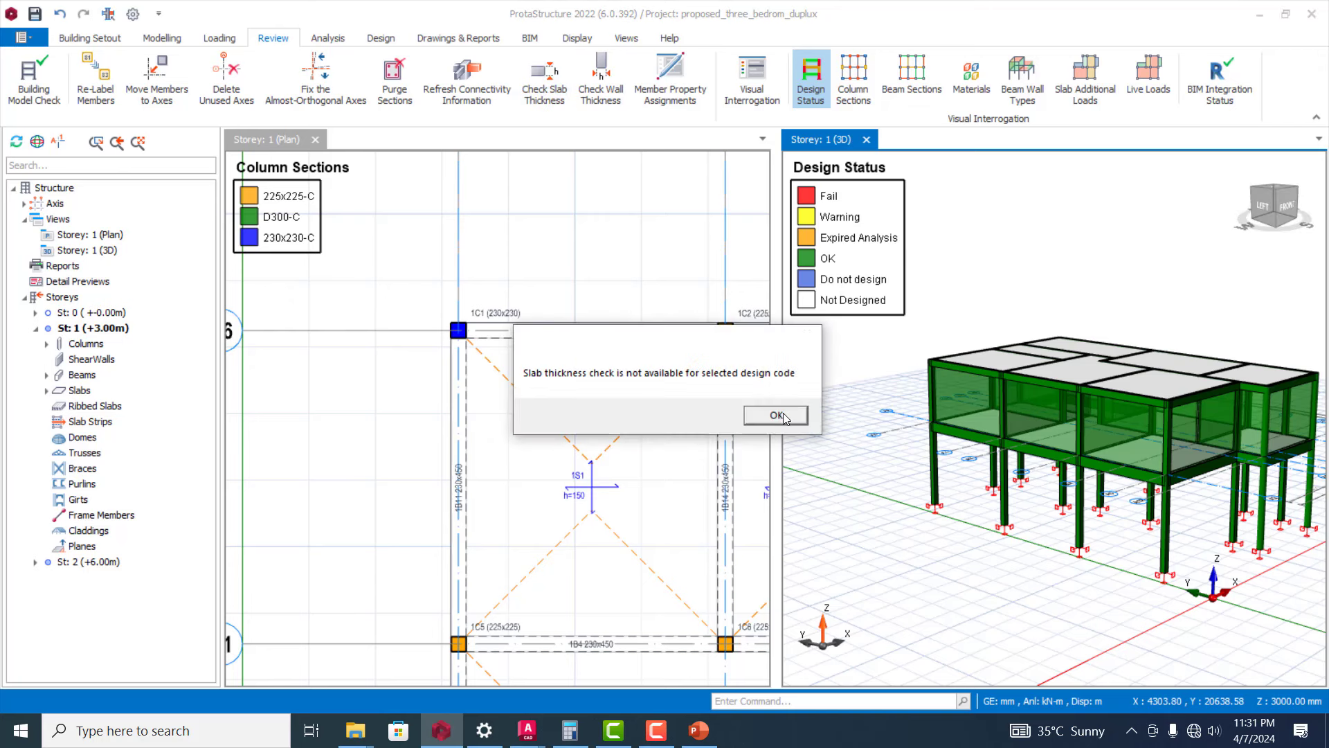
left_click(773, 414)
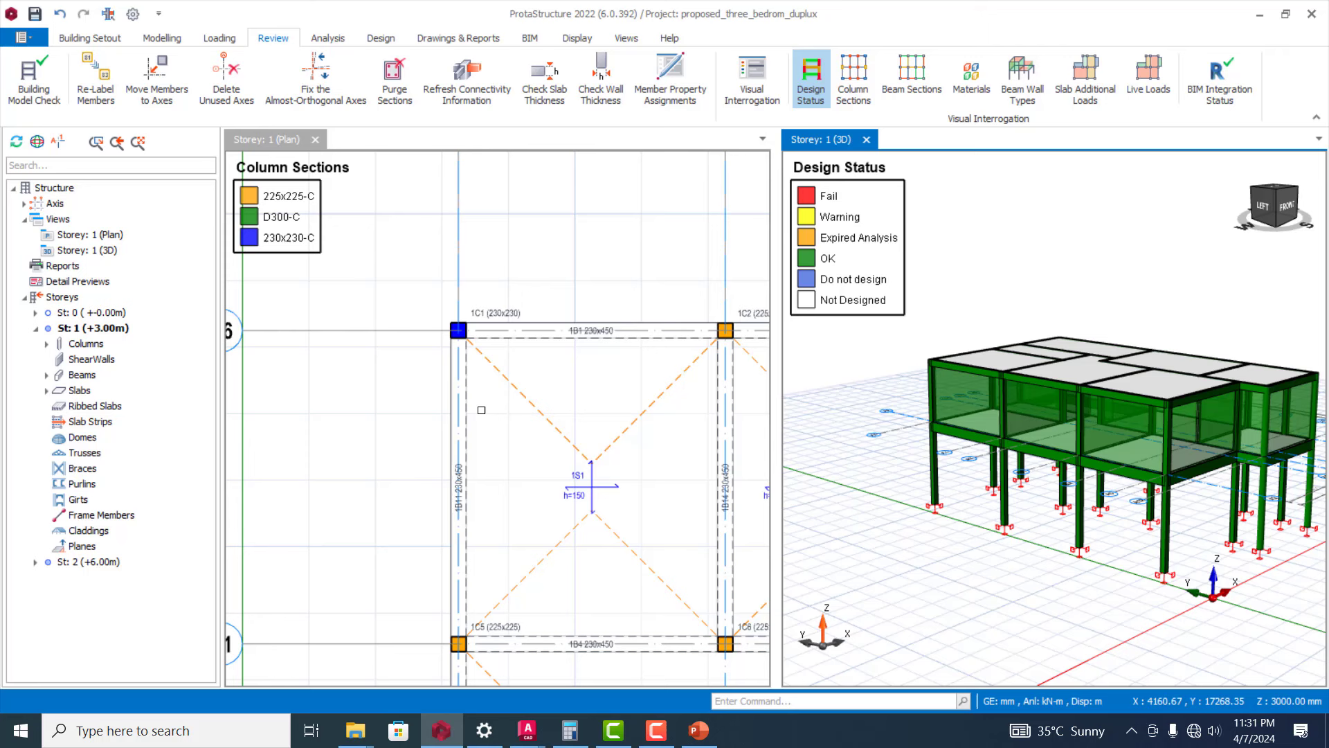
mouse_move(504, 436)
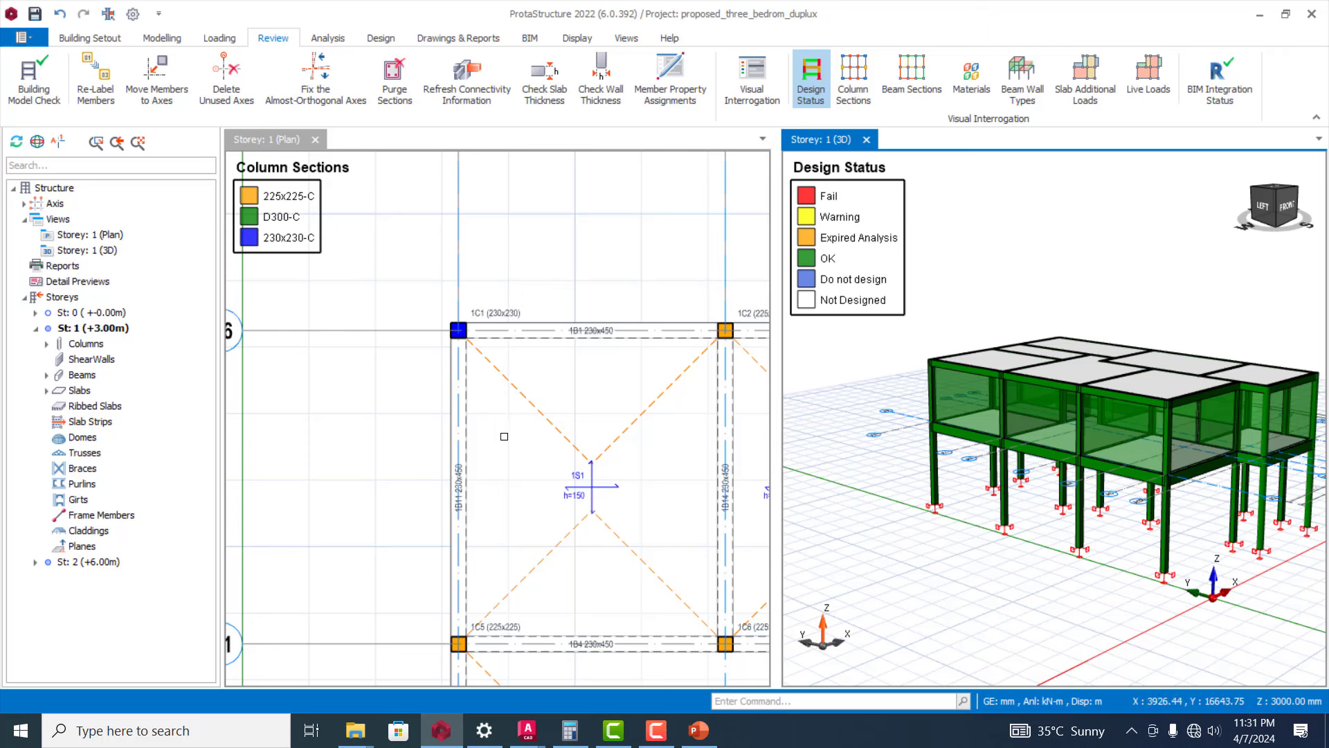